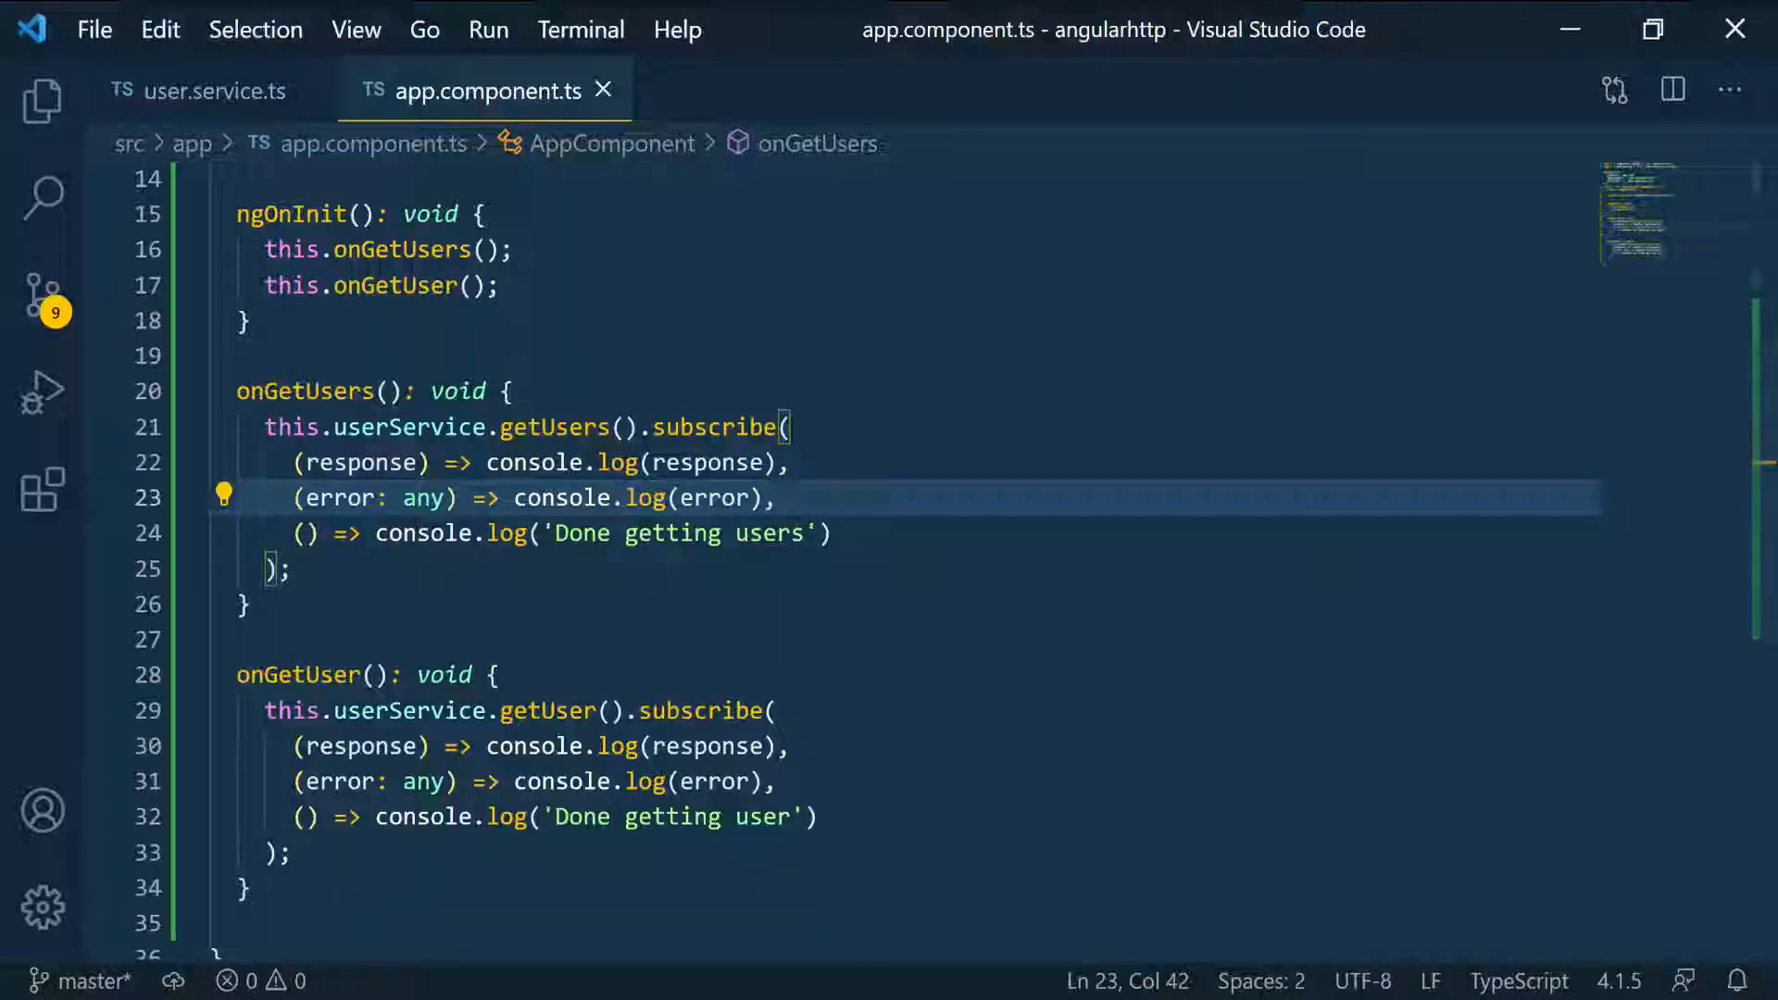
Show user.service.ts with its getUsers and getUser HTTP methods
{"action": "left_click", "coordinate": [213, 91]}
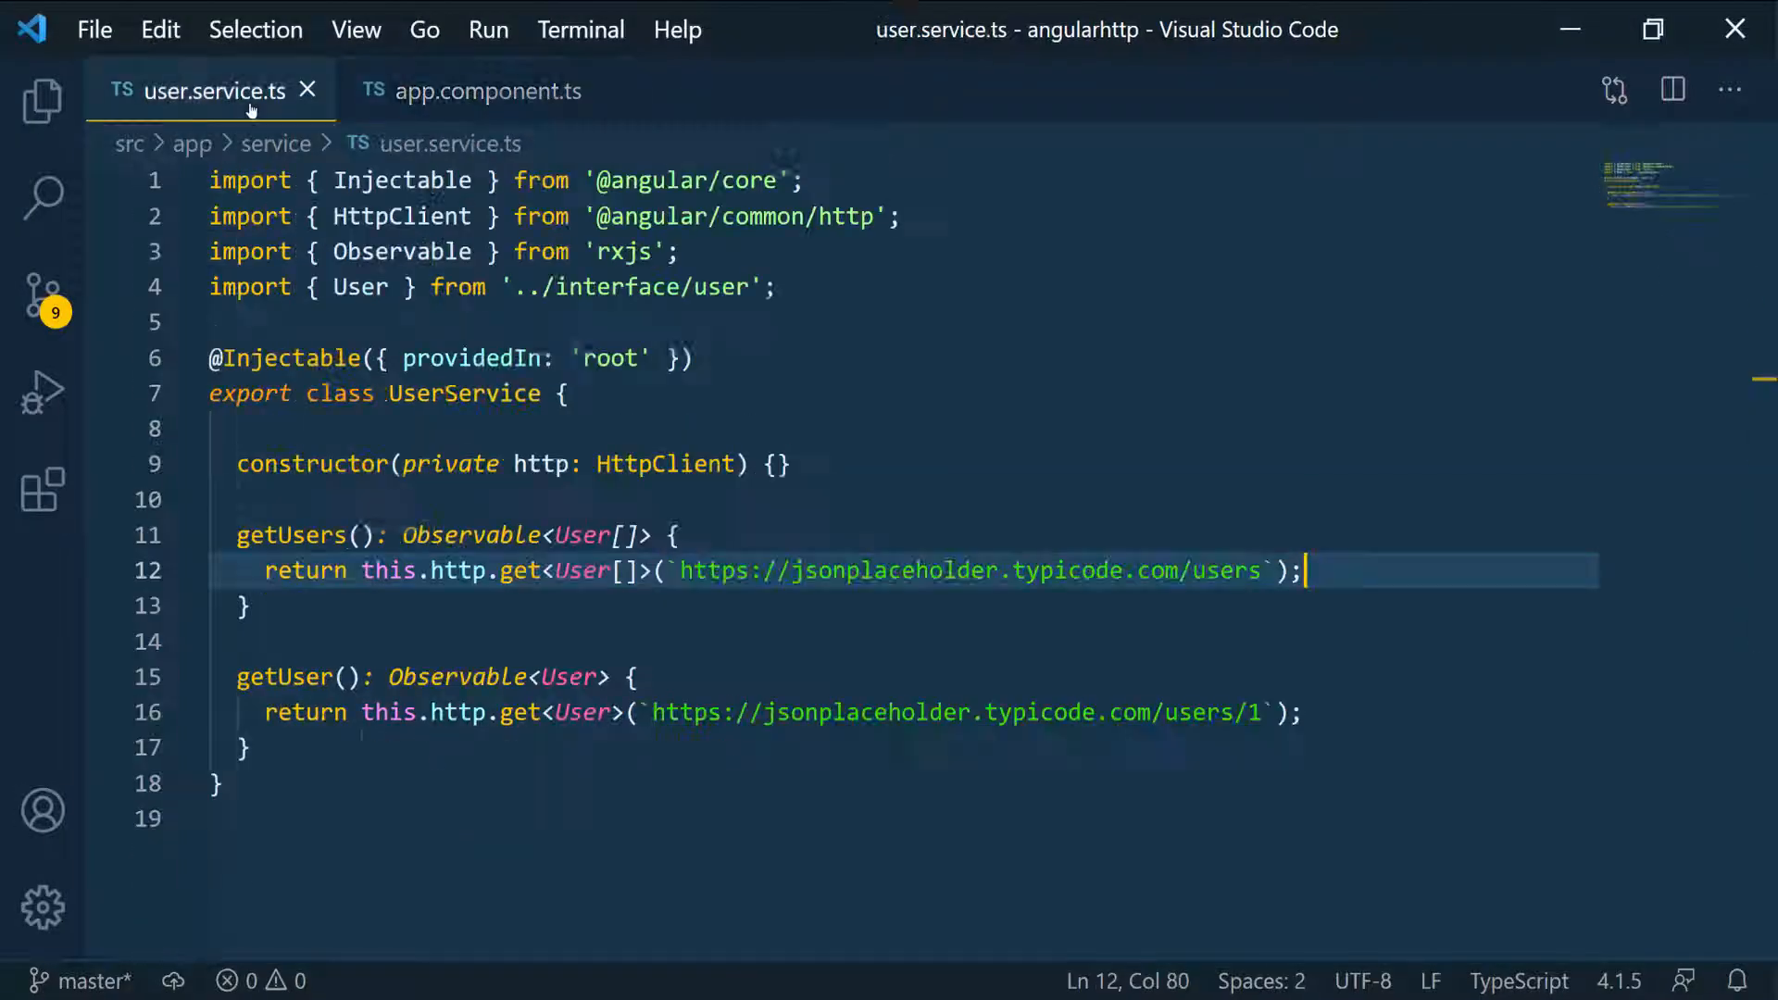
{"action": "scroll", "scroll_direction": "down", "scroll_amount": 3}
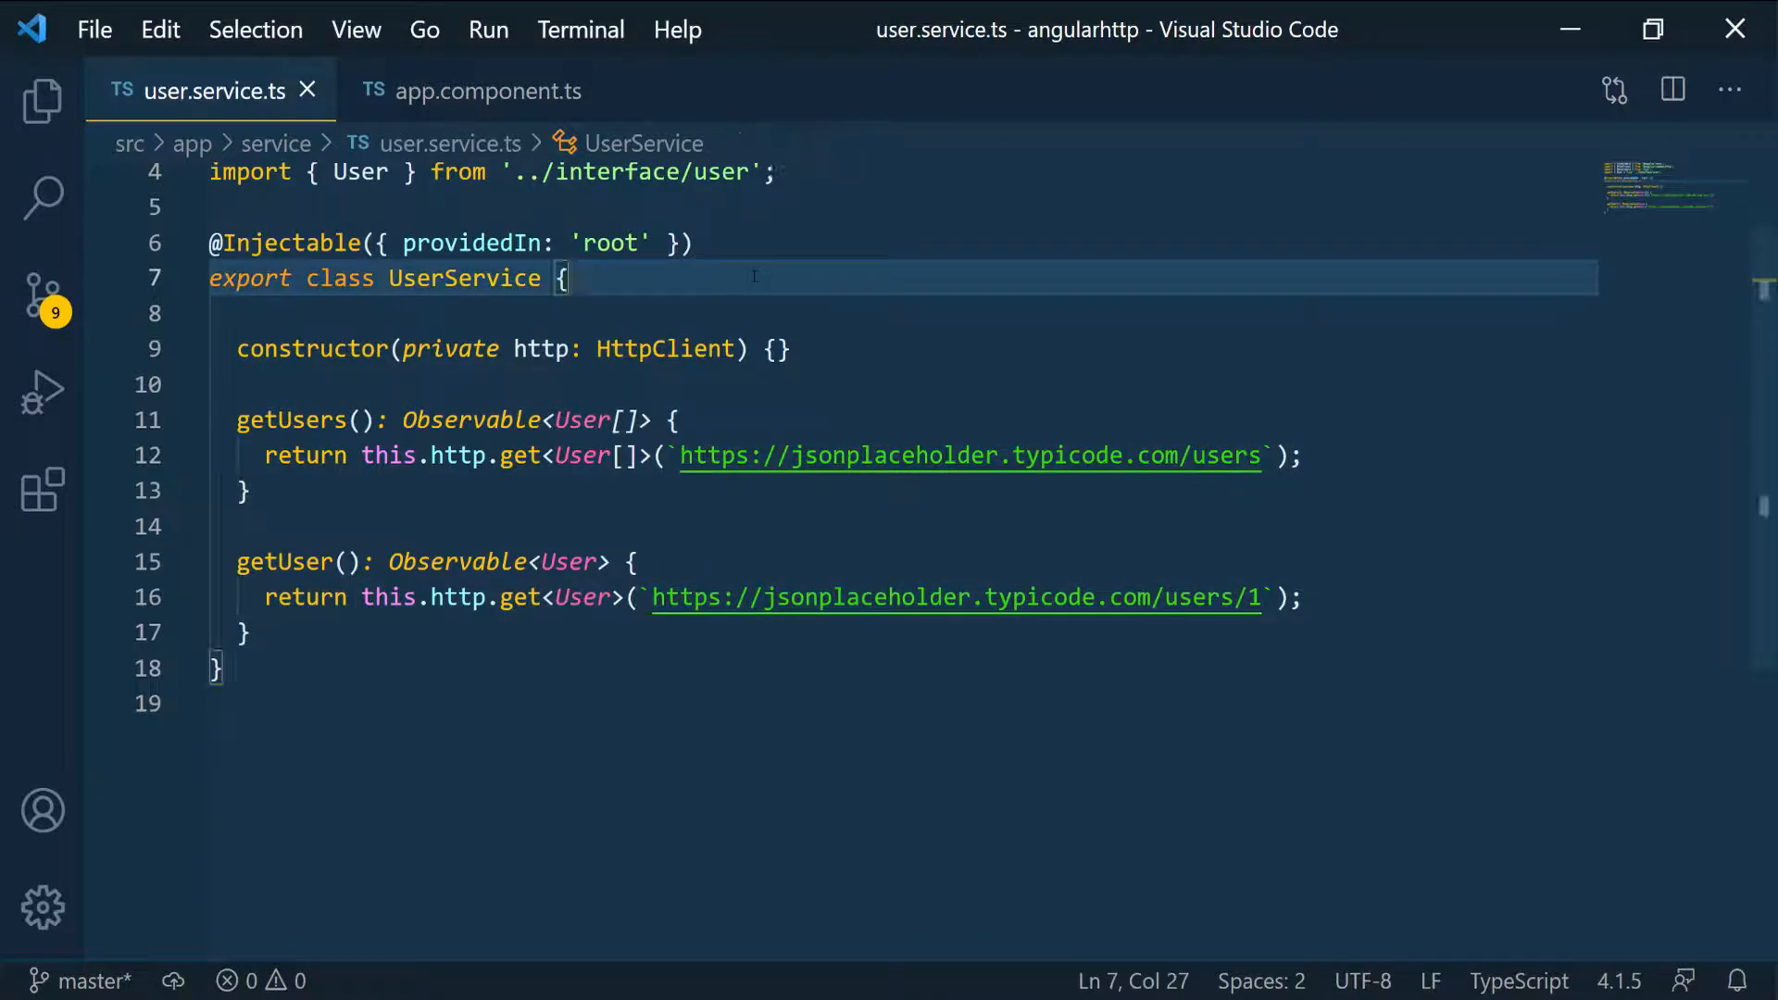
Declare 'private apiUrl =' and paste the jsonplaceholder.typicode.com address into UserService
{"action": "type", "text": "private"}
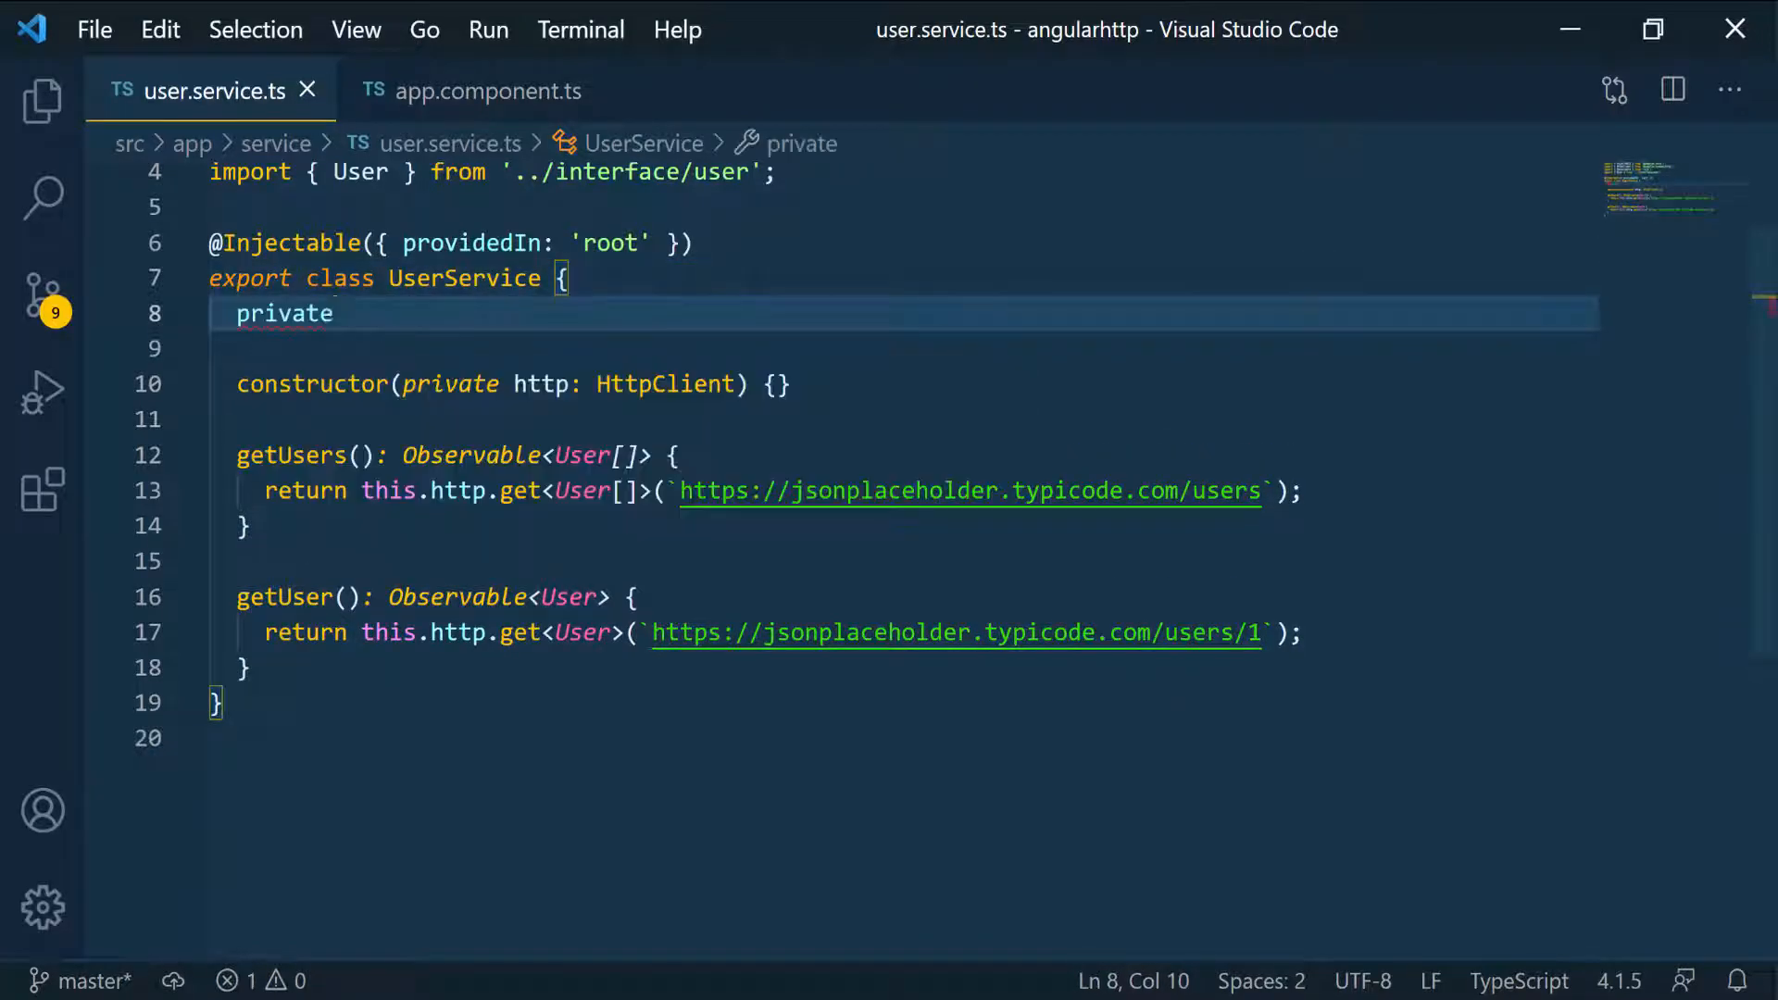
{"action": "type", "text": "apit"}
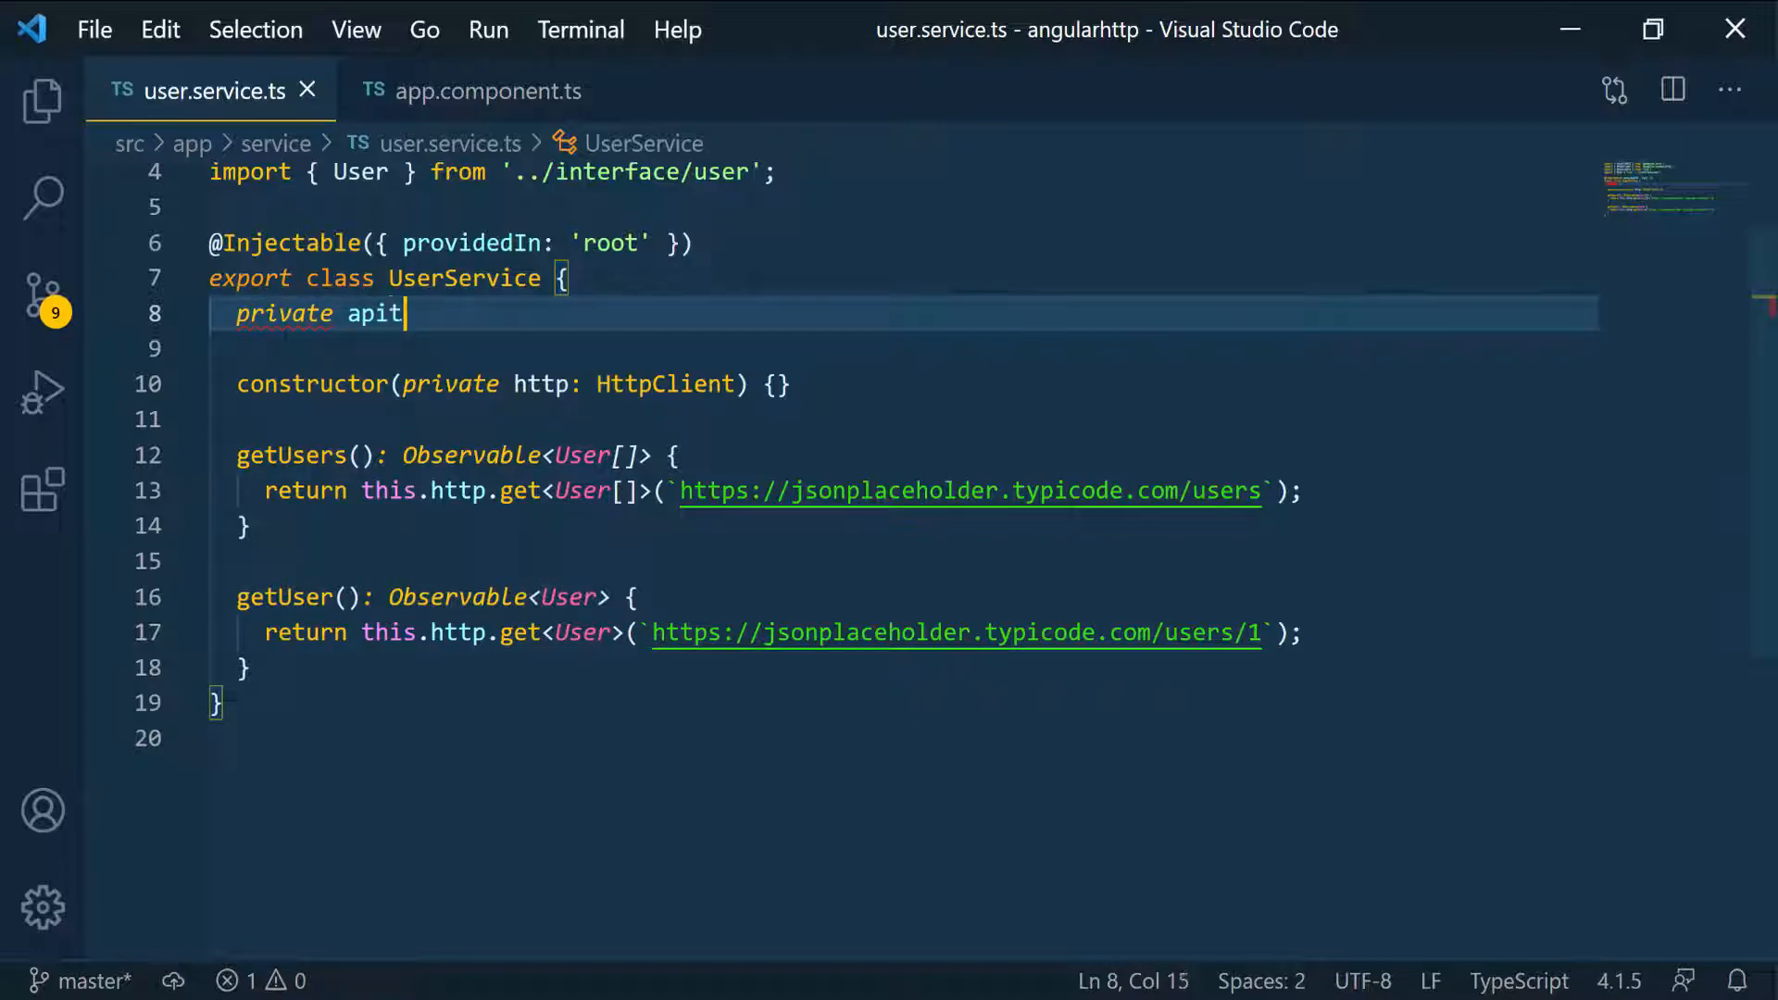
{"action": "type", "text": "Url"}
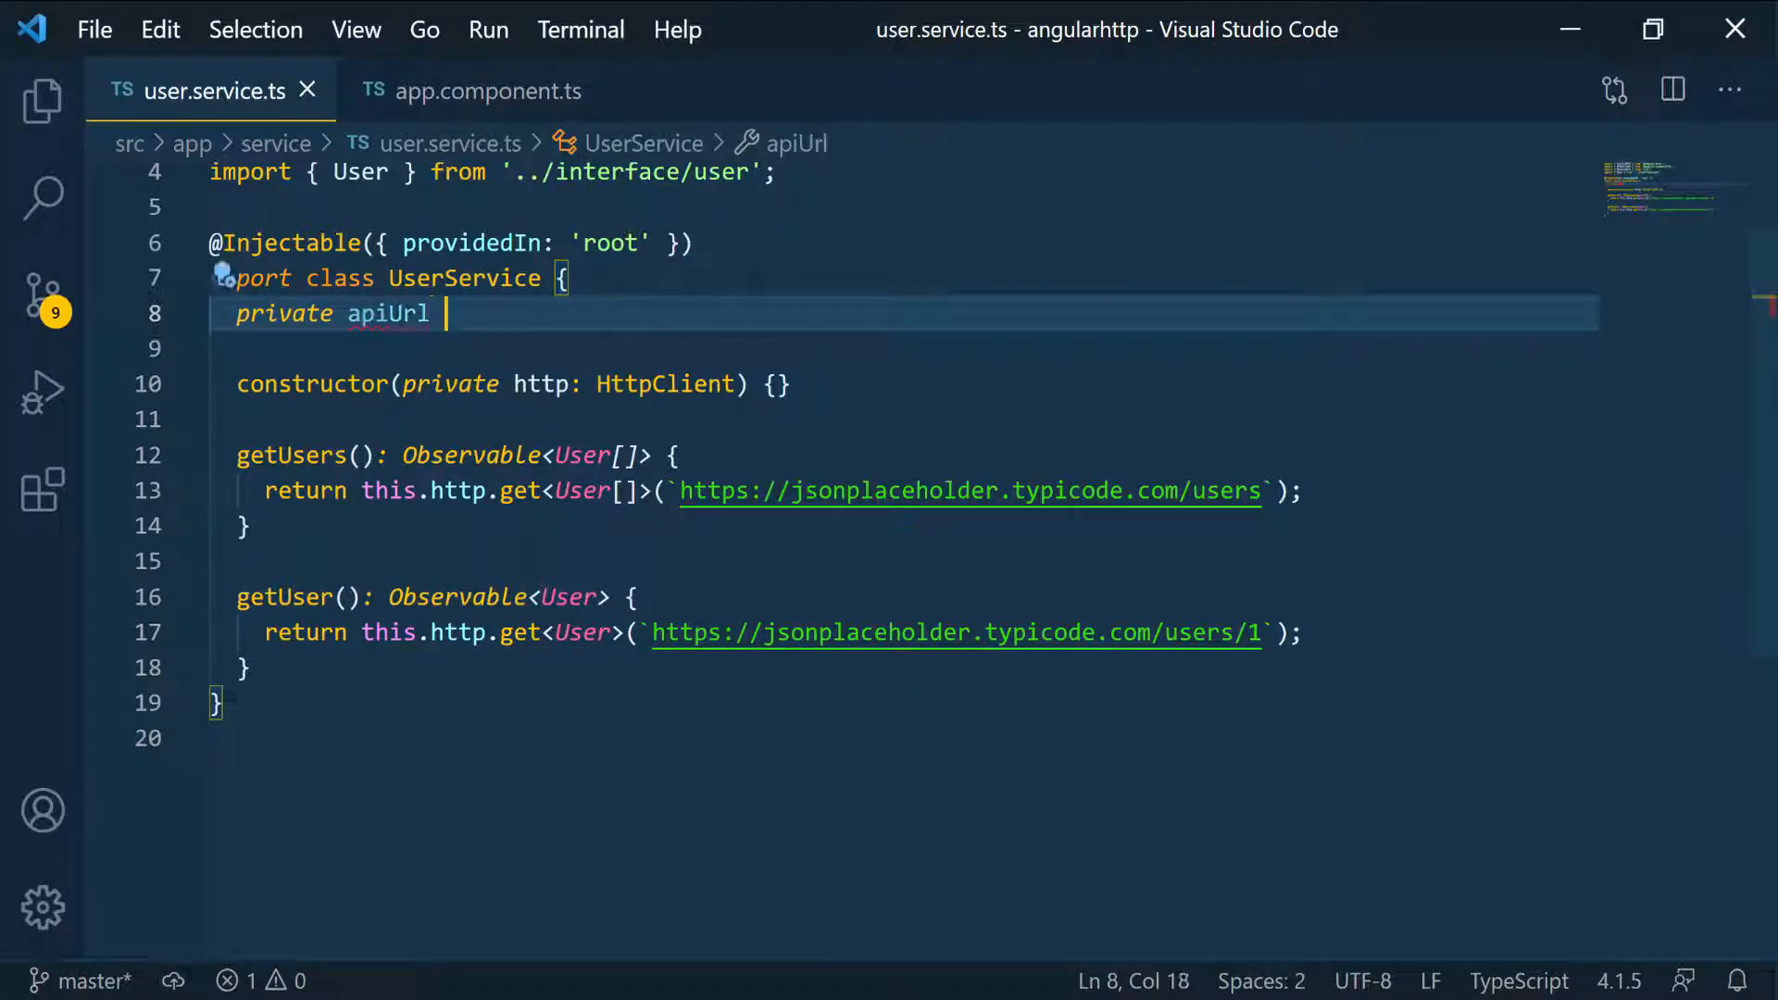
{"action": "type", "text": "= '"}
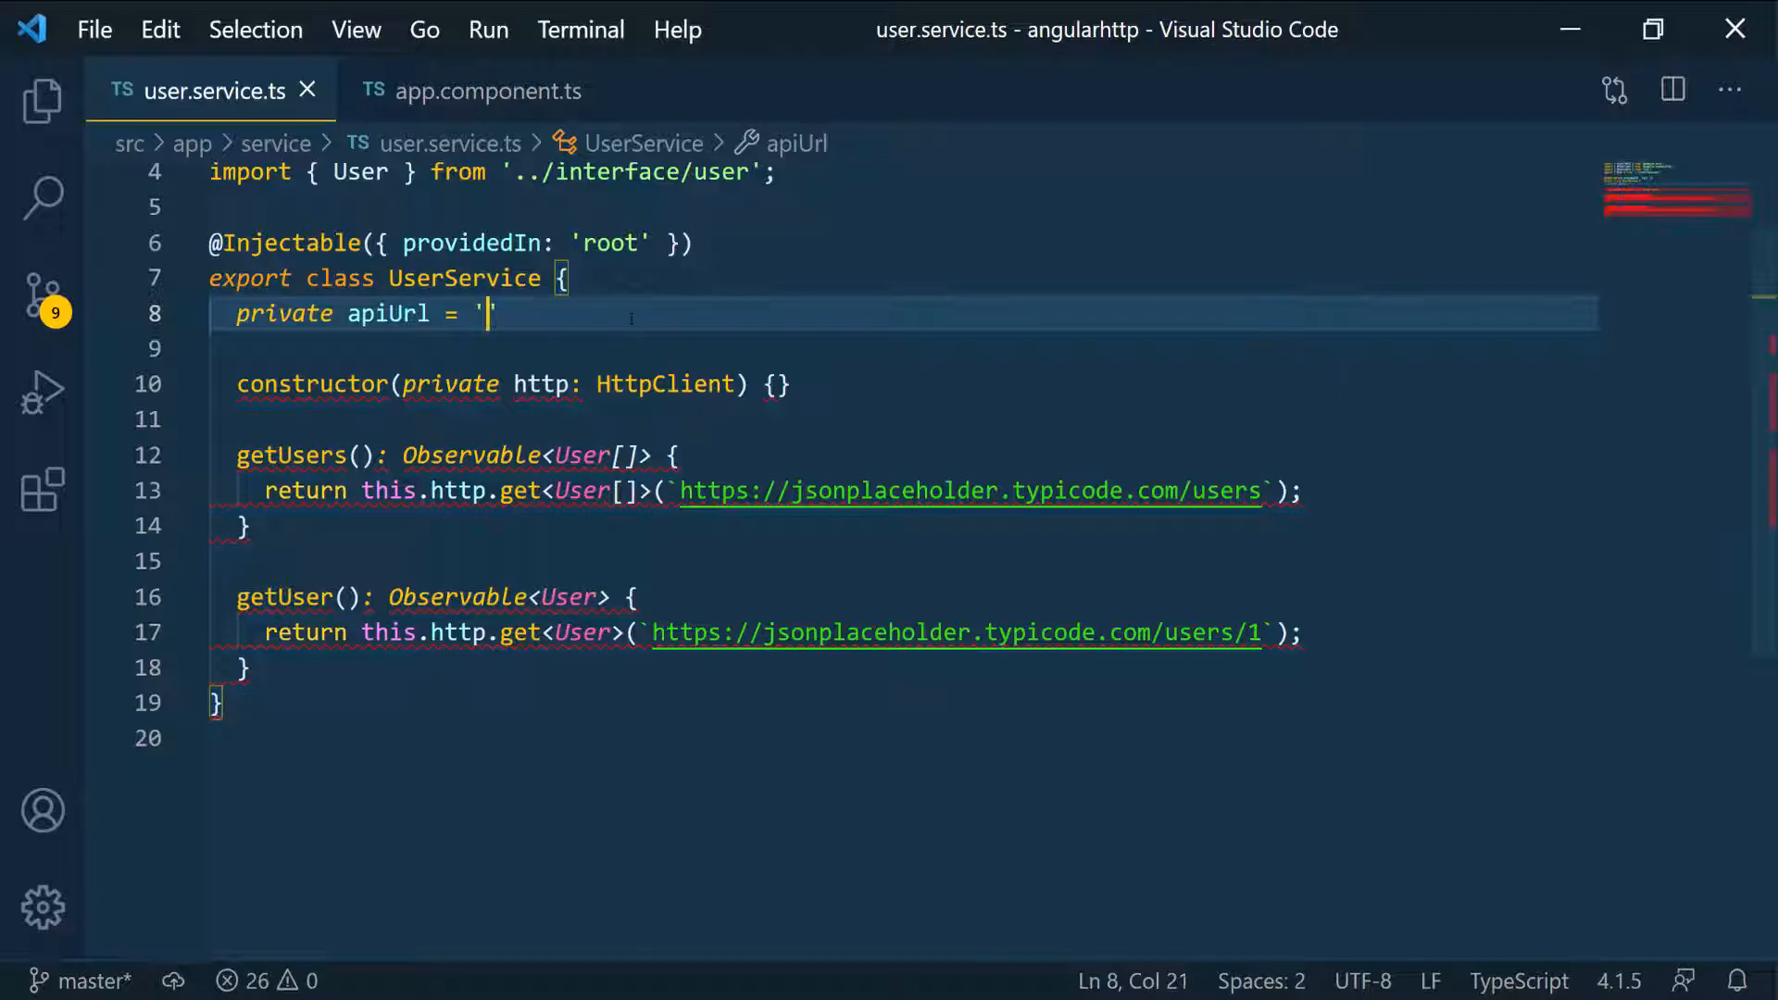
{"action": "type", "text": "https://jsonplaceholder.typicode.com/users"}
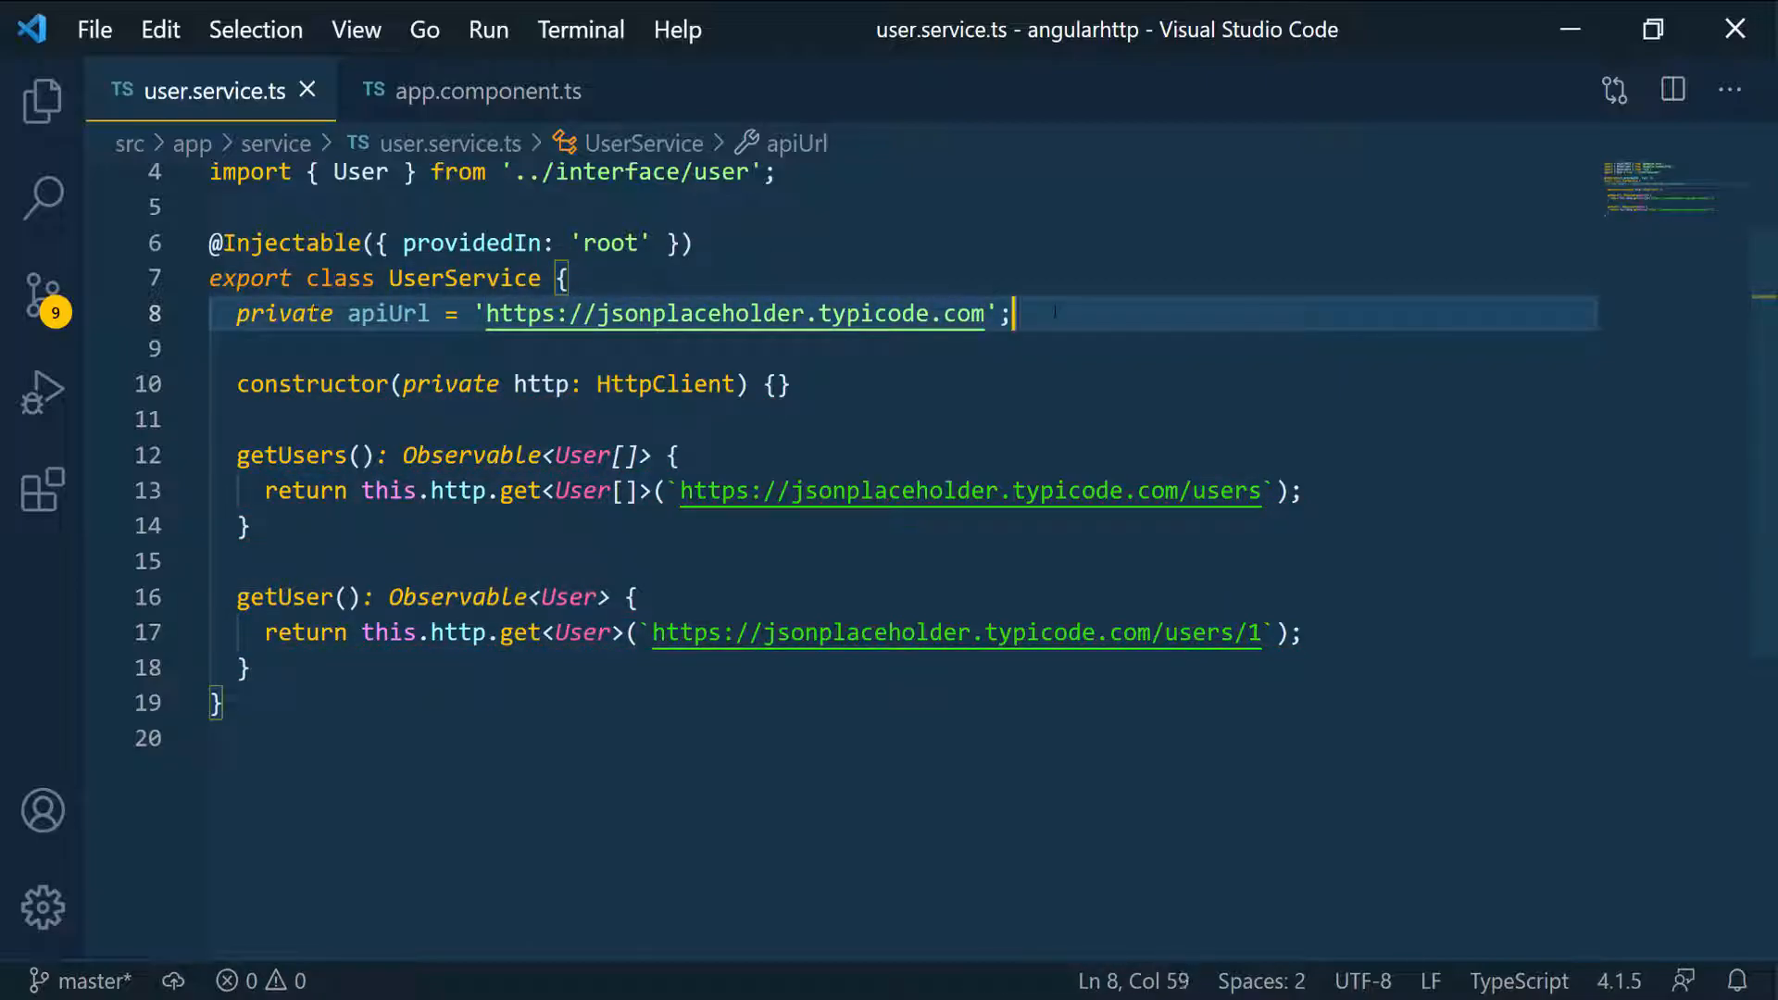
{"action": "mouse_move", "coordinate": [734, 315]}
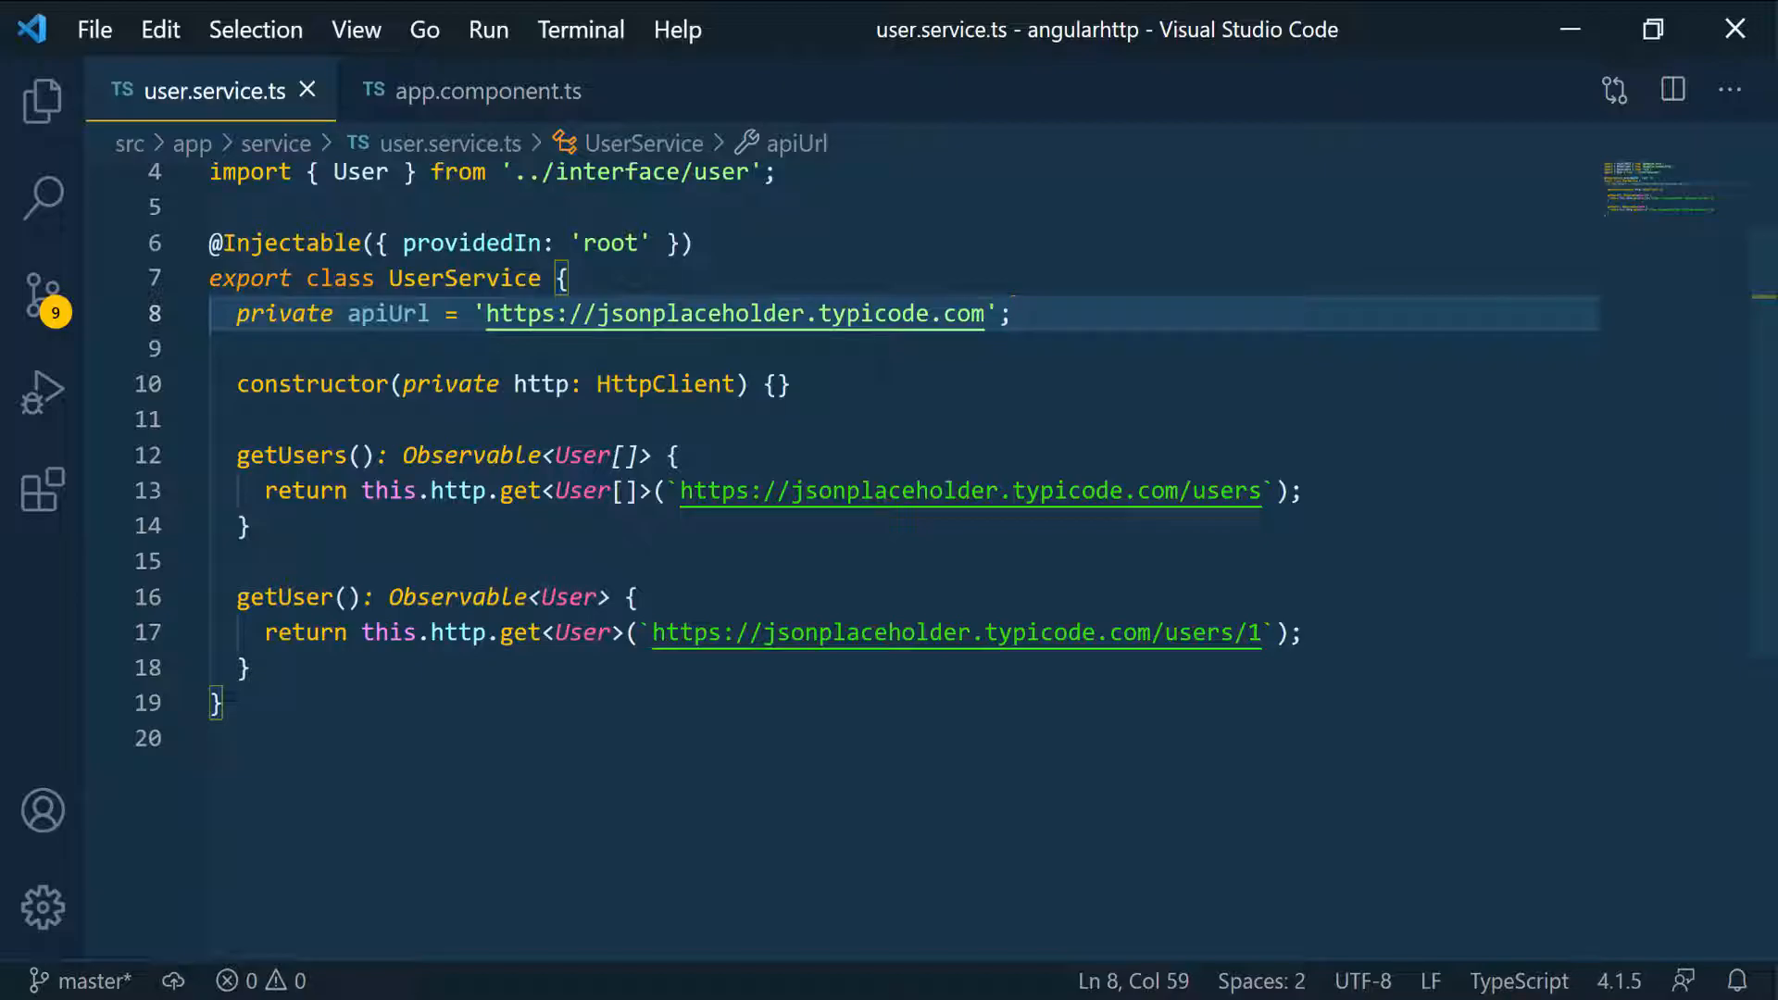
{"action": "mouse_move", "coordinate": [43, 100]}
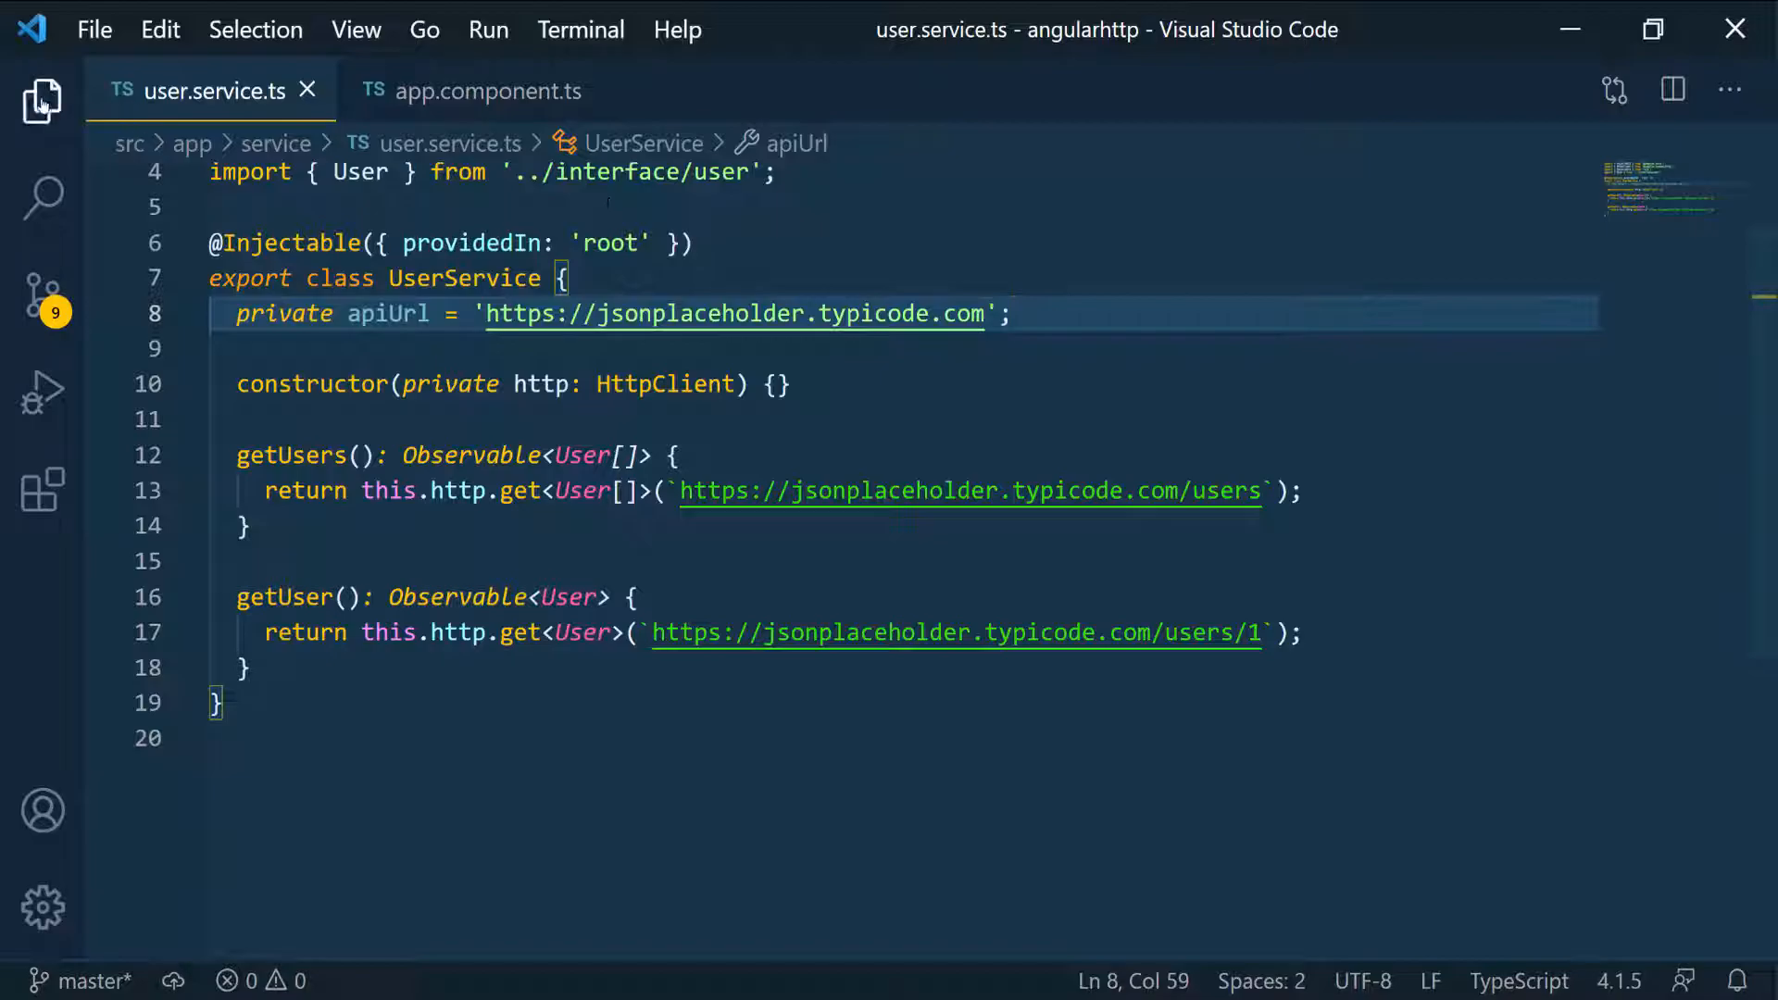
{"action": "left_click", "coordinate": [41, 100]}
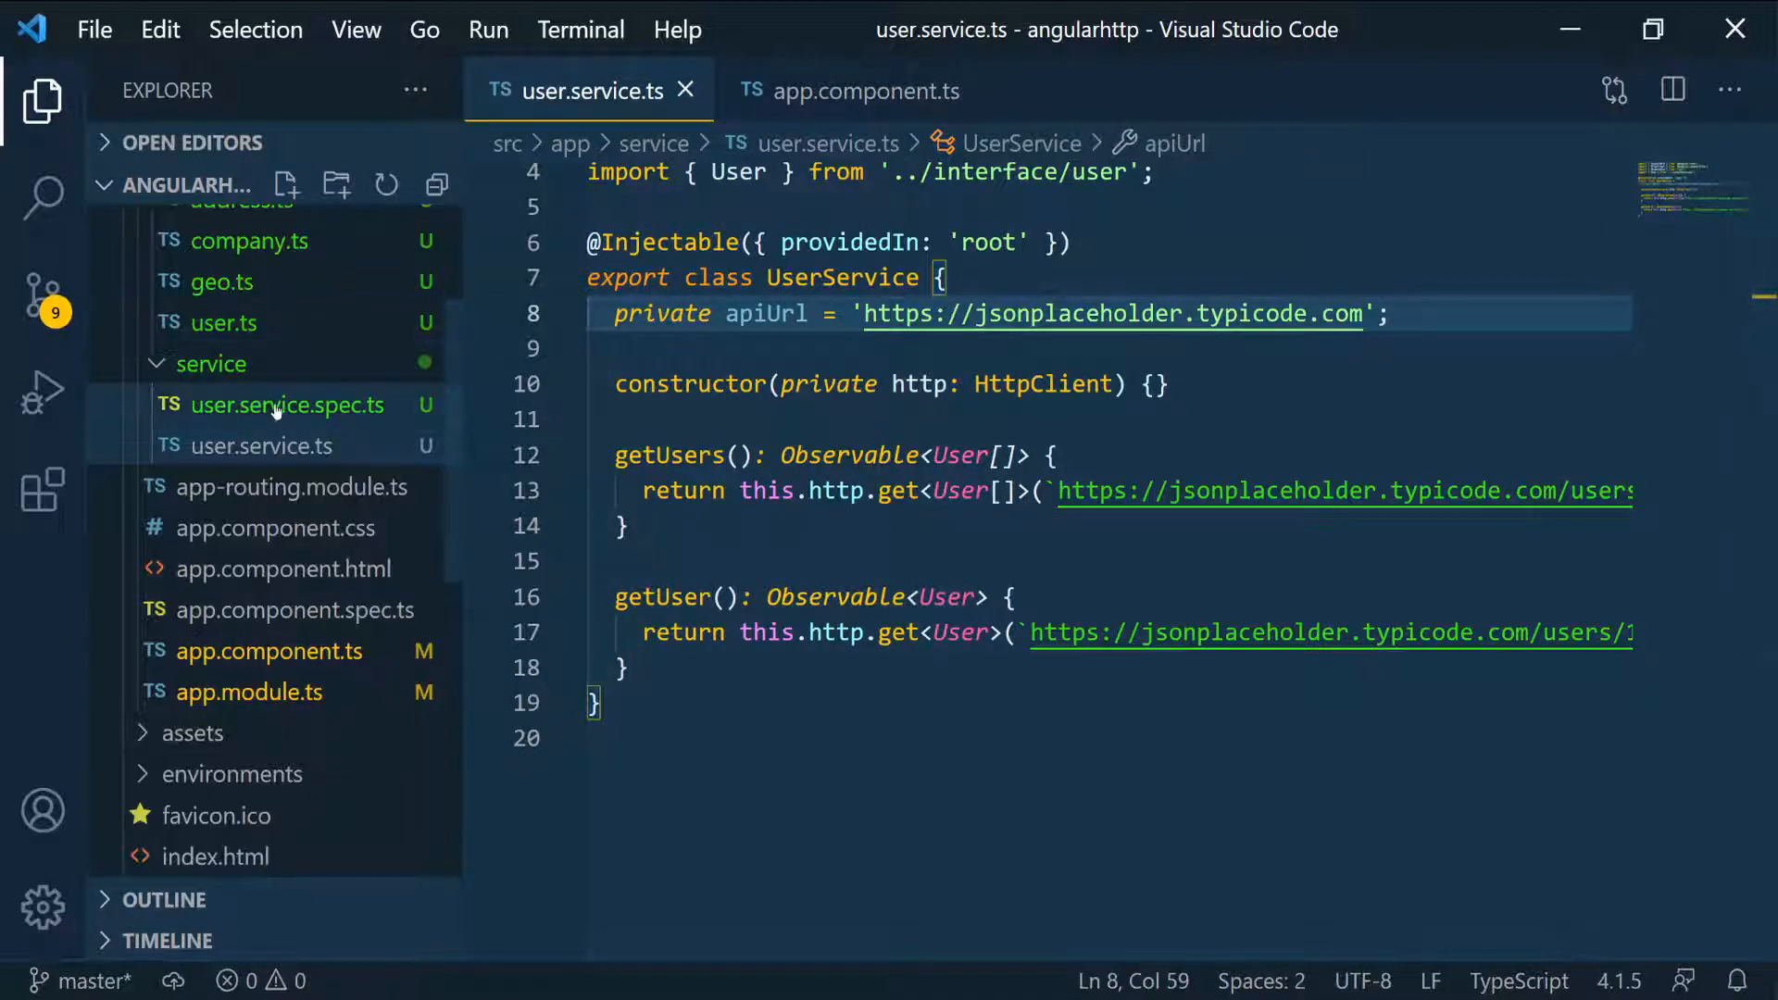
{"action": "scroll", "scroll_direction": "down", "scroll_amount": 3}
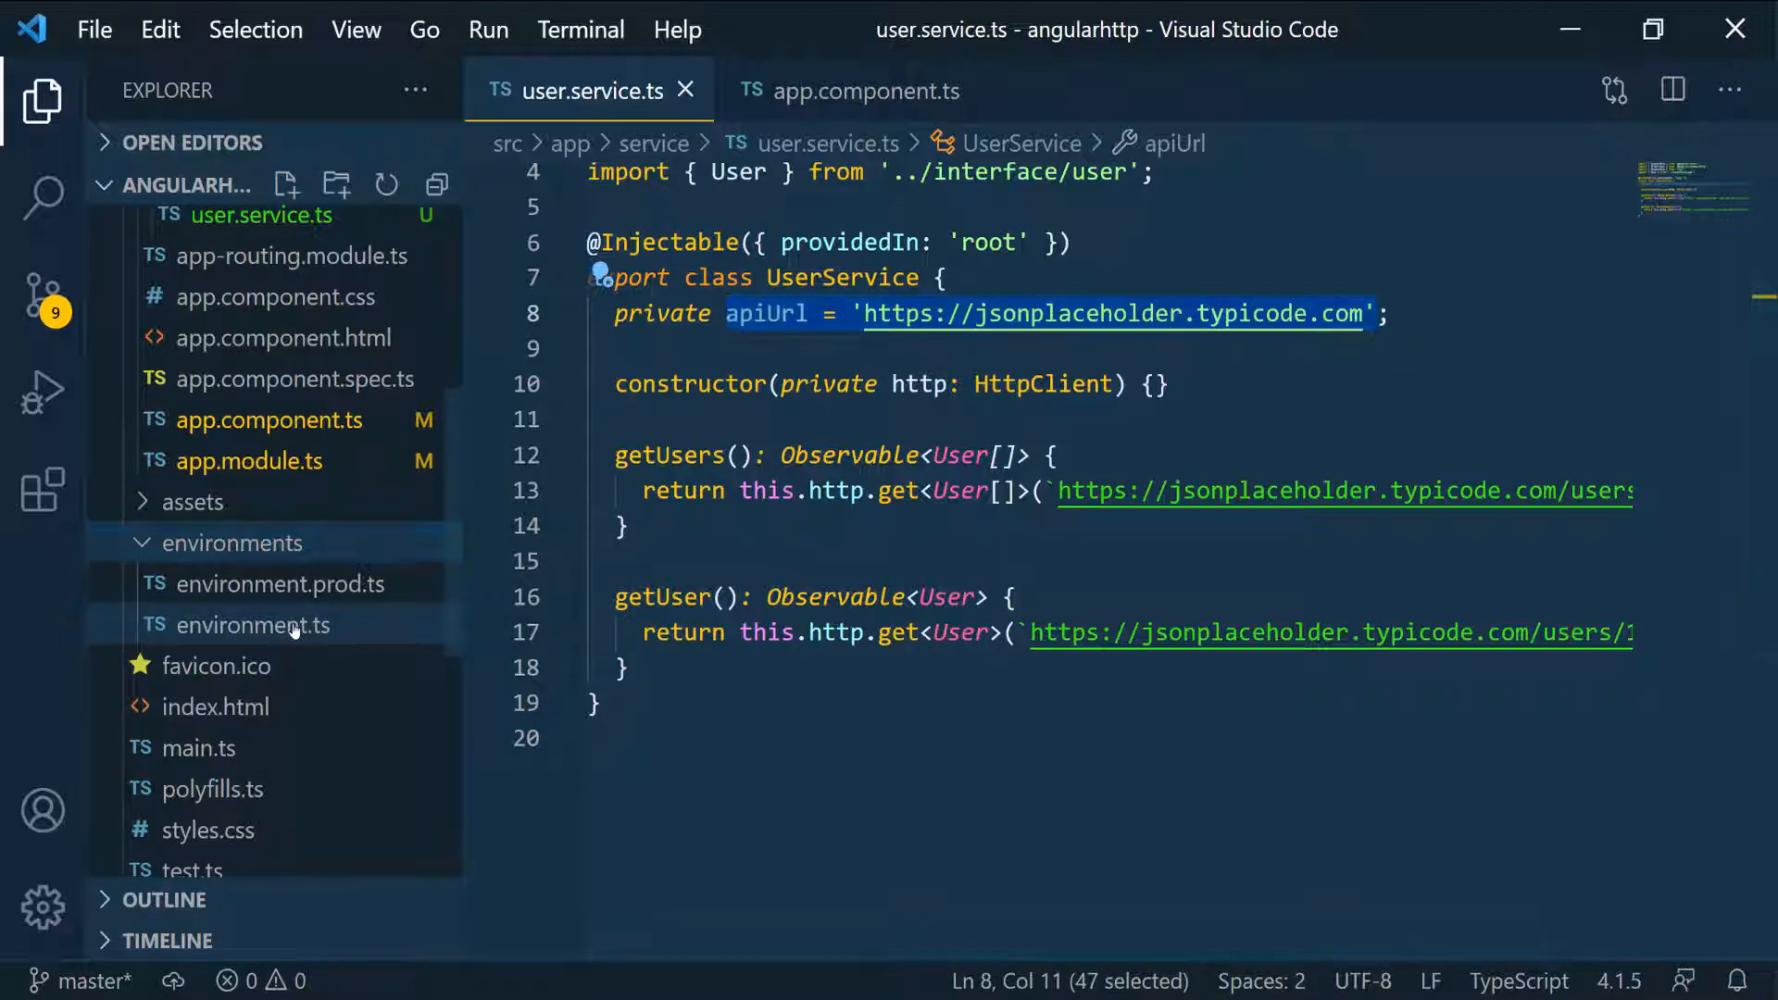
{"action": "left_click", "coordinate": [252, 624]}
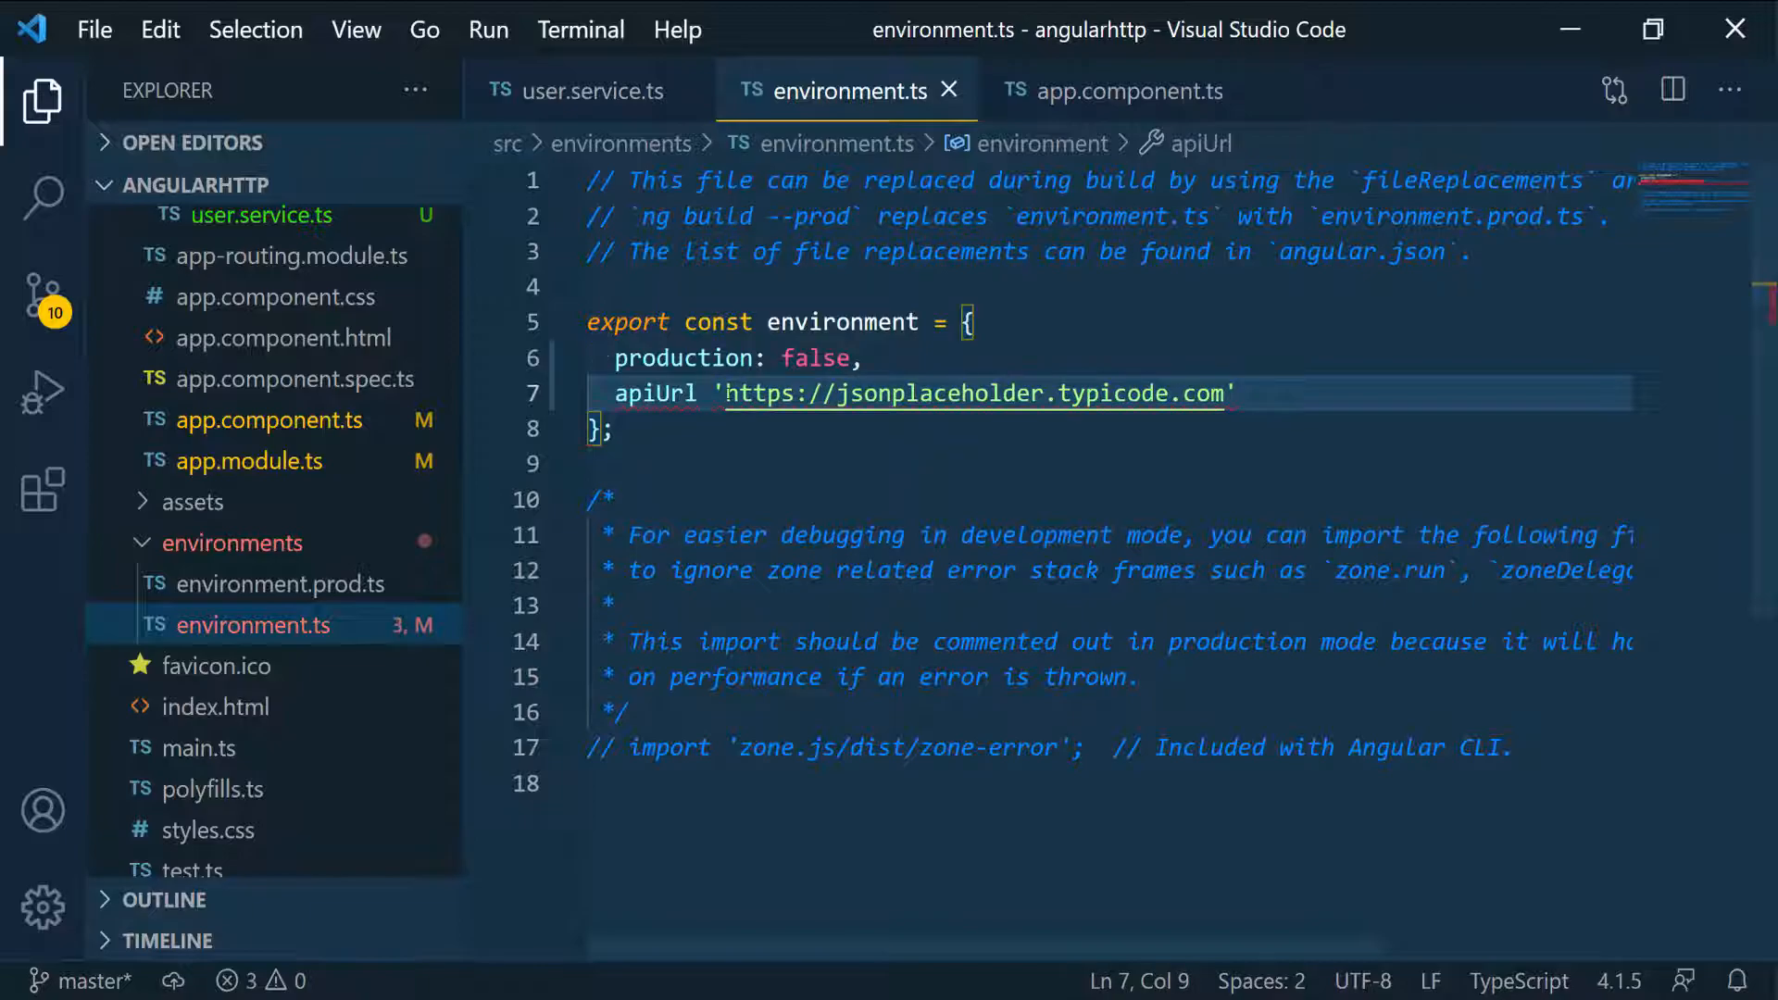
{"action": "type", "text": ":"}
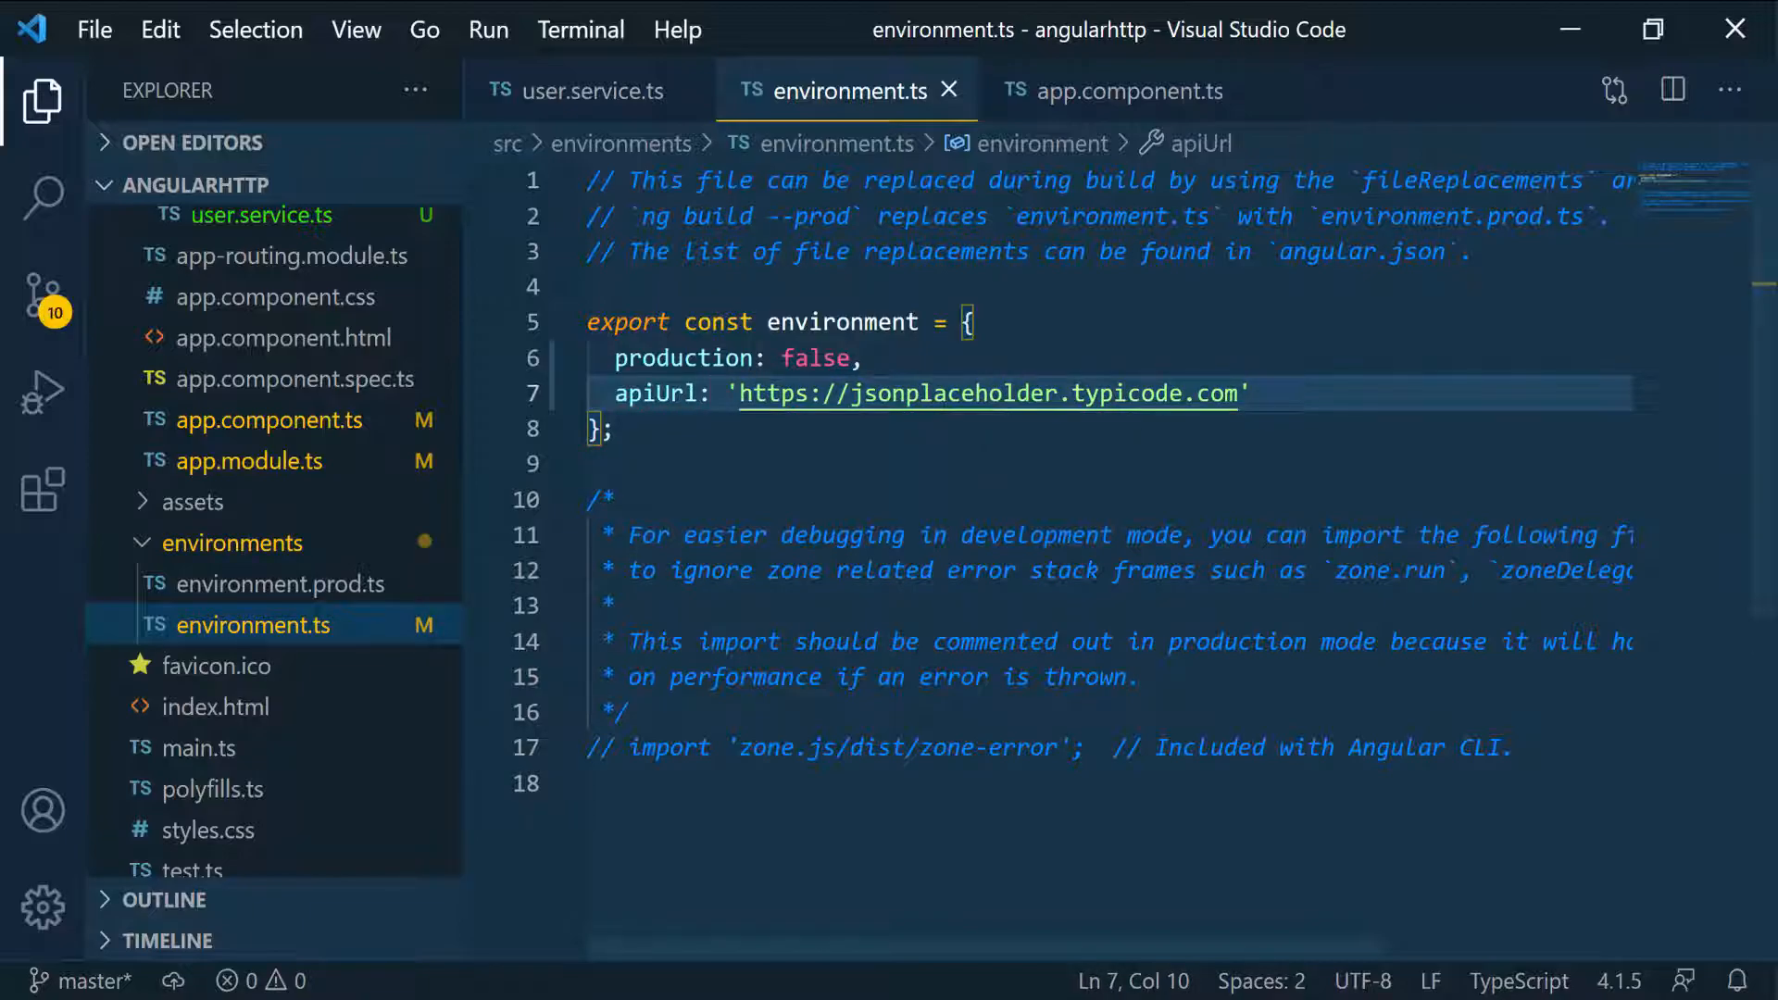
{"action": "left_click", "coordinate": [1246, 393]}
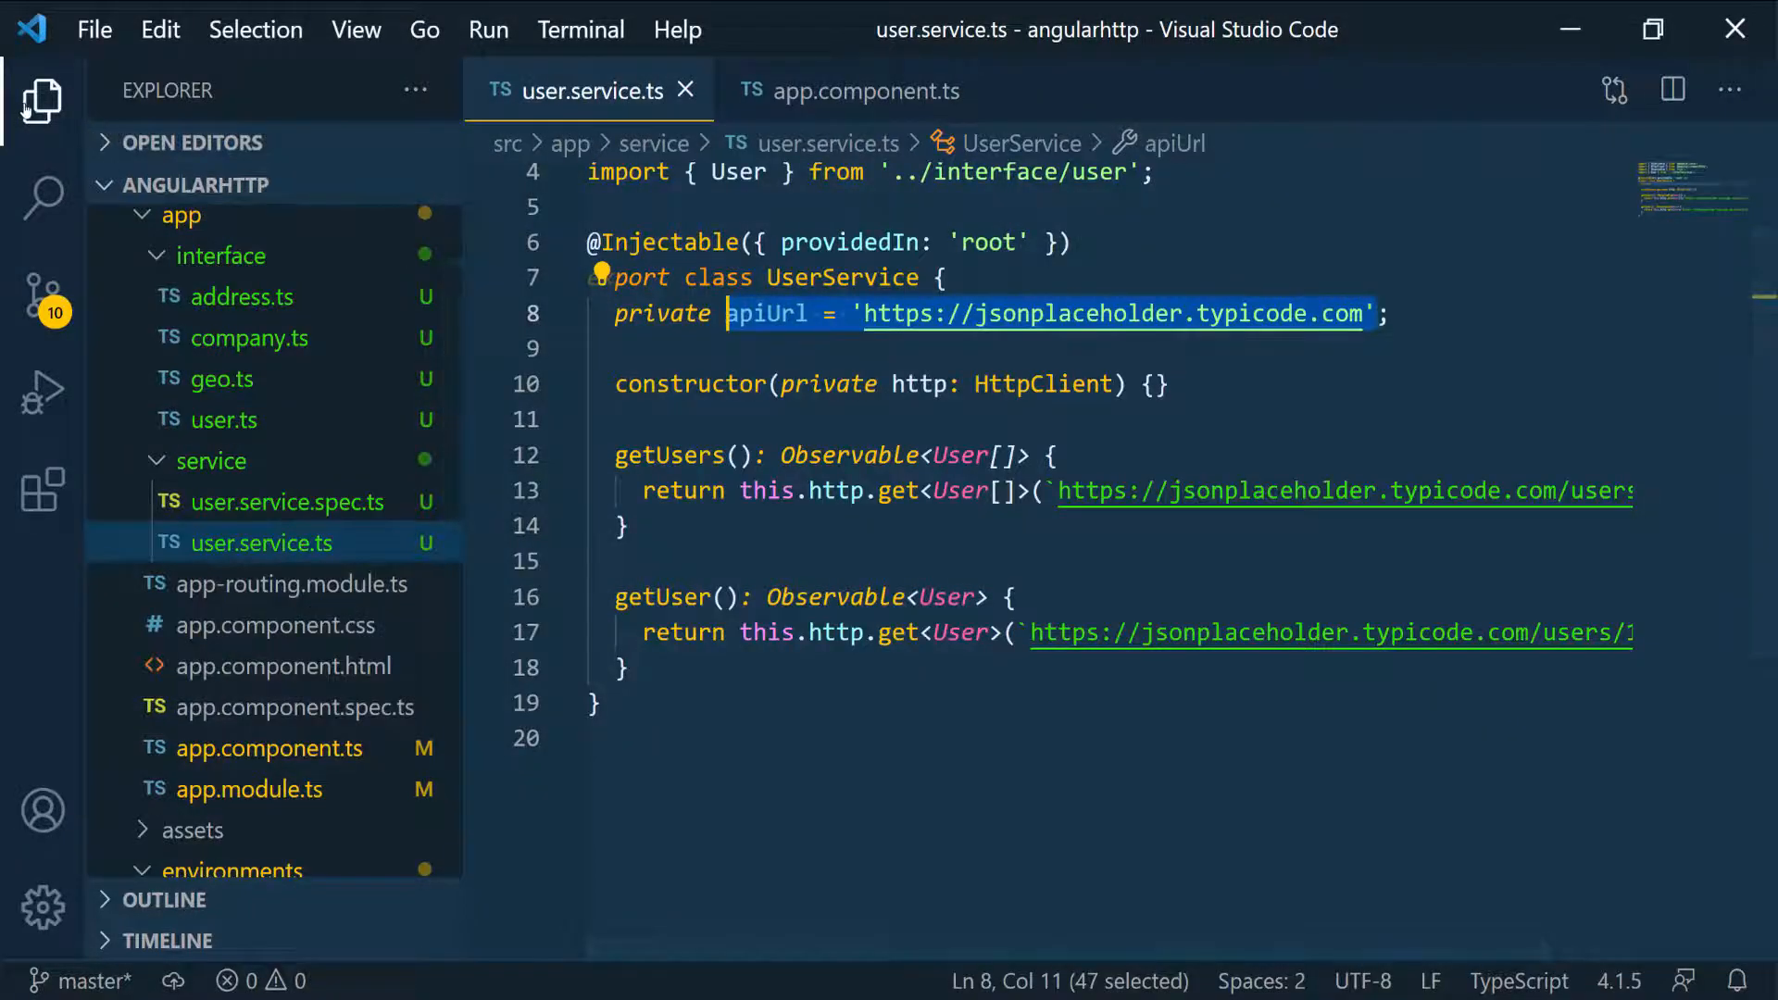
Assign apiUrl from environment.apiUrl with the environment auto-import added
{"action": "left_click", "coordinate": [42, 100]}
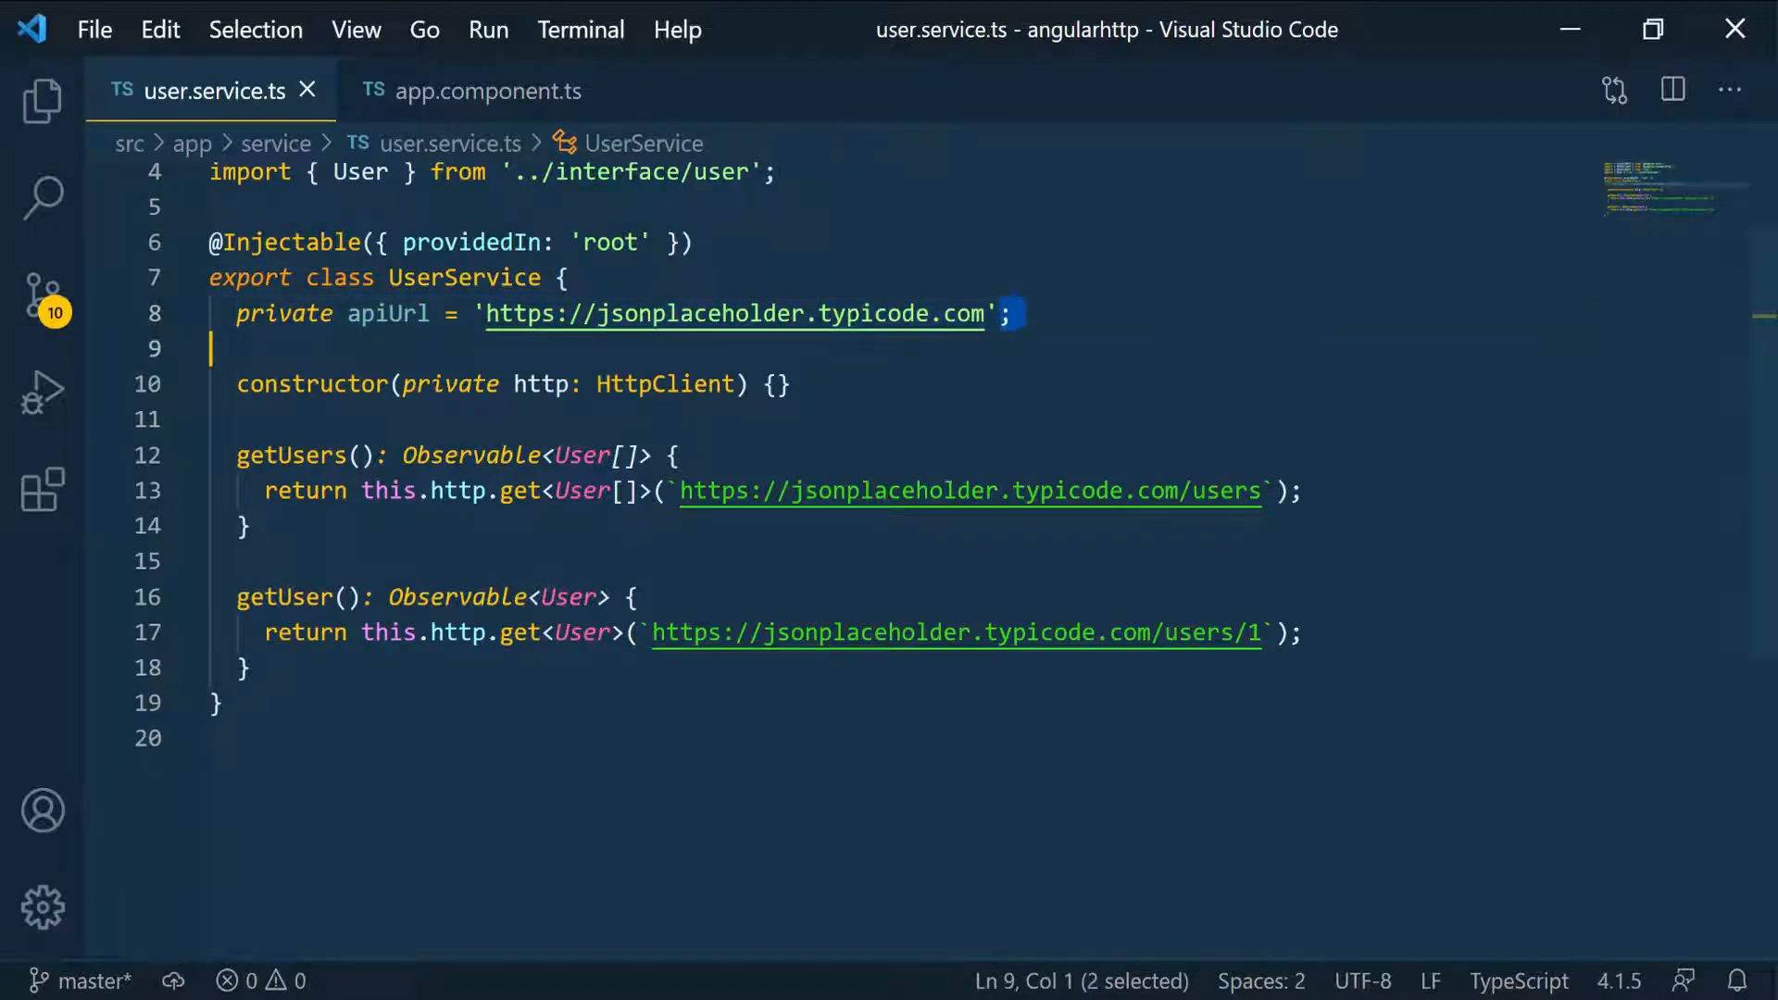
{"action": "type", "text": "environment.apiUrl"}
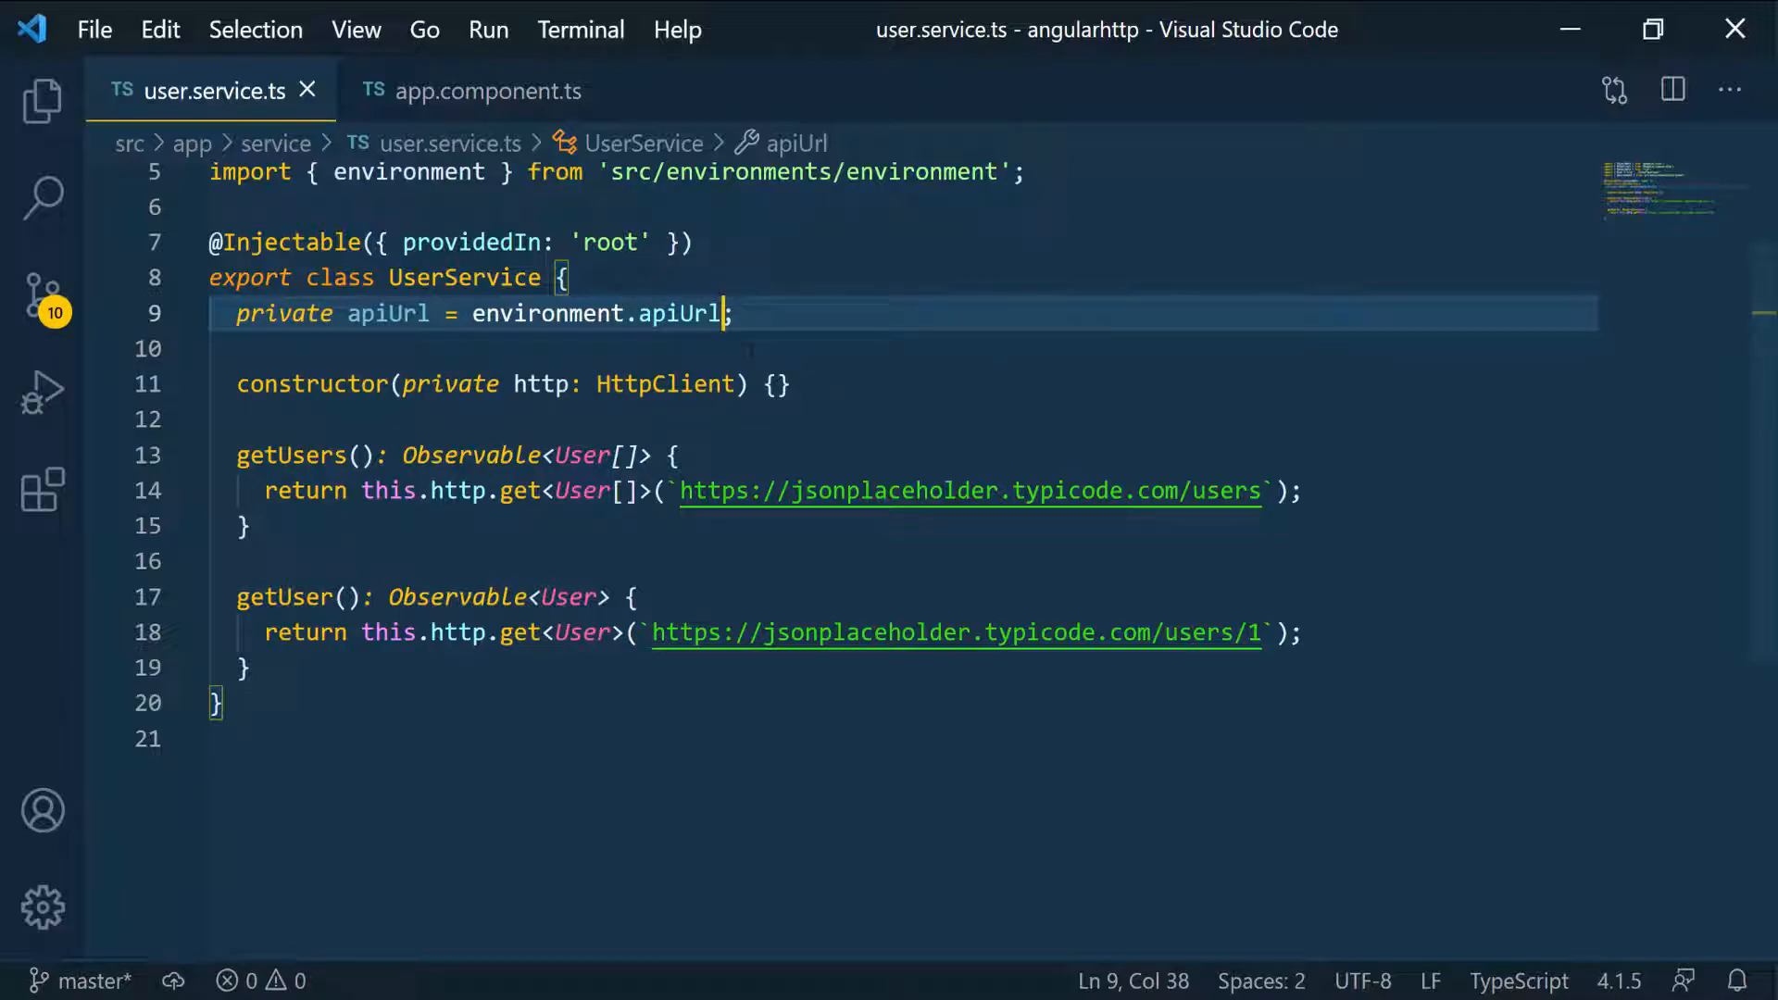
{"action": "type", "text": ";"}
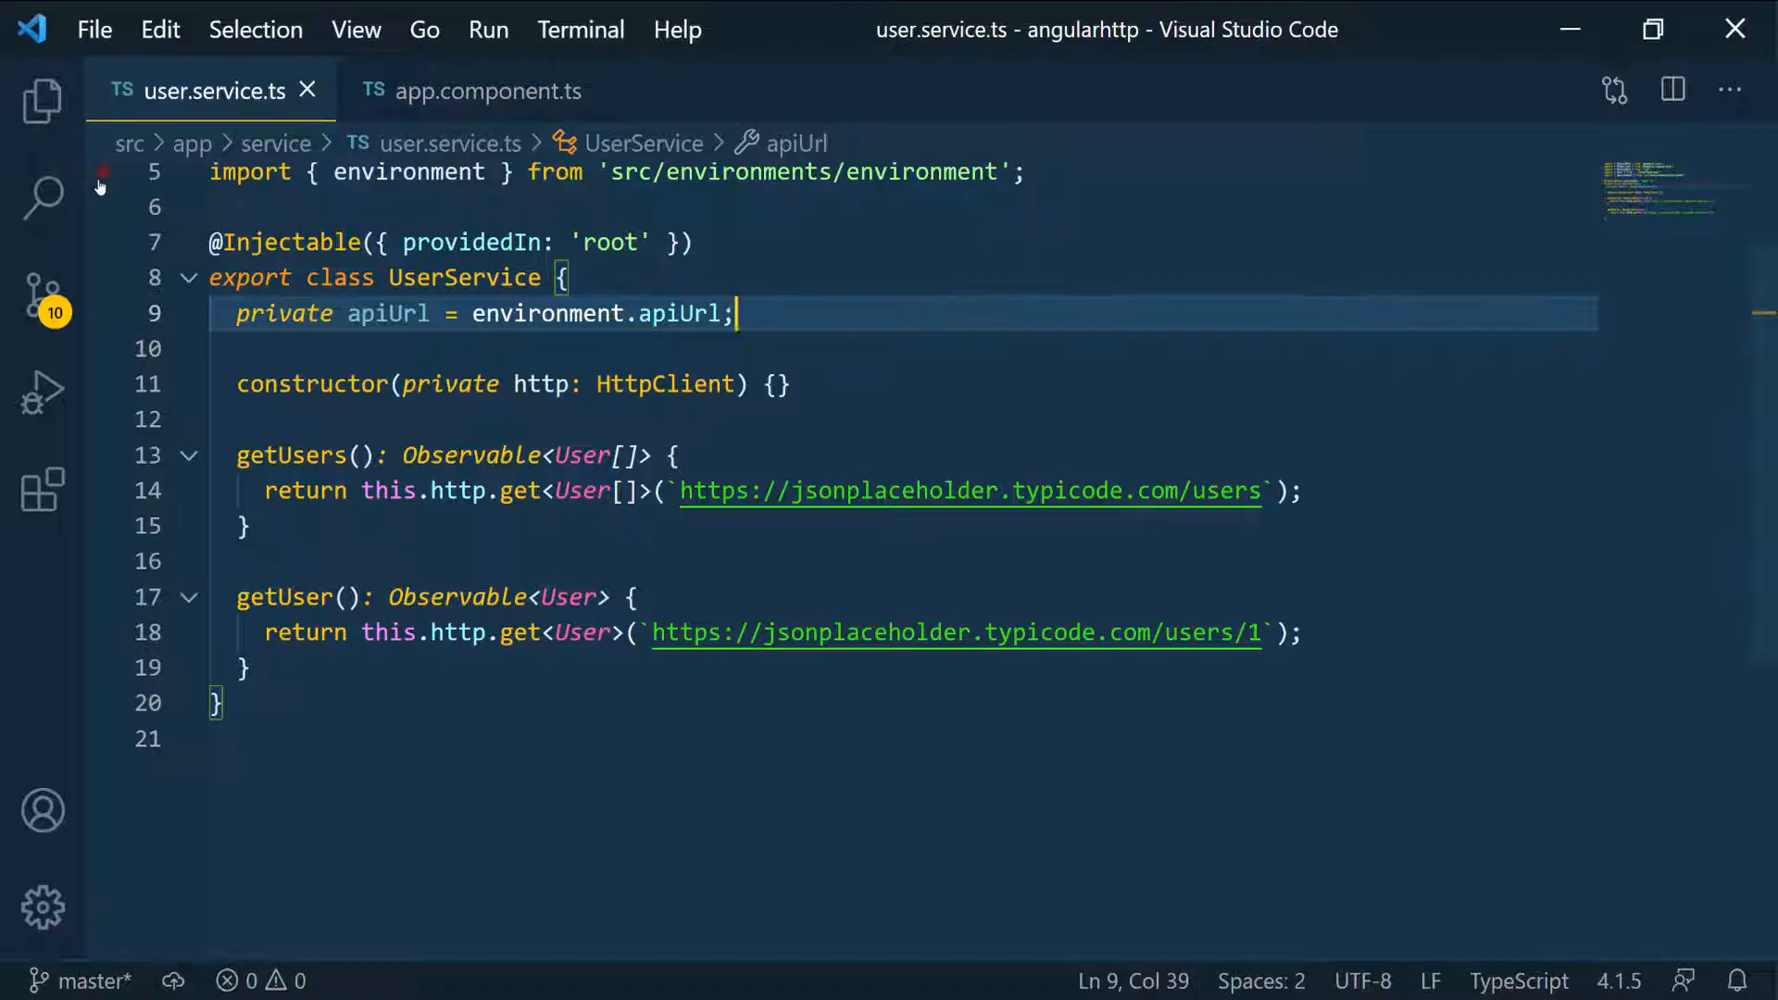
{"action": "left_click", "coordinate": [42, 100]}
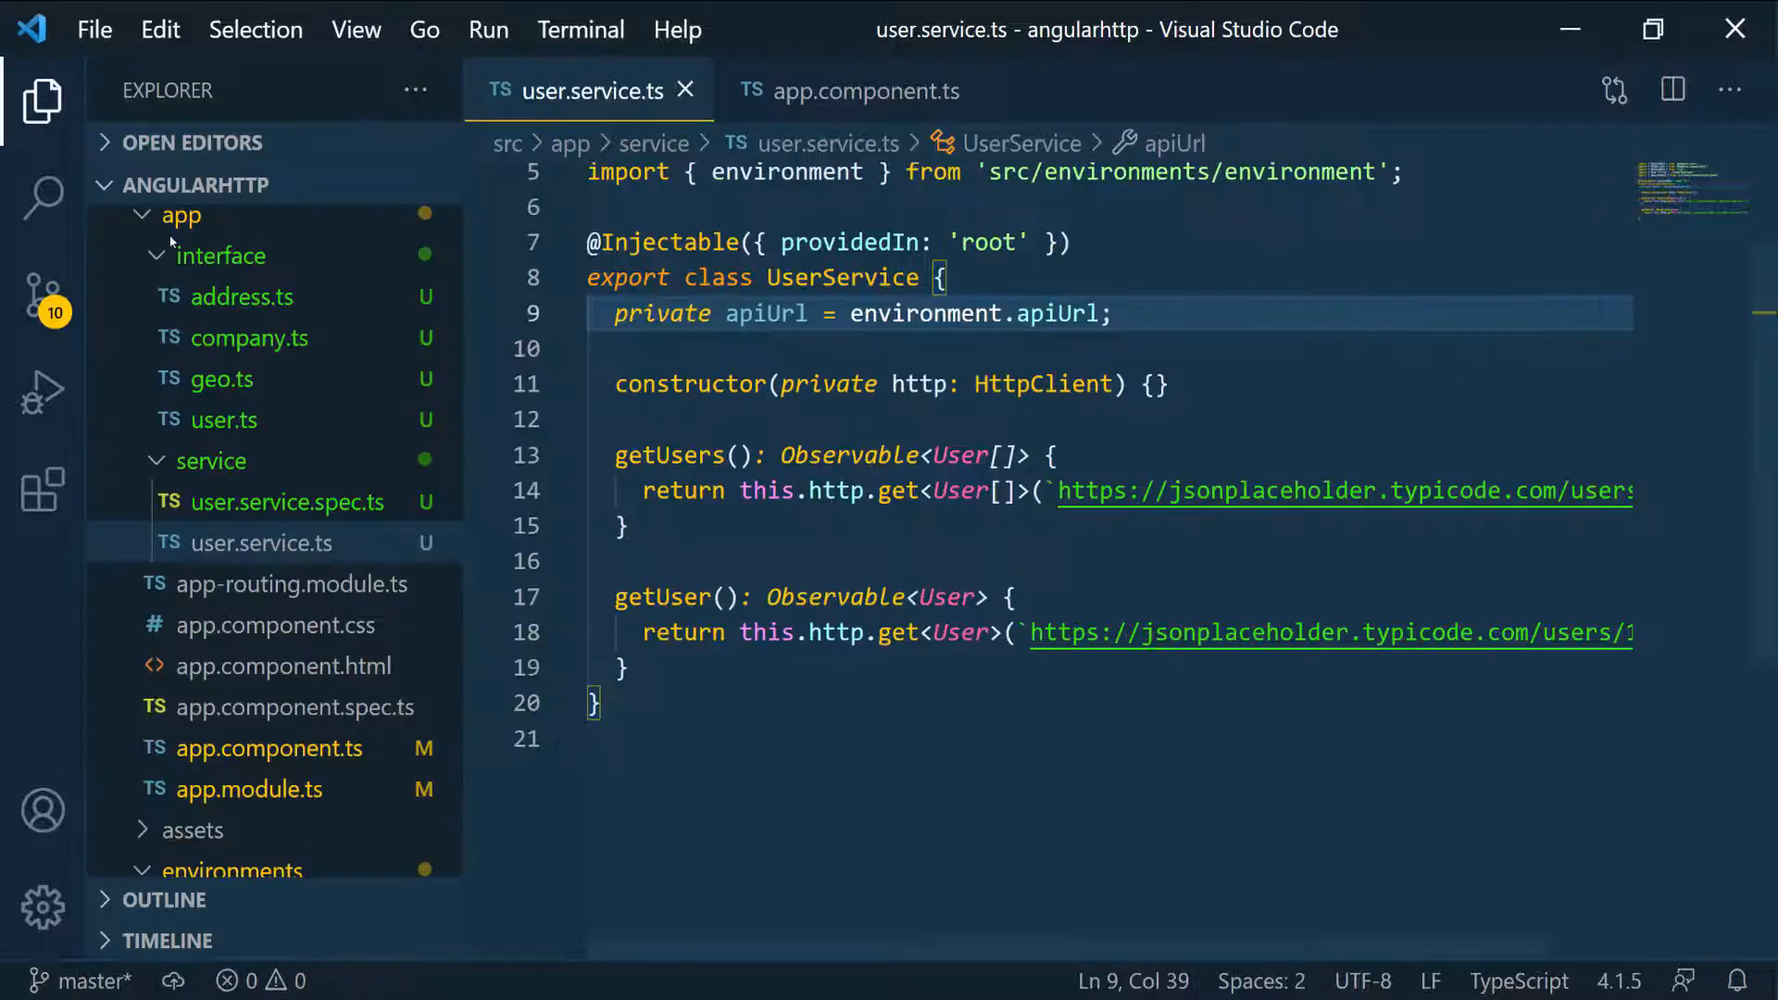
{"action": "scroll", "scroll_direction": "down", "scroll_amount": 3}
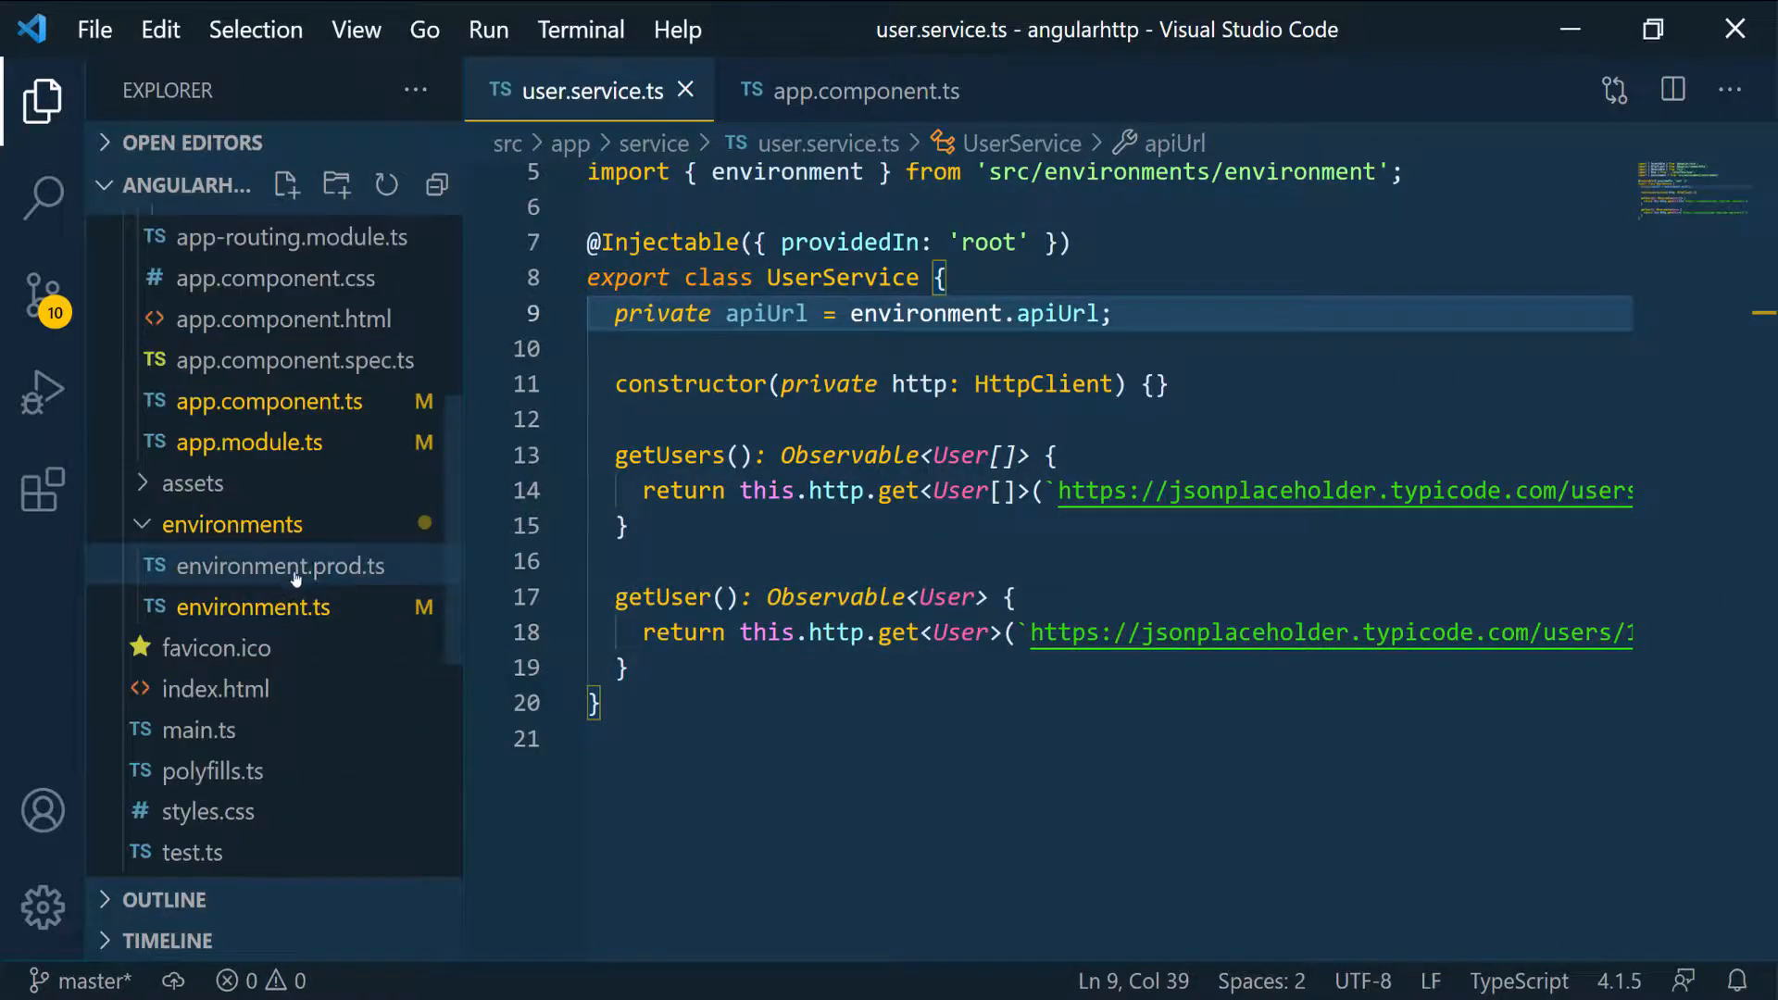
{"action": "mouse_move", "coordinate": [300, 573]}
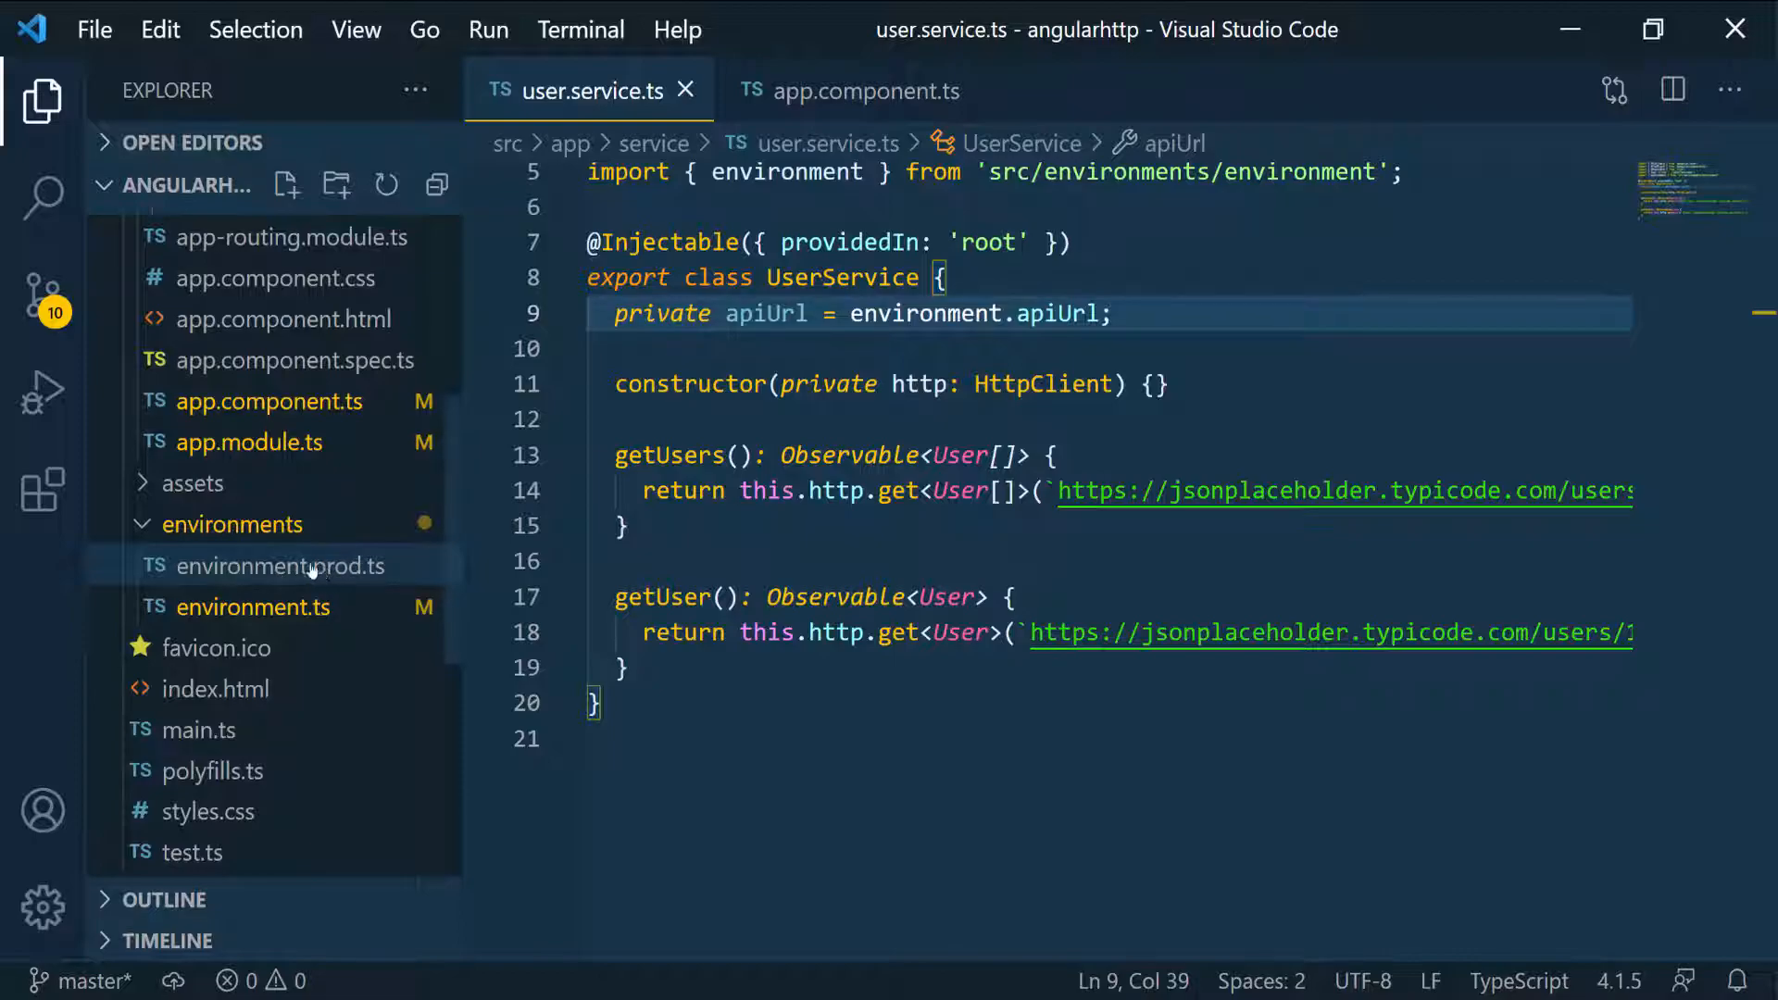
{"action": "left_click", "coordinate": [254, 607]}
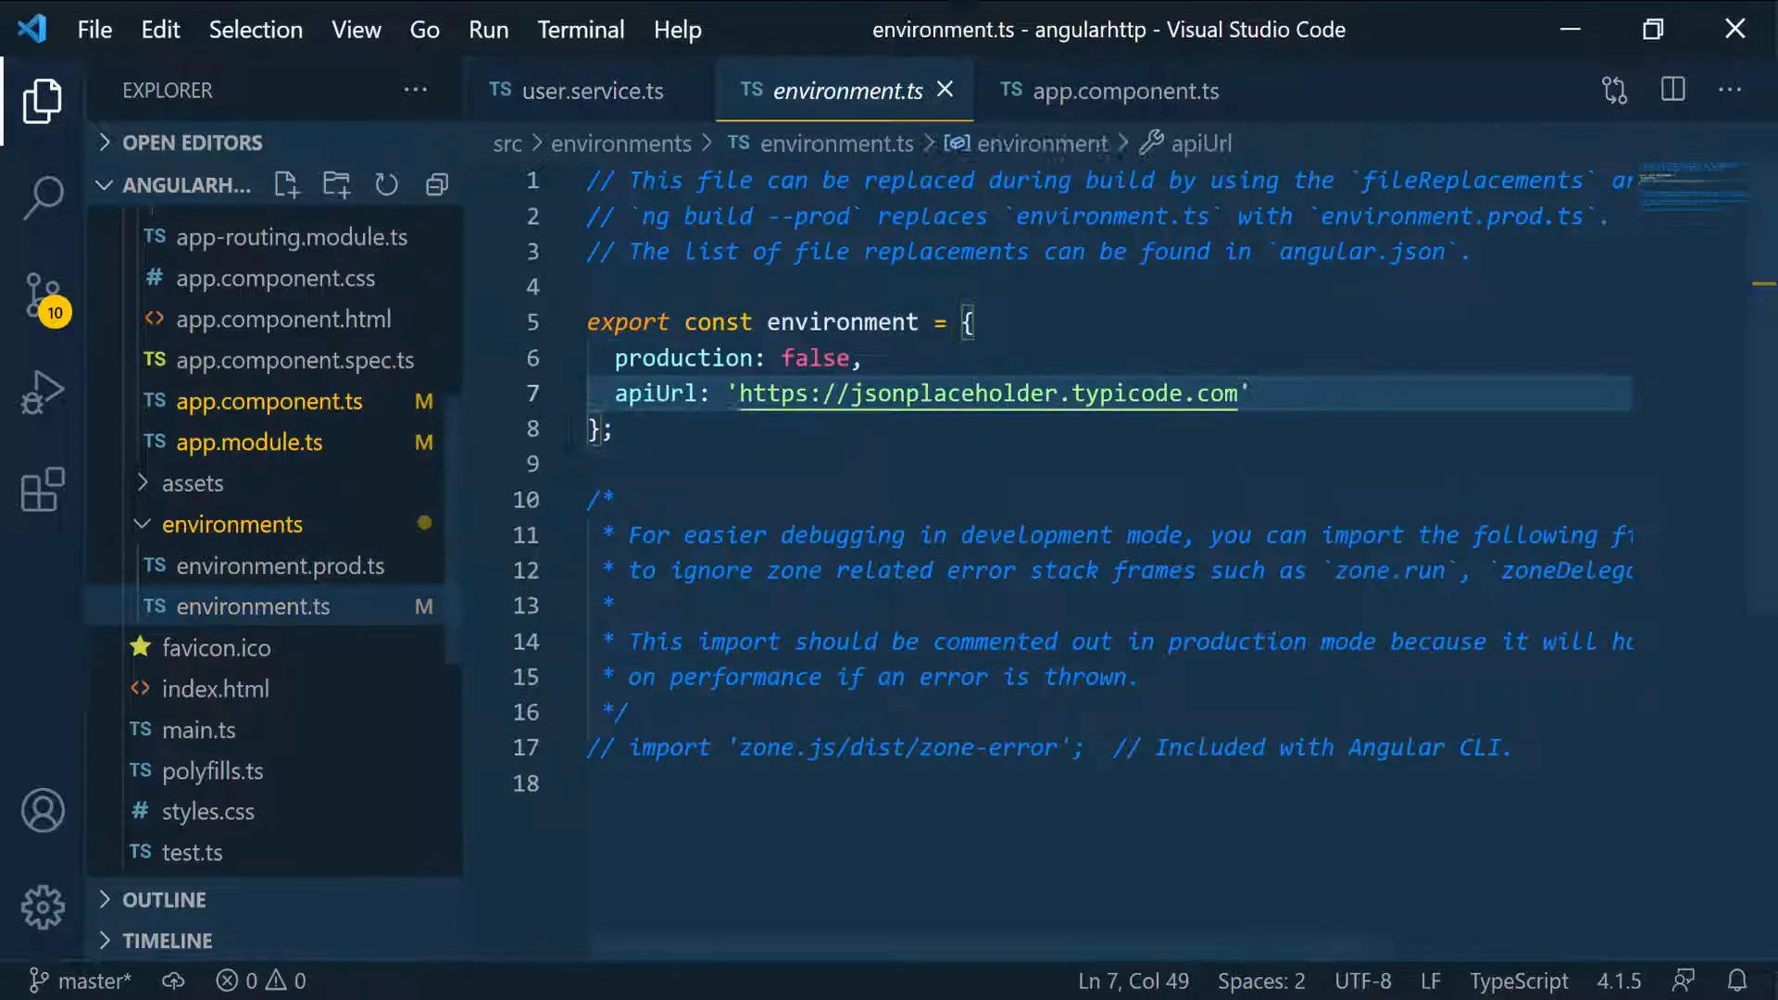
{"action": "double_click", "coordinate": [841, 323]}
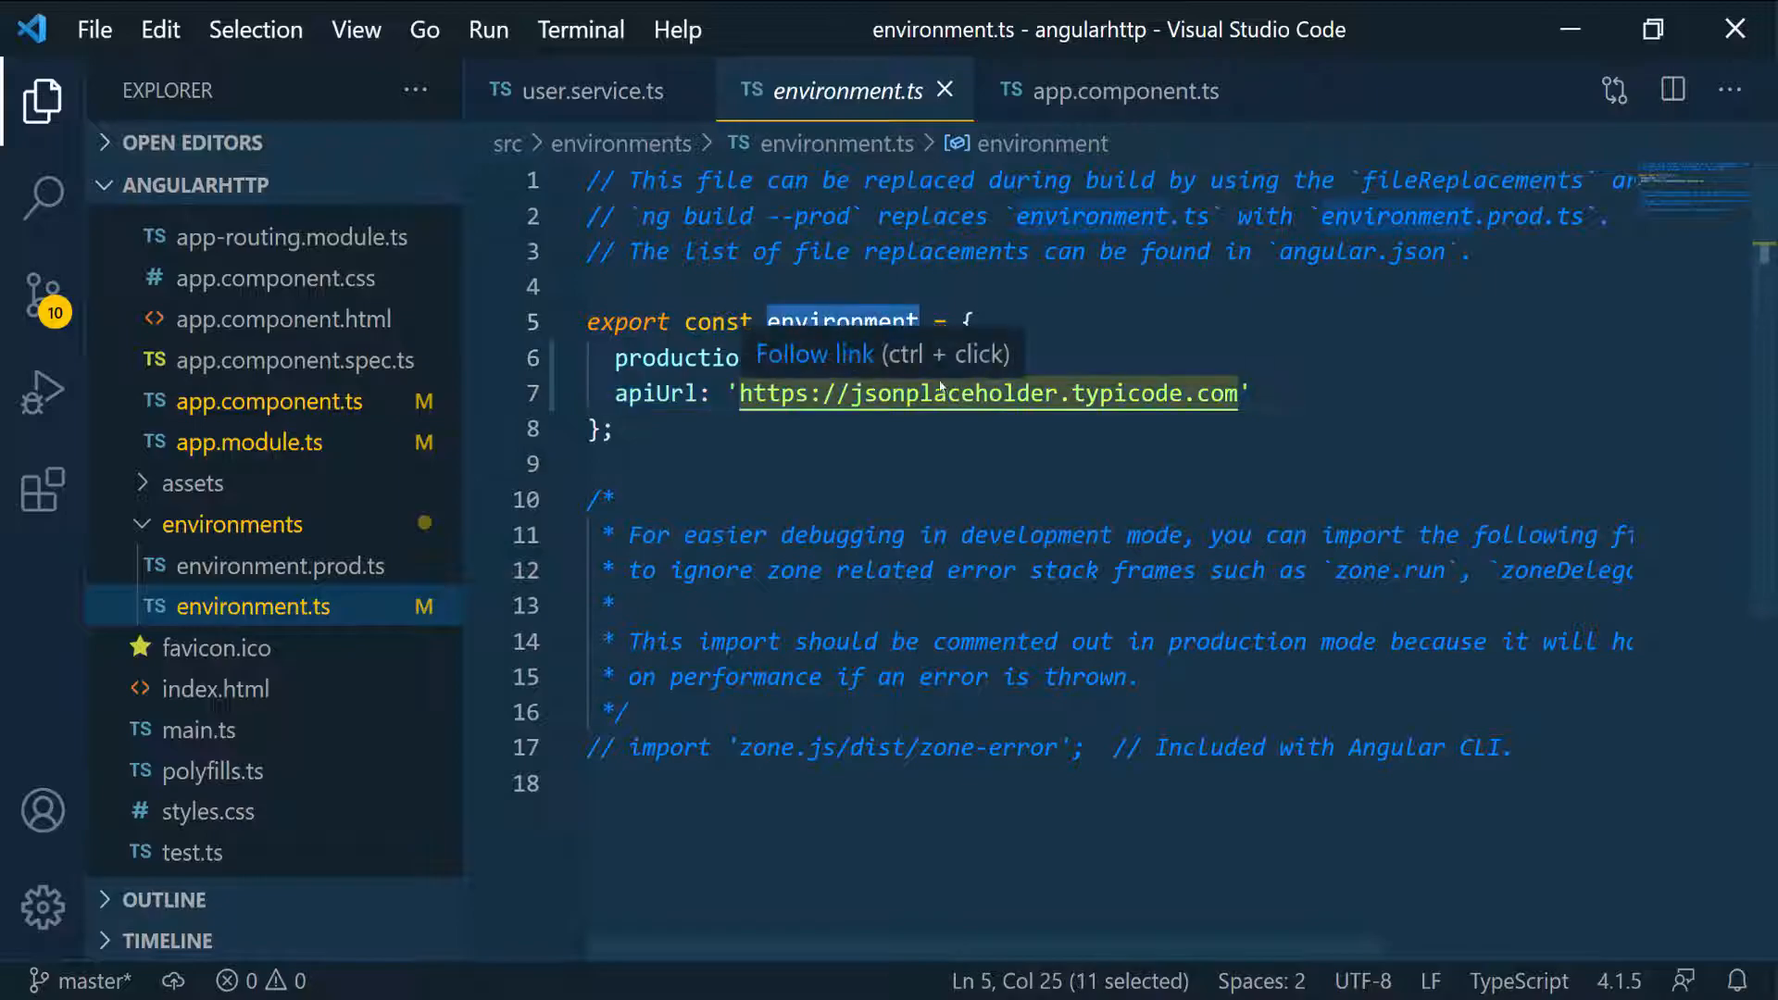
{"action": "left_click", "coordinate": [270, 566]}
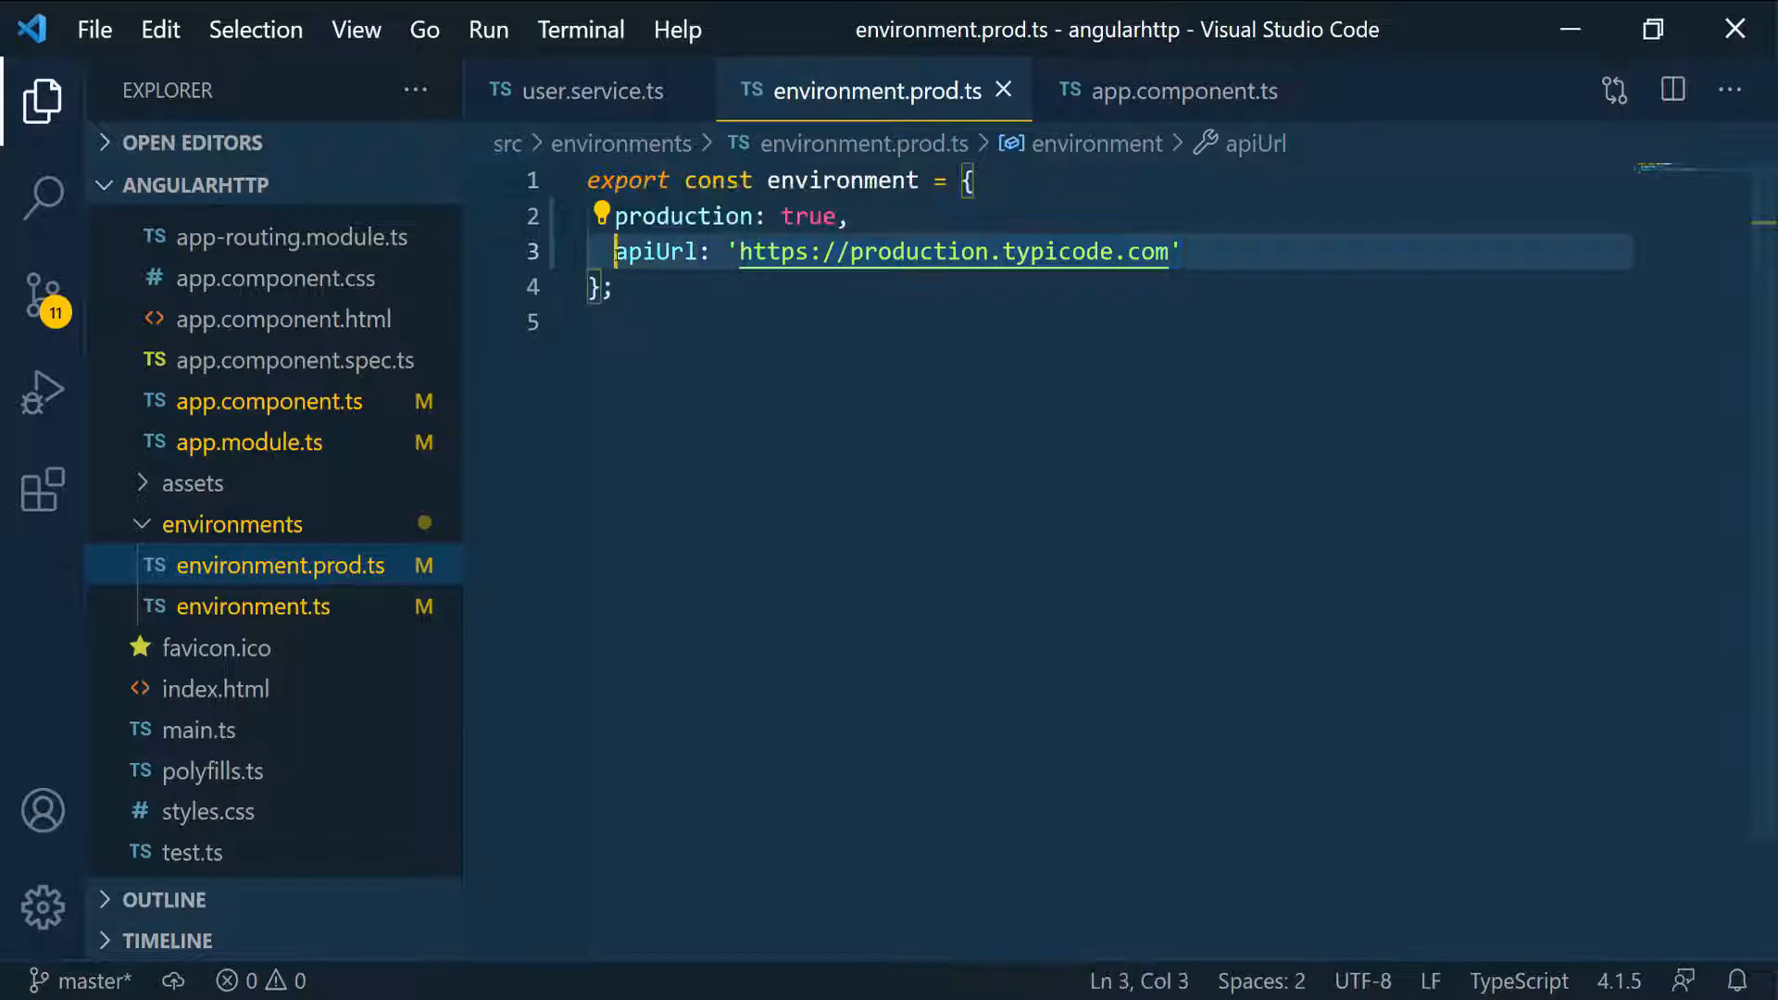
{"action": "double_click", "coordinate": [655, 251]}
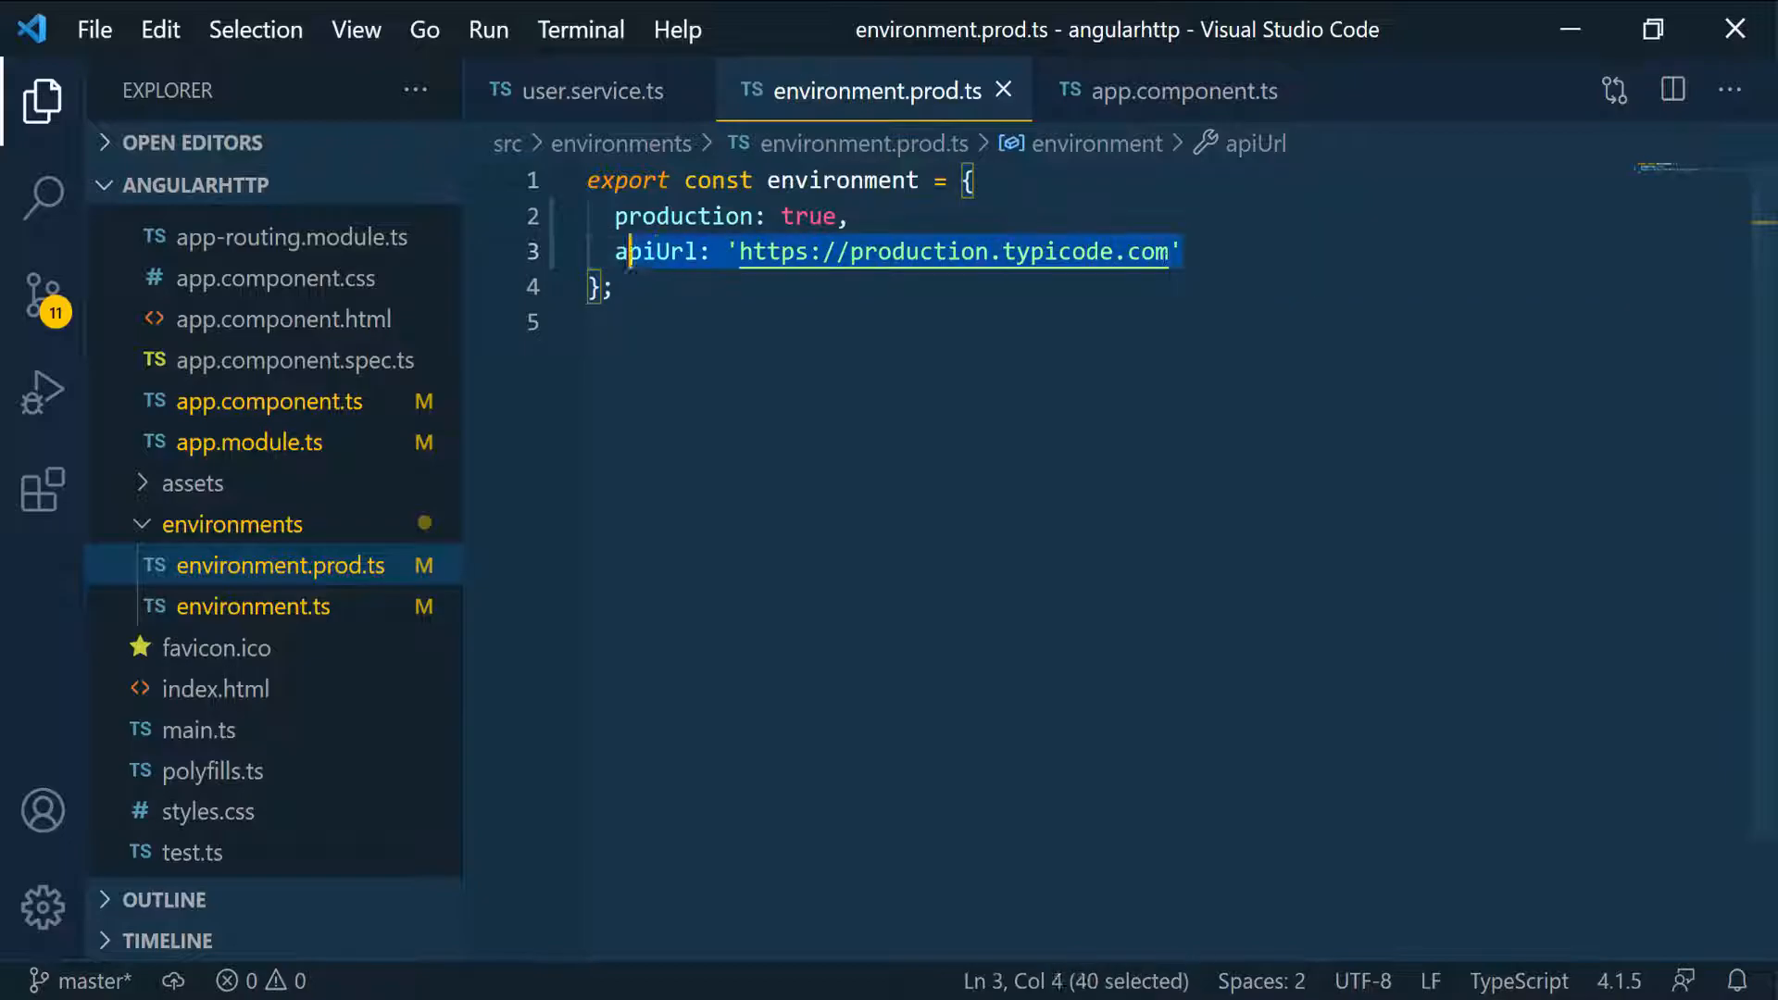
Return to user.service.ts and locate the apiUrl property
{"action": "left_click", "coordinate": [589, 90]}
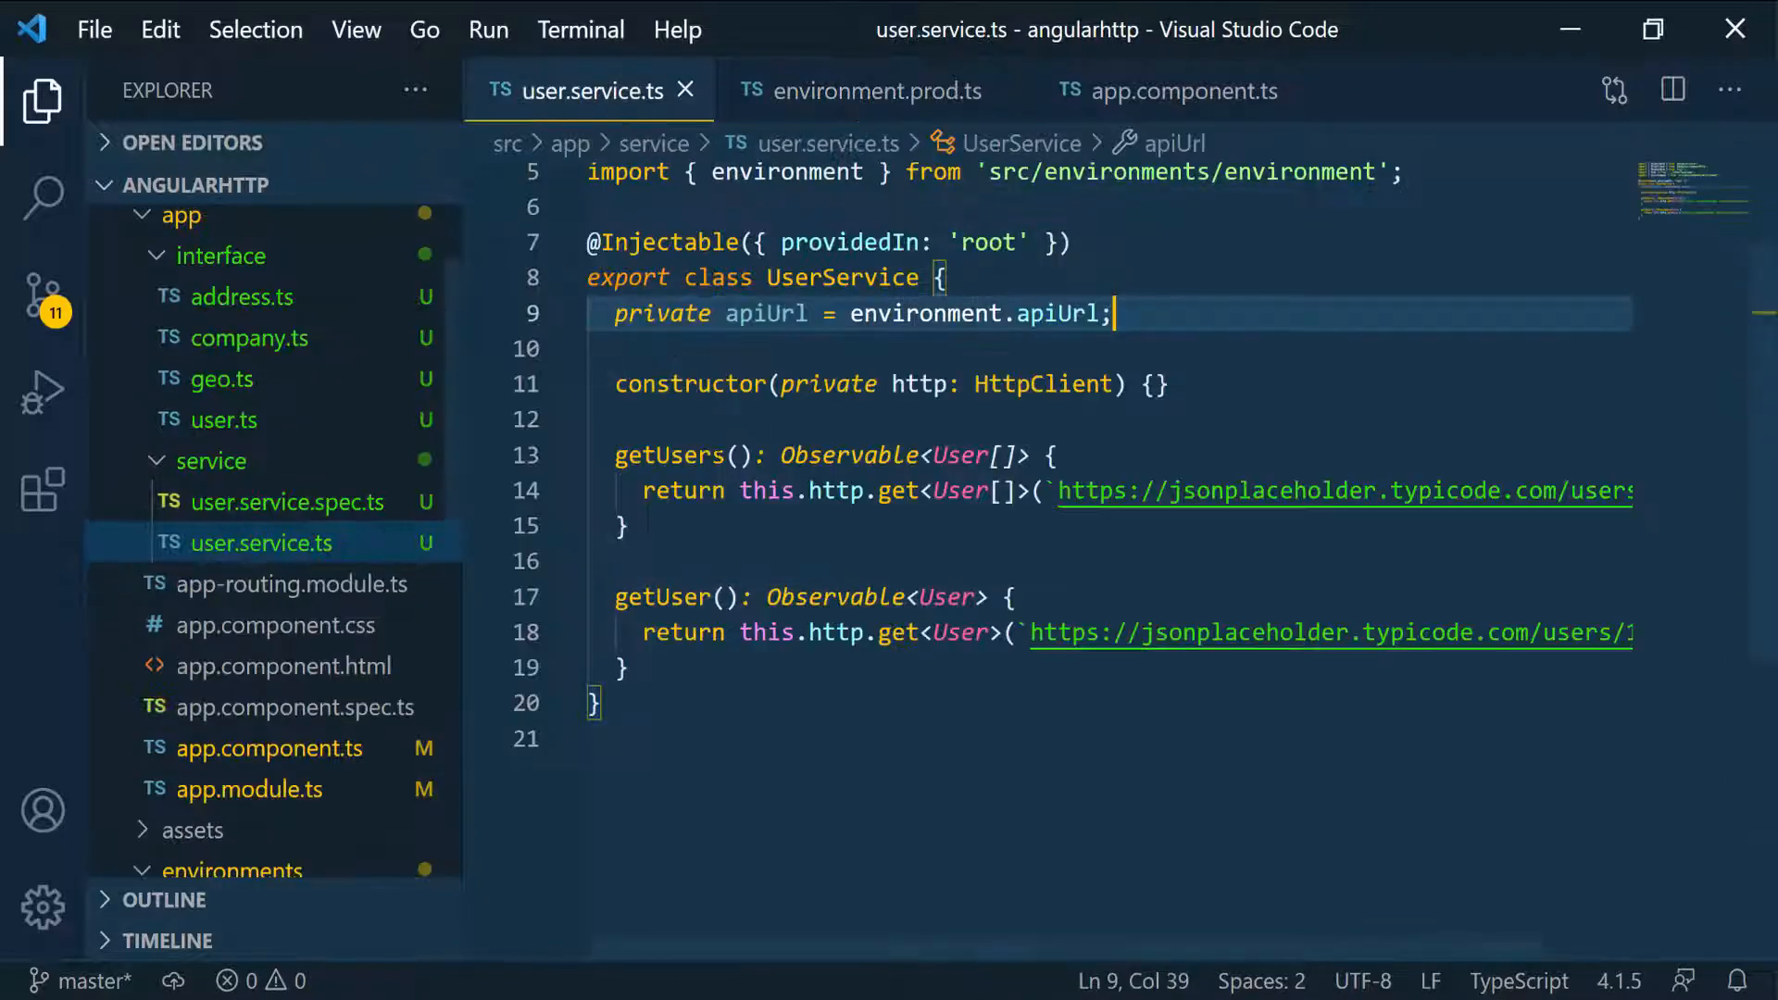
{"action": "double_click", "coordinate": [764, 313]}
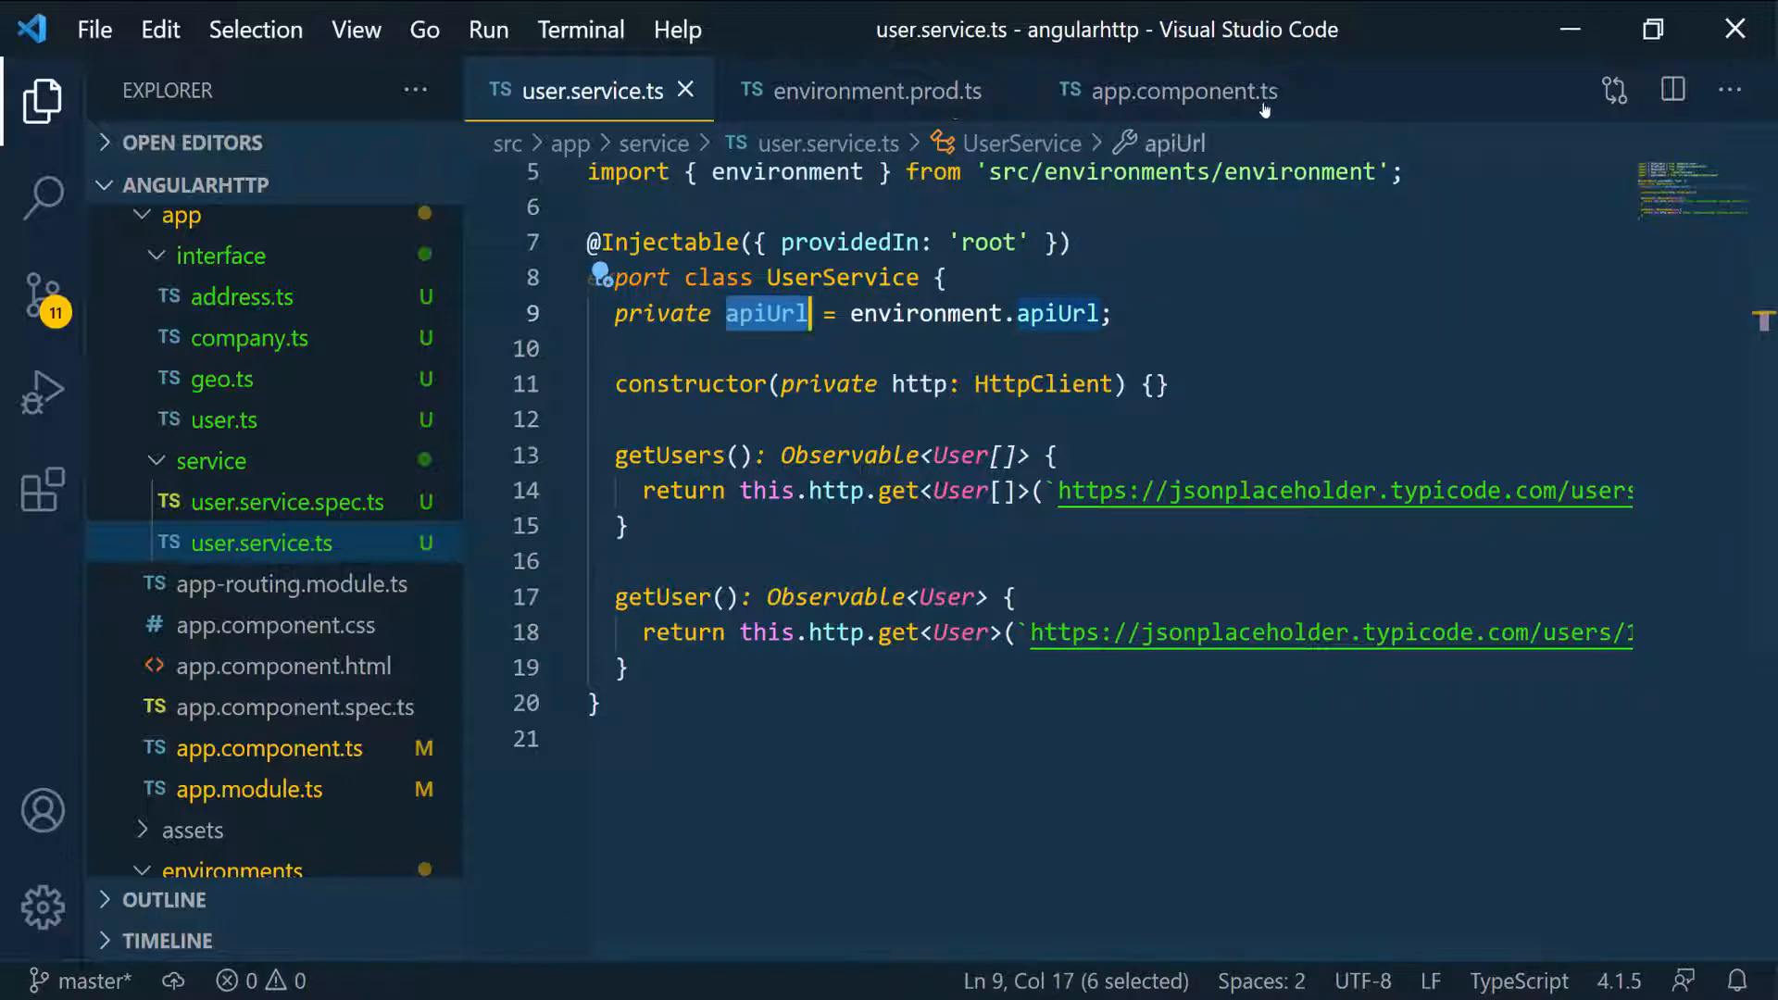
{"action": "scroll", "scroll_direction": "down", "scroll_amount": 3}
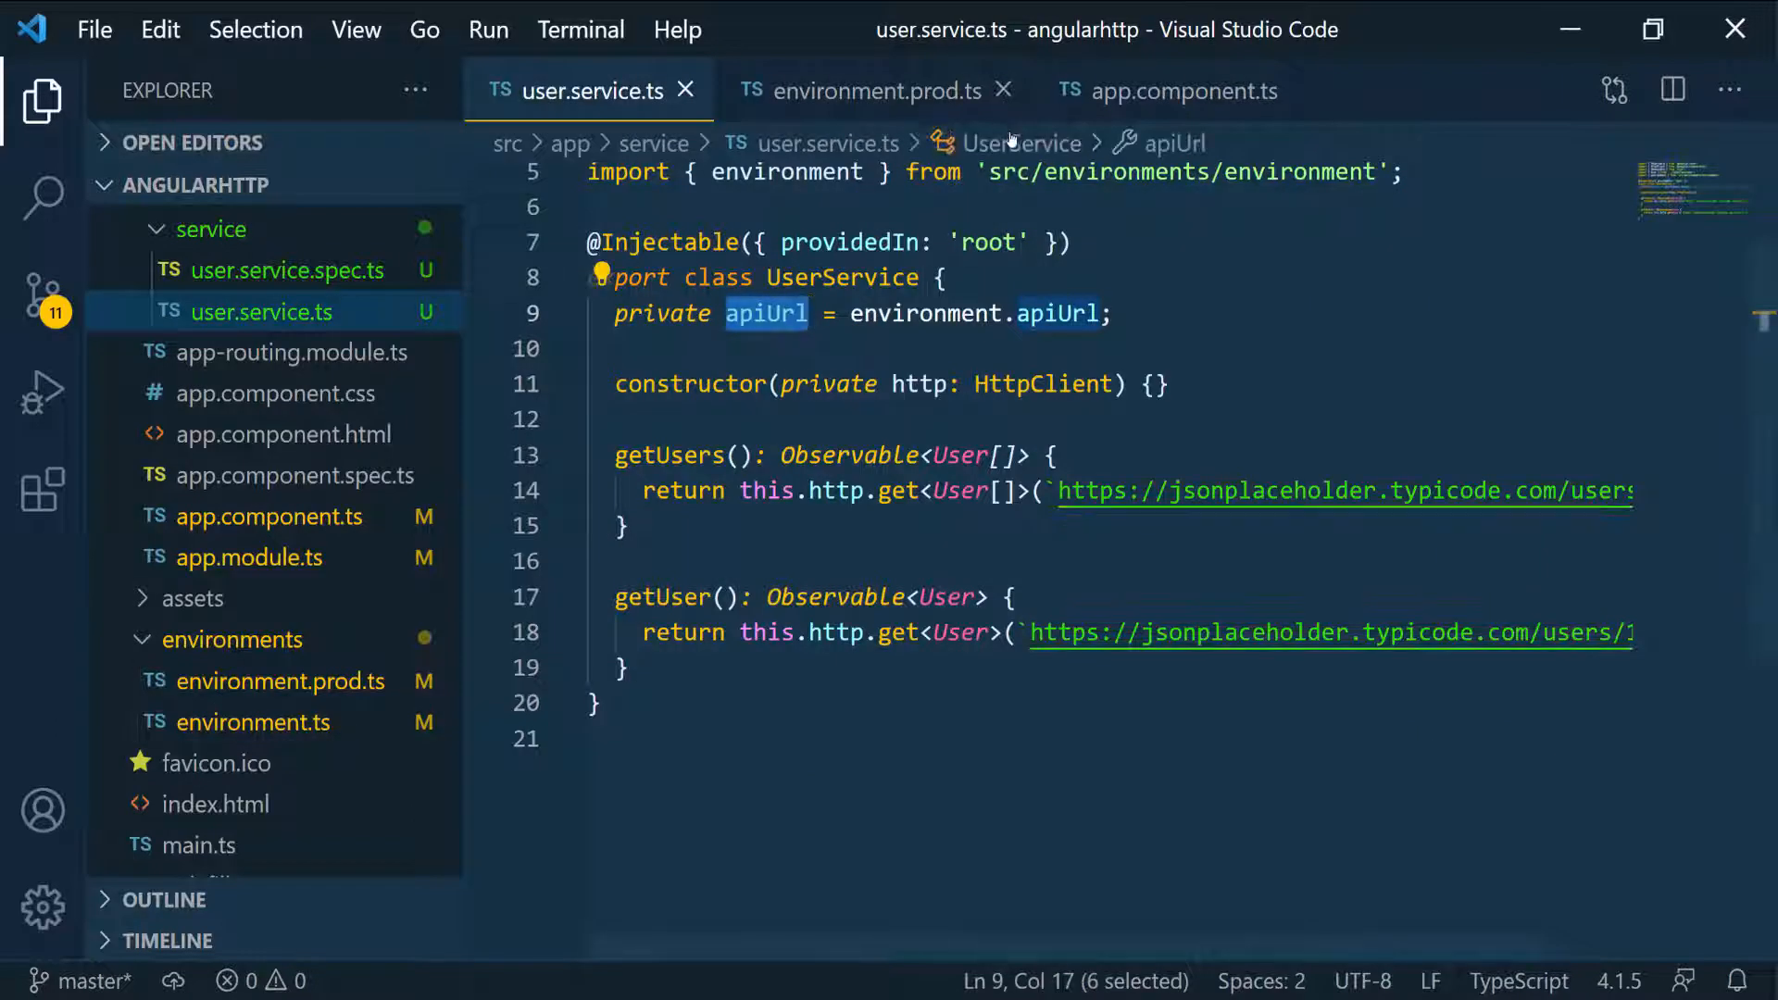
Replace both hard-coded request URLs with ${this.apiUrl} in getUsers and getUser
{"action": "left_click", "coordinate": [1002, 91]}
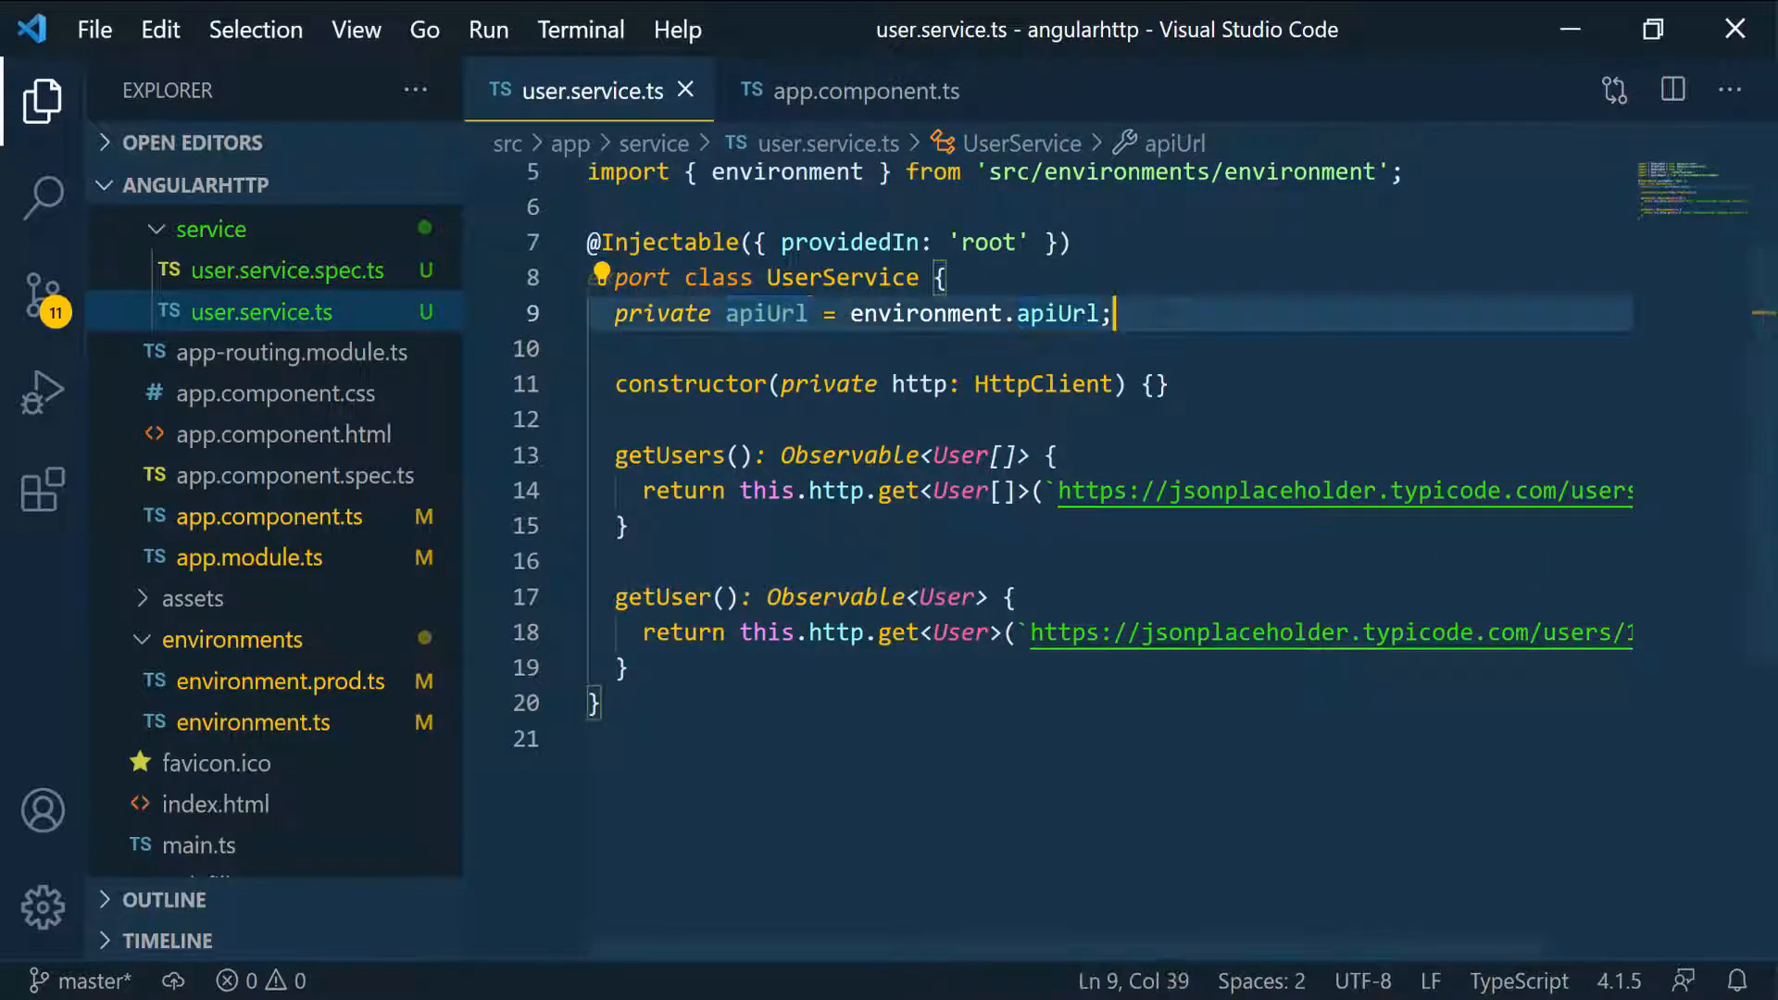
{"action": "left_click", "coordinate": [42, 100]}
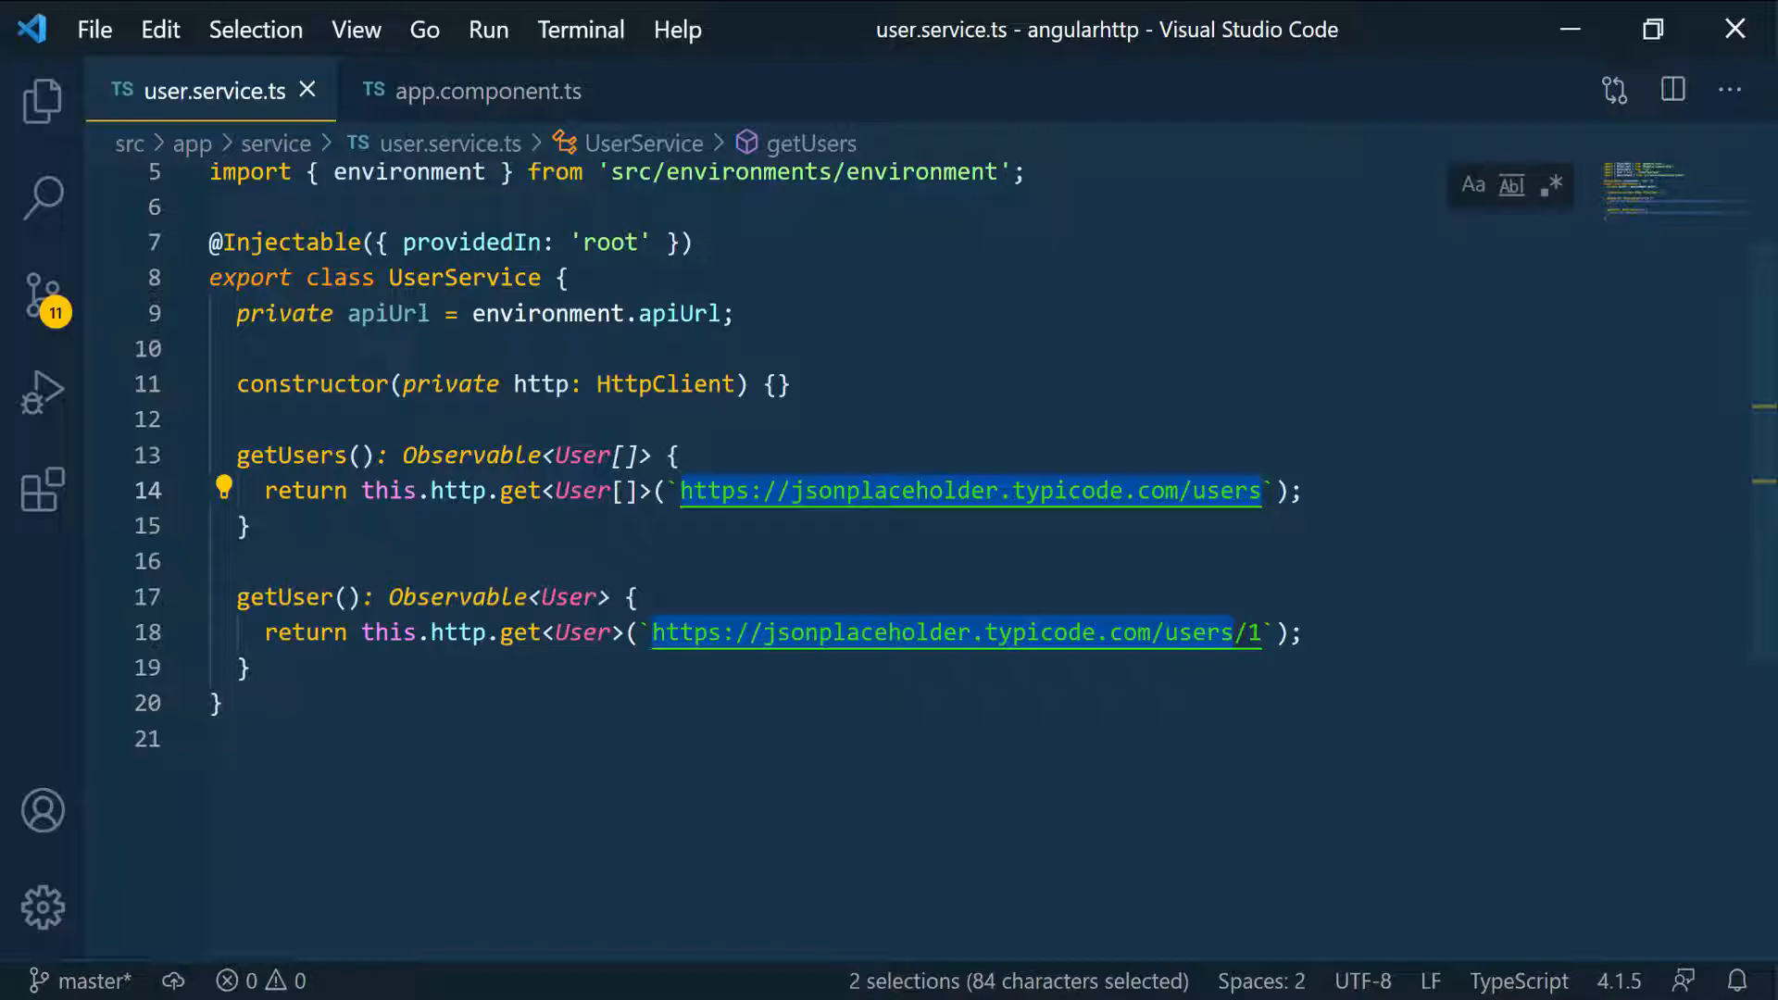
{"action": "type", "text": "{this.}`);"}
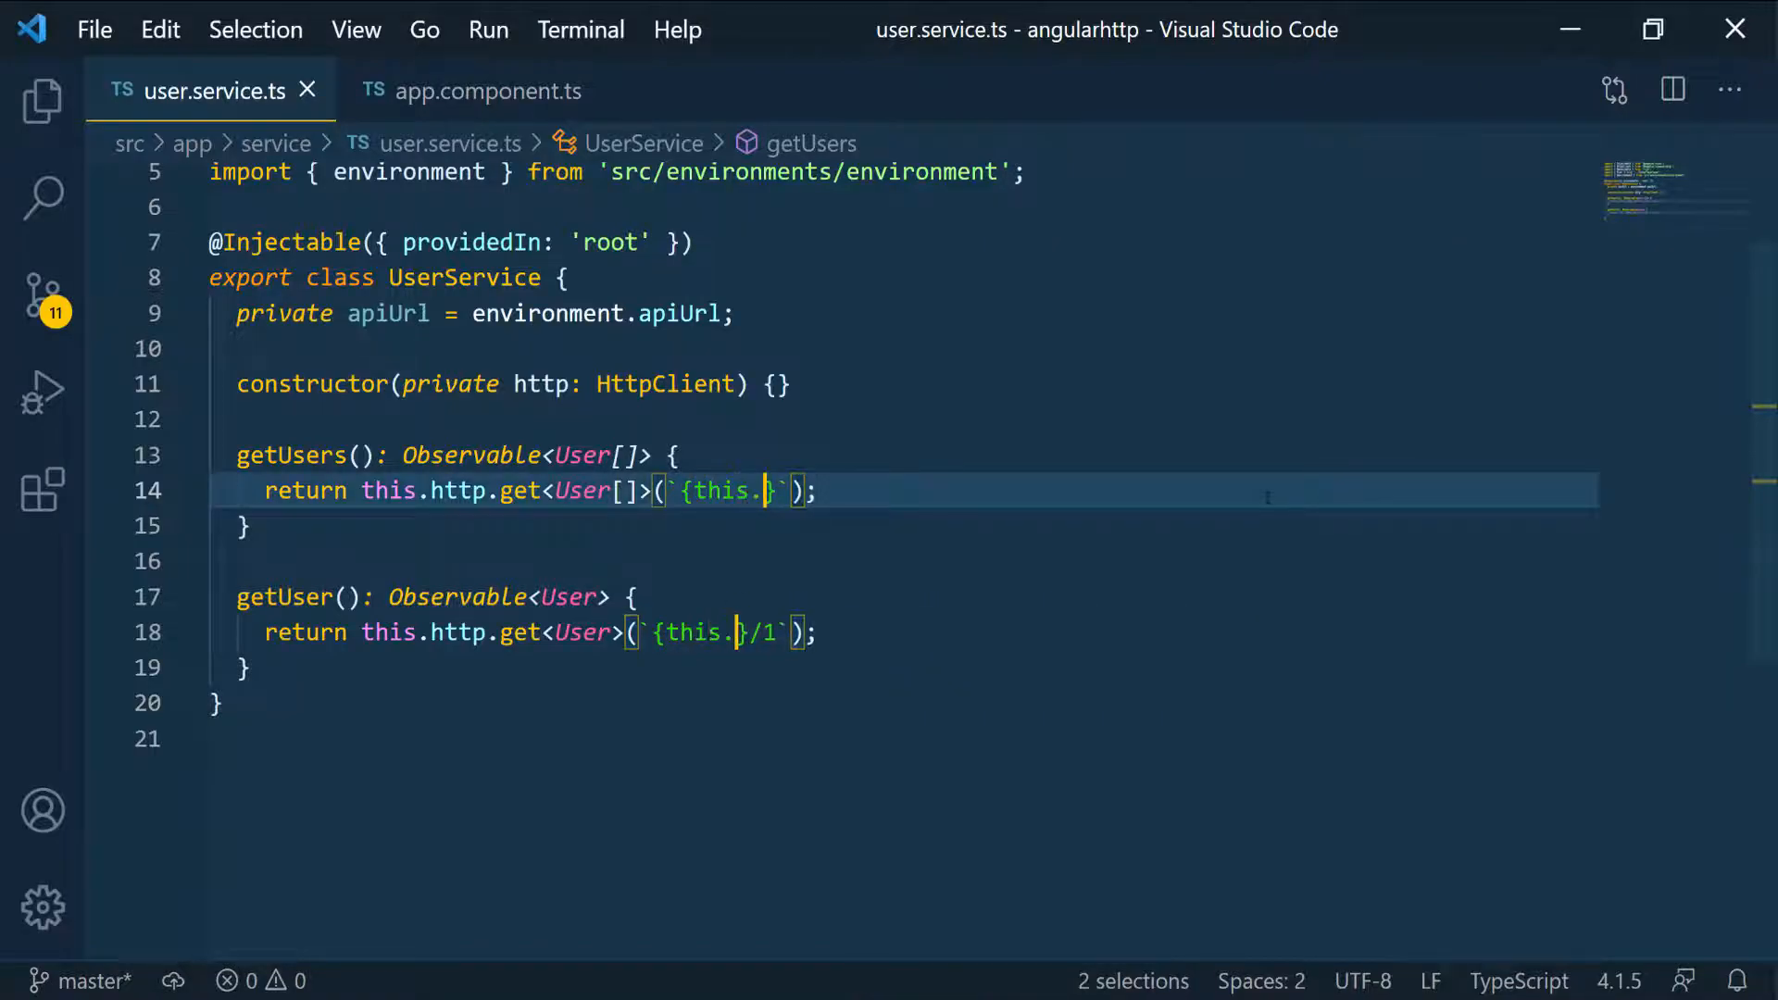
{"action": "type", "text": "apiUrl"}
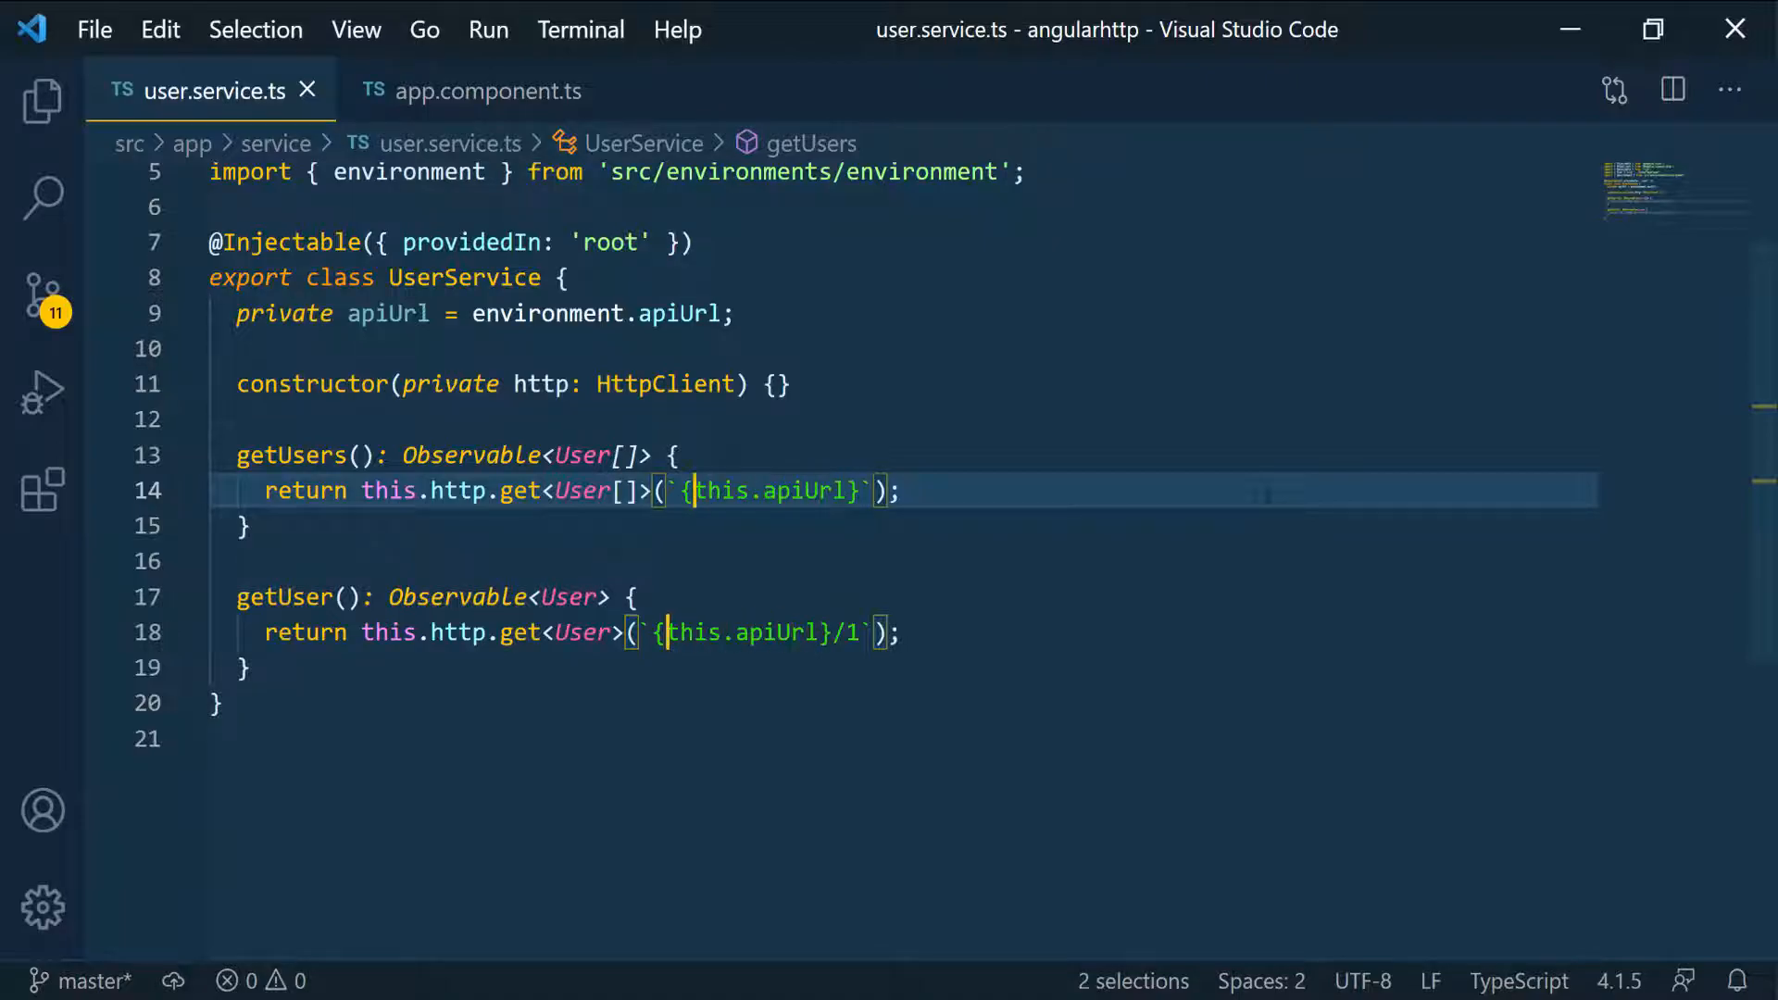
{"action": "type", "text": "$"}
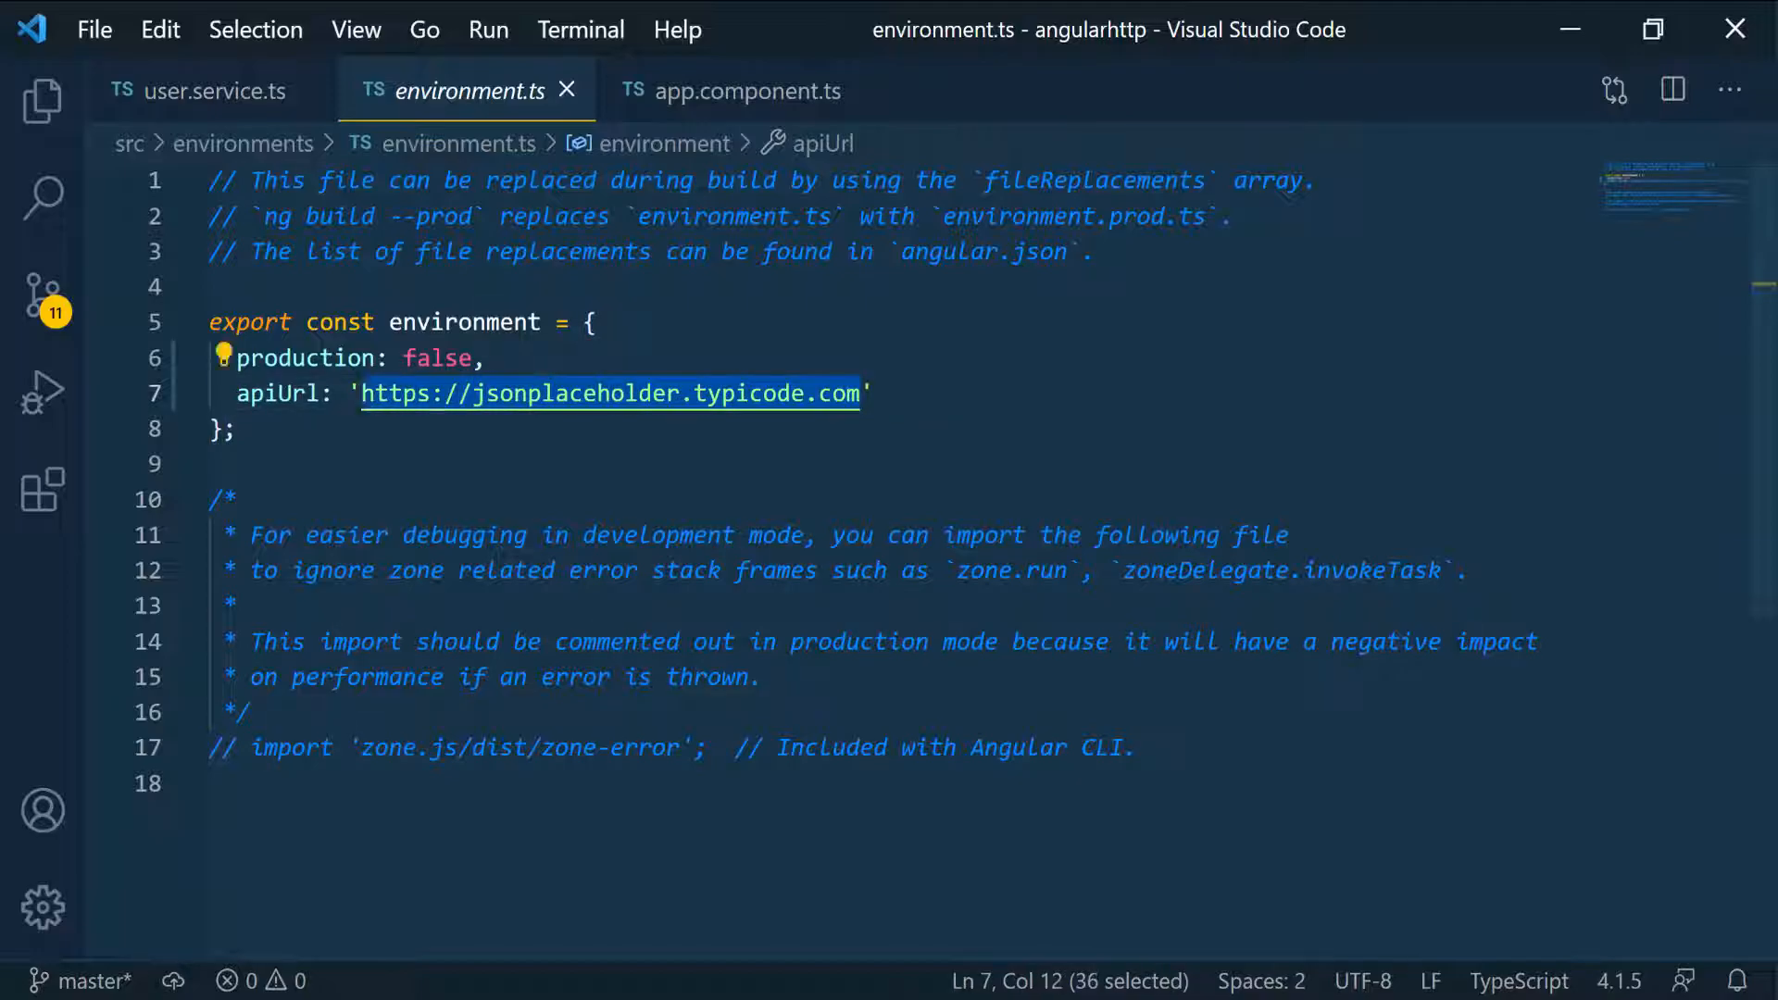
Append /users so the requests hit ${this.apiUrl}/users and ${this.apiUrl}/users/1
{"action": "left_click", "coordinate": [256, 393]}
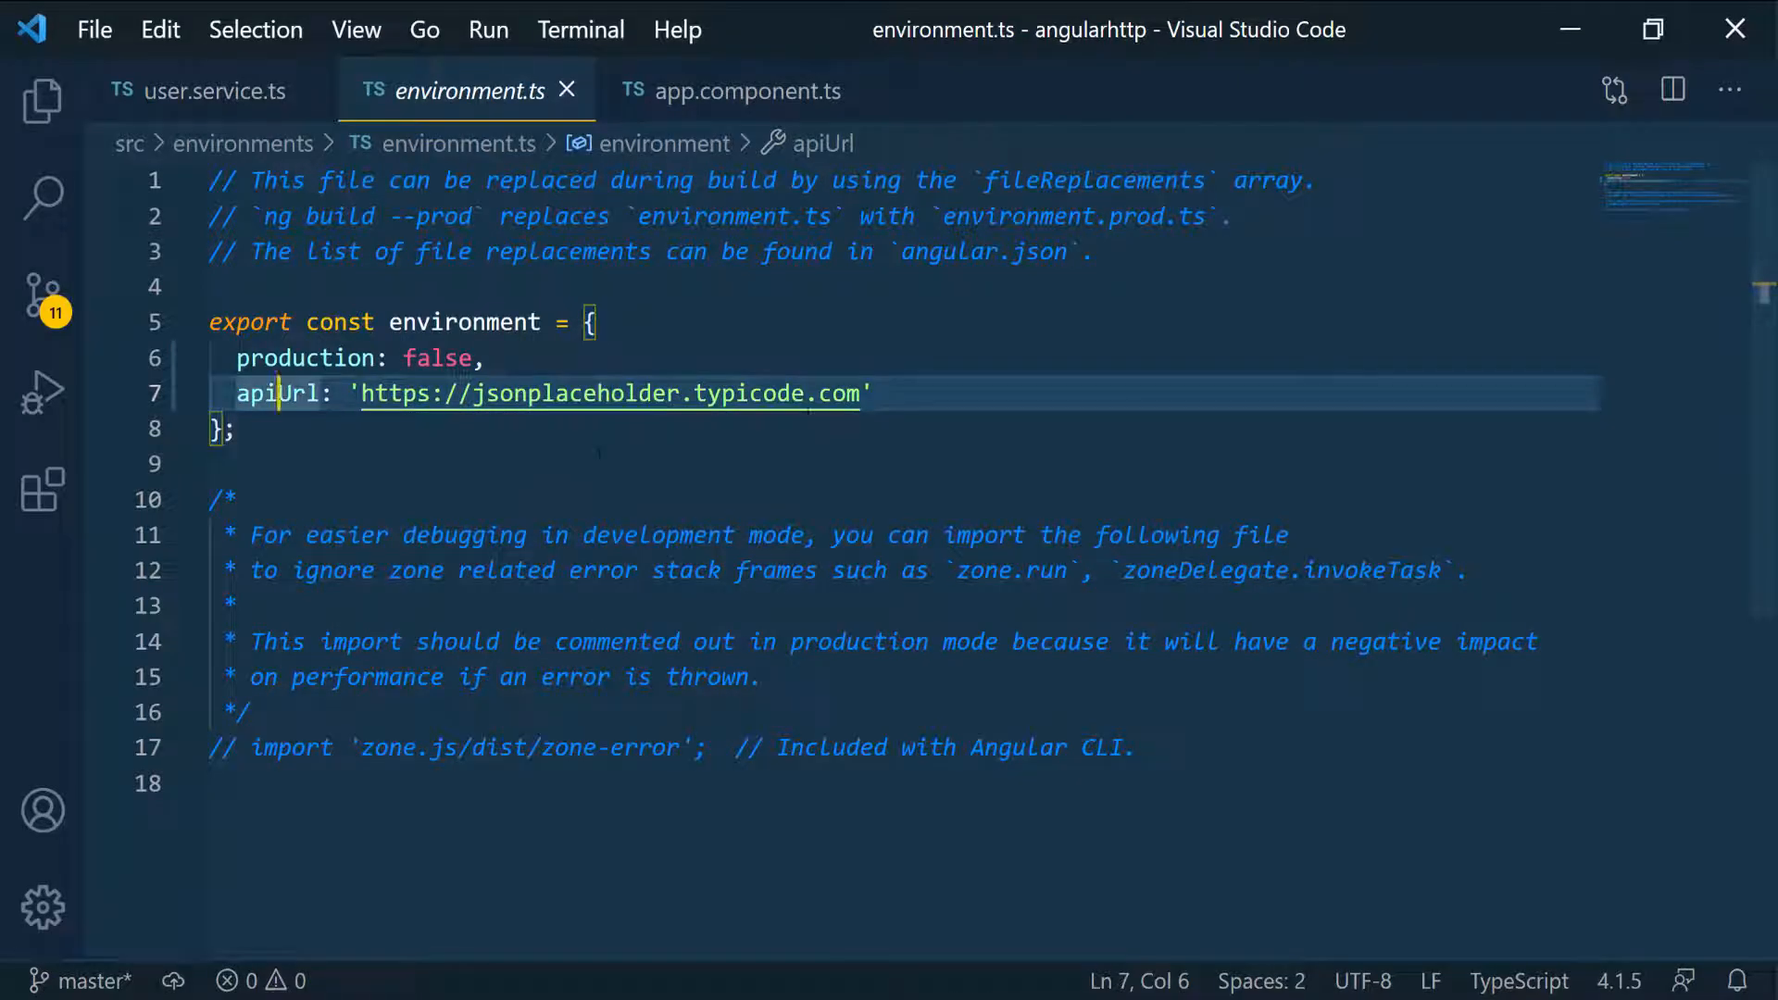
{"action": "left_click", "coordinate": [209, 90]}
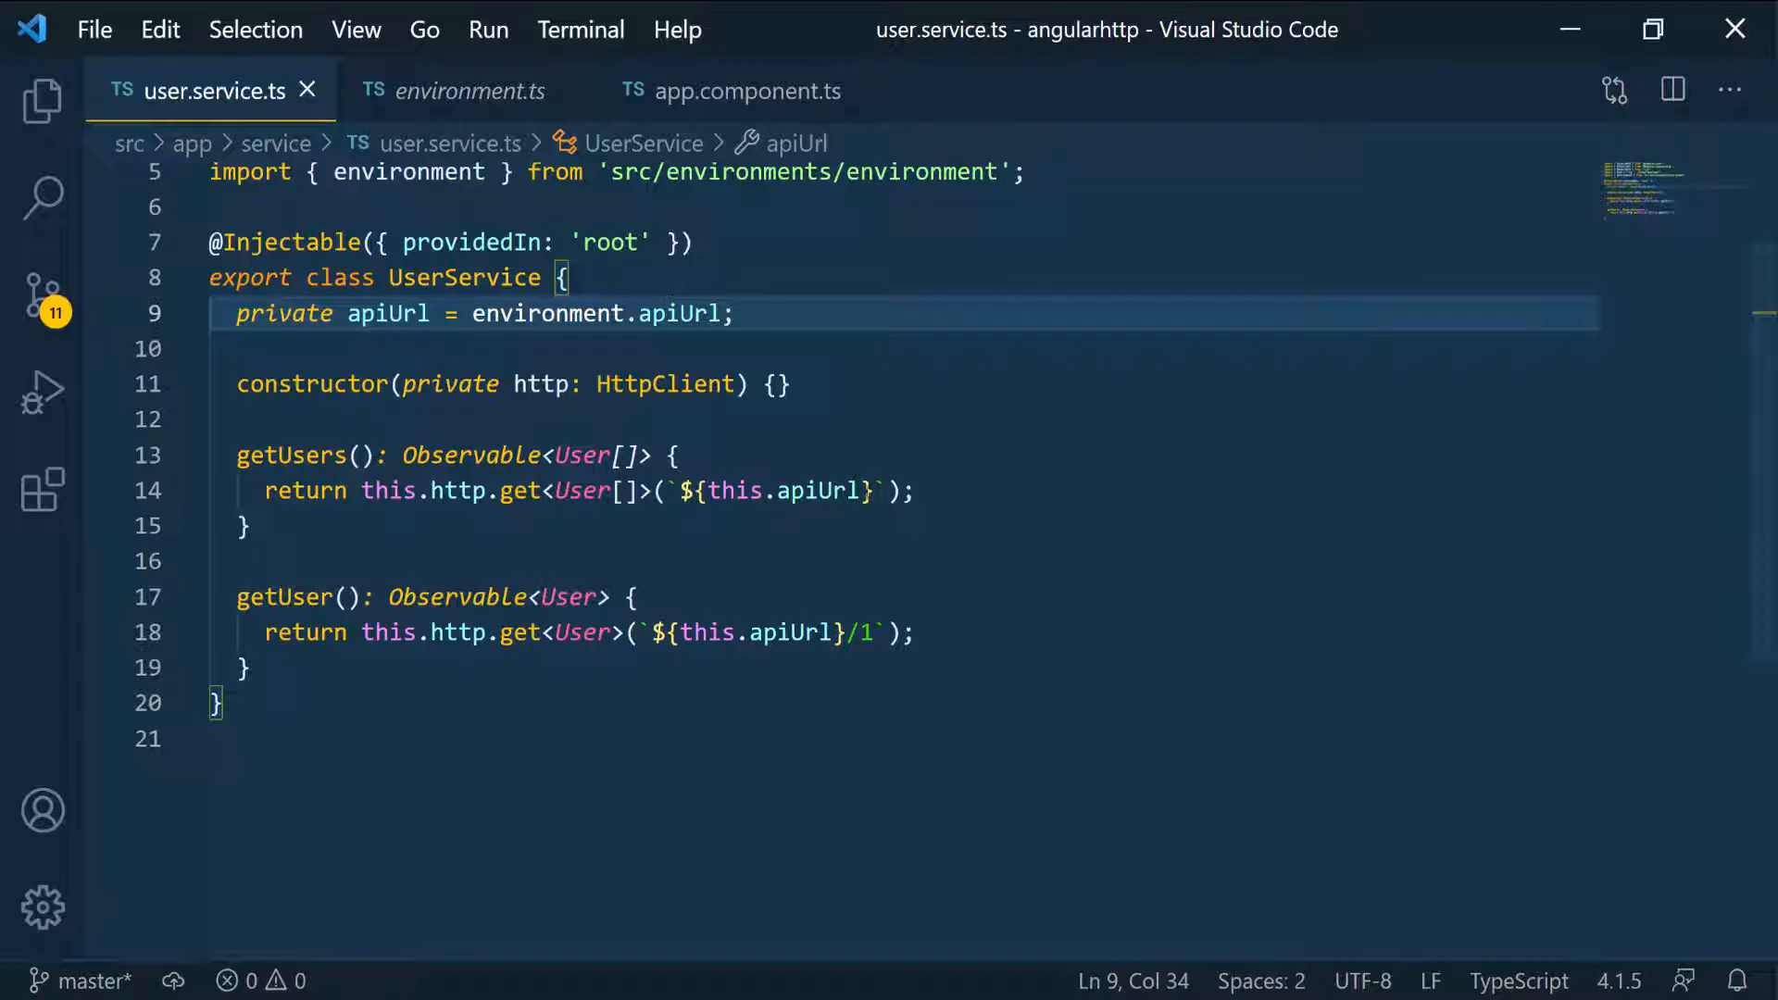
{"action": "type", "text": "/users"}
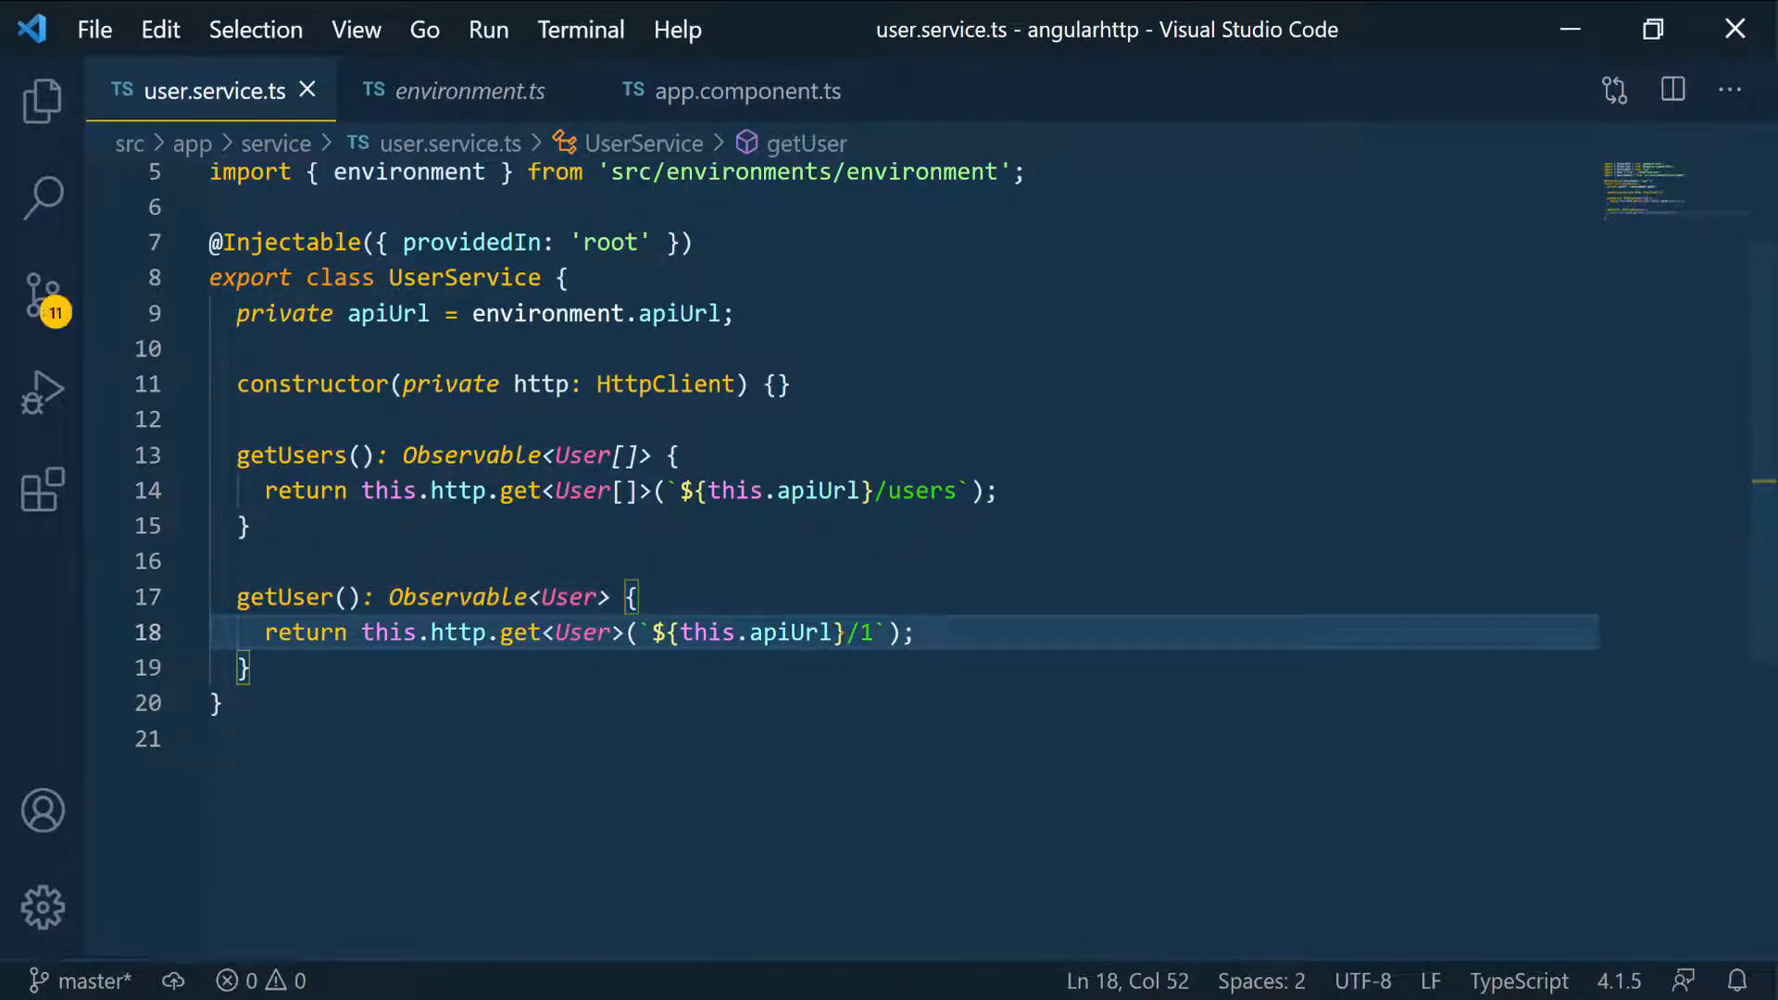
{"action": "type", "text": "users/"}
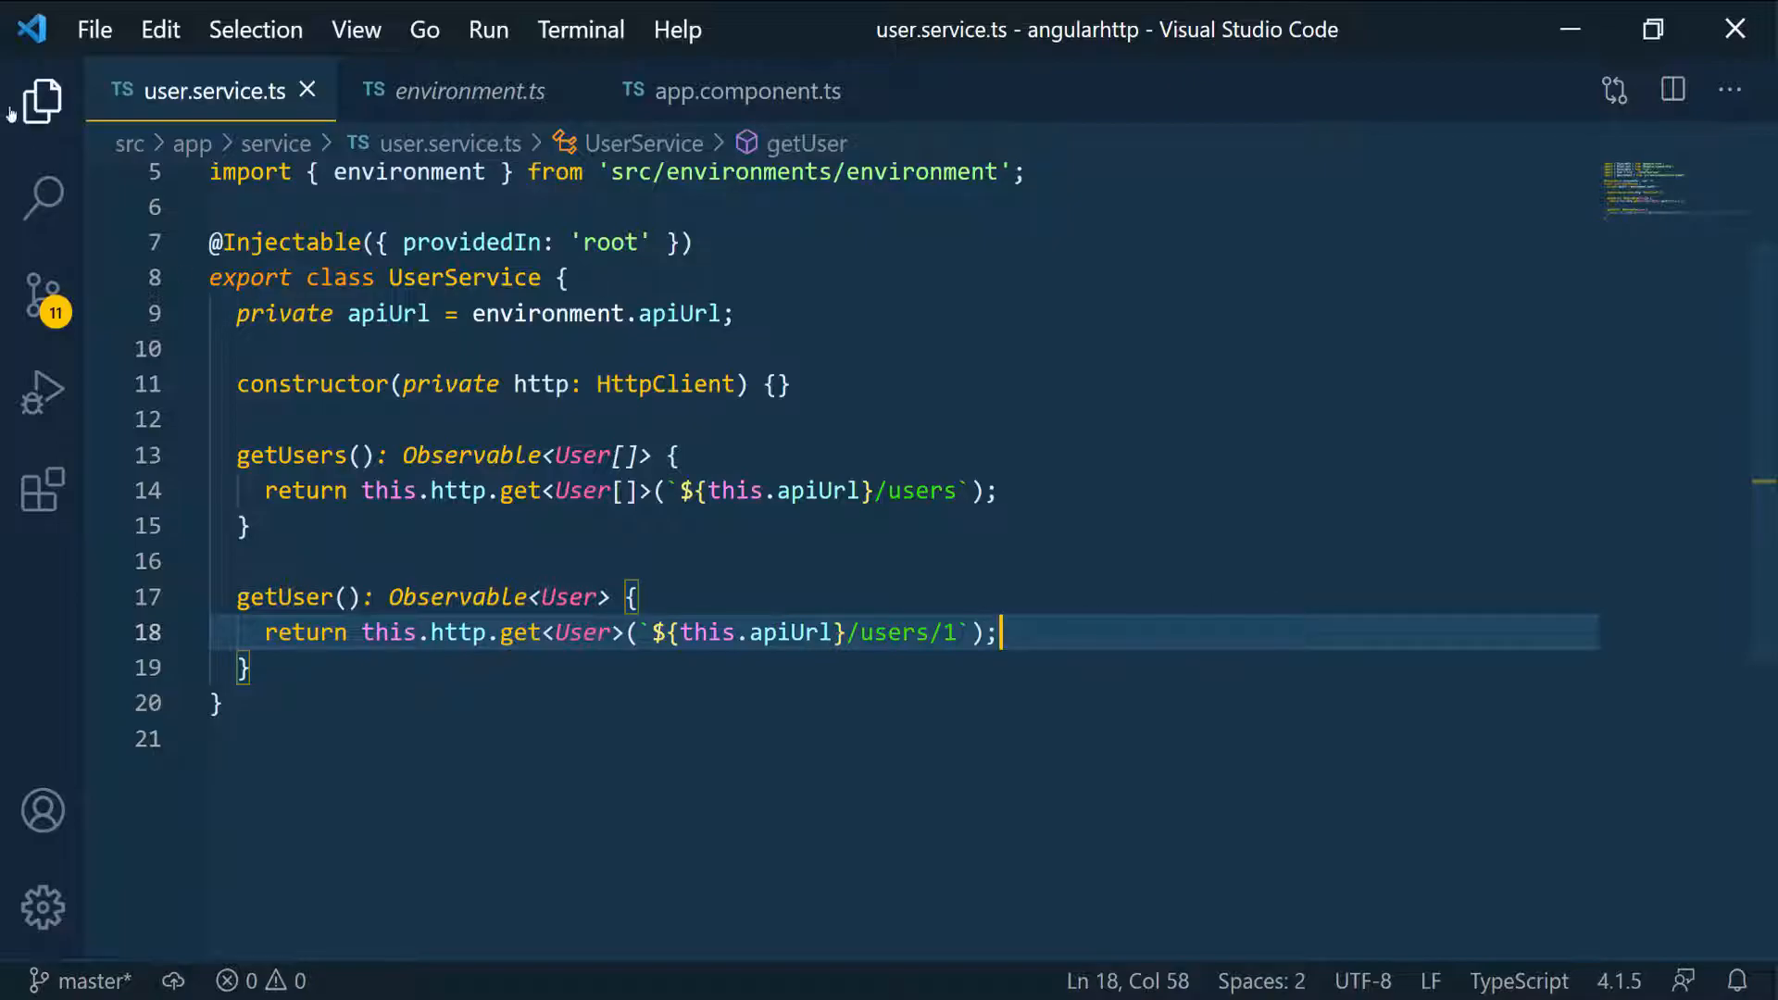
Bring up the running Angular app in the browser to check the console output
{"action": "left_click", "coordinate": [43, 100]}
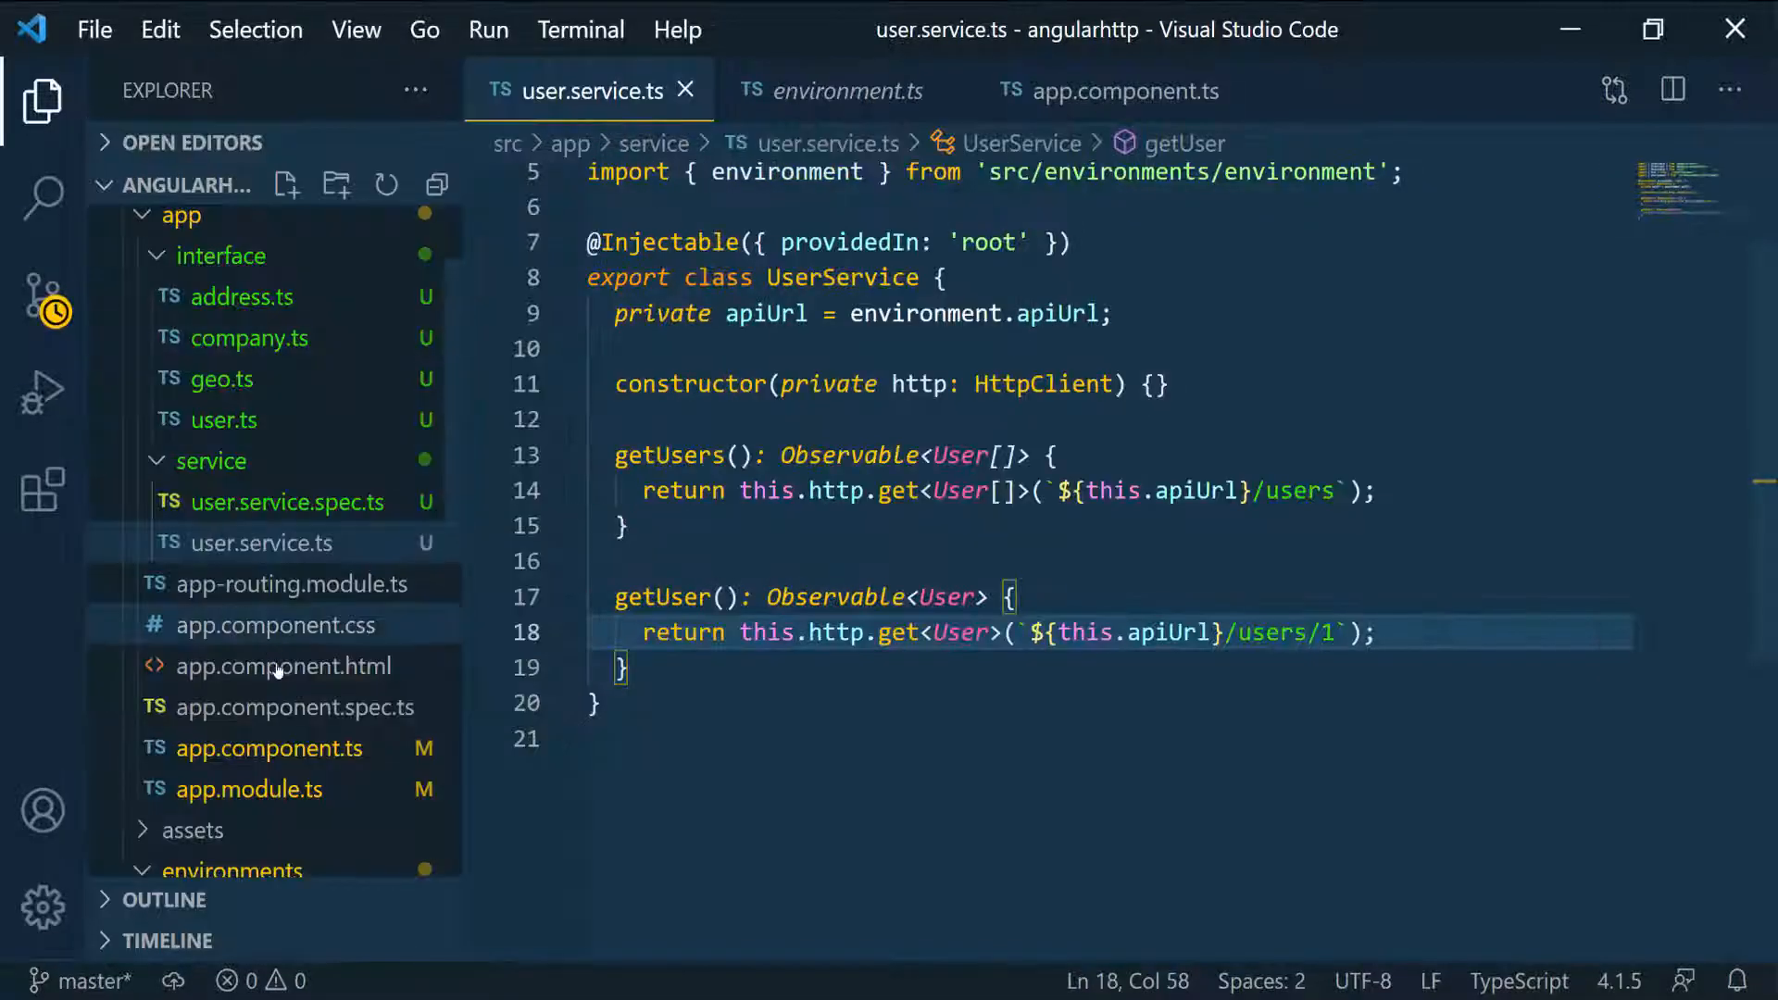
{"action": "mouse_move", "coordinate": [285, 726]}
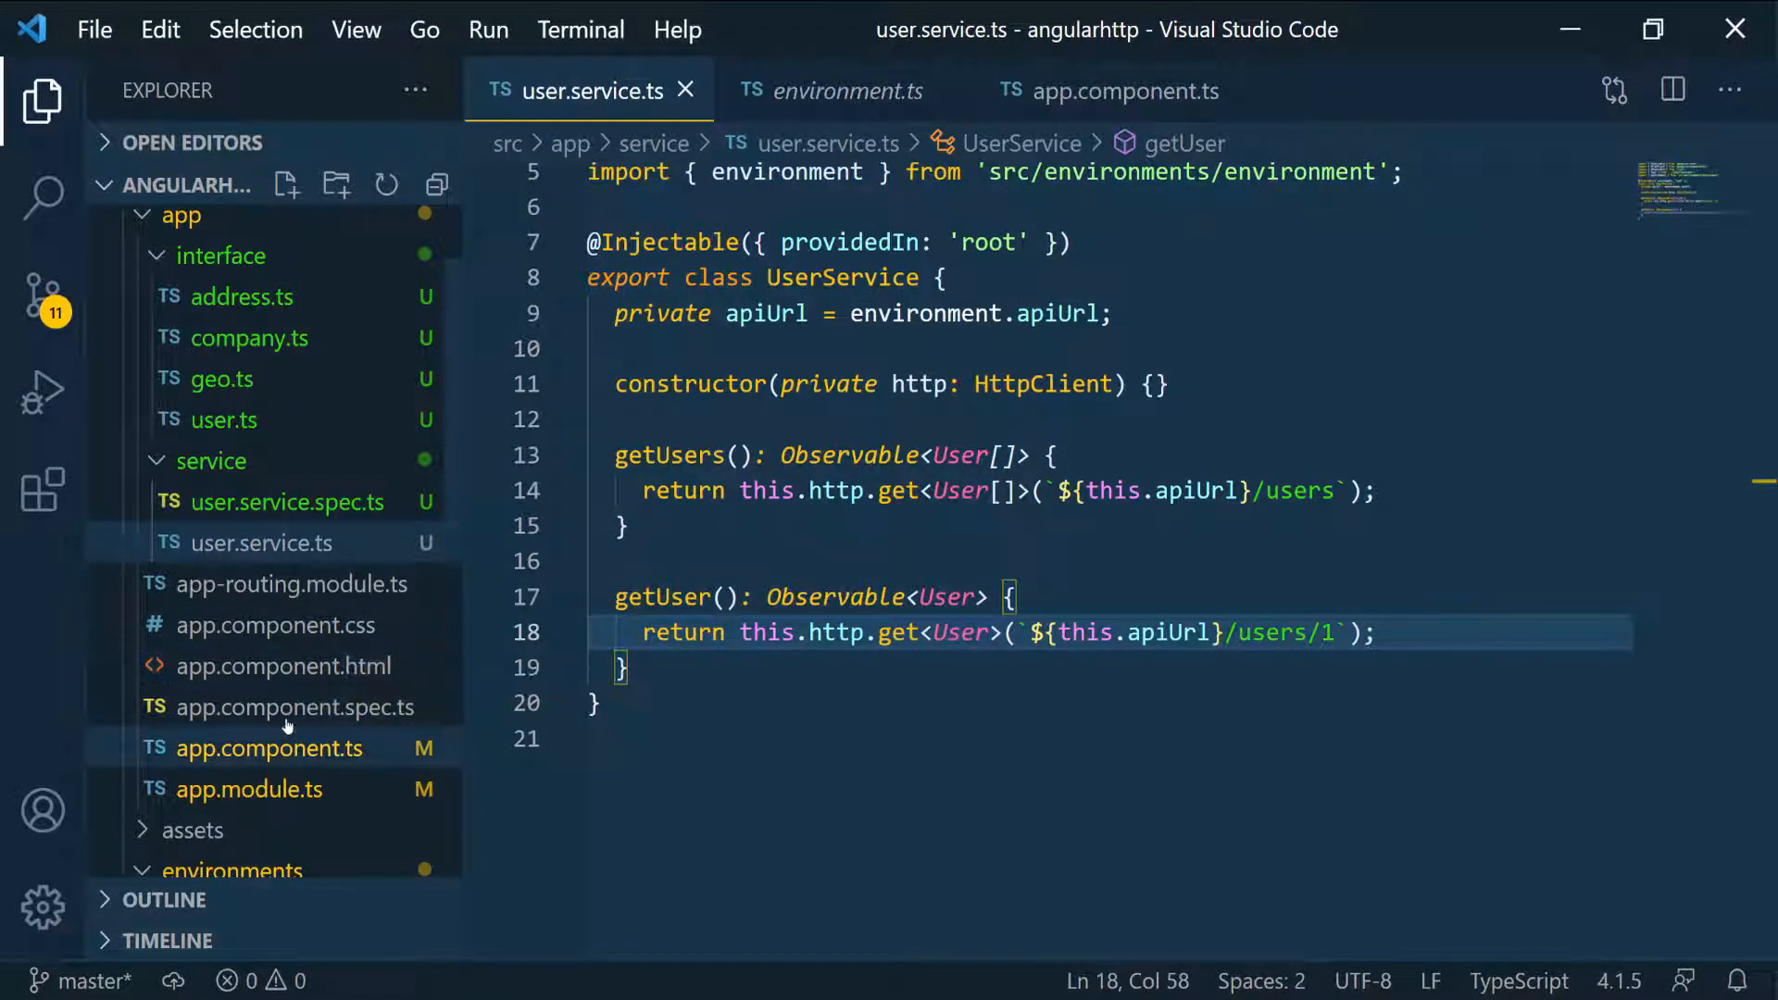
{"action": "mouse_move", "coordinate": [297, 706]}
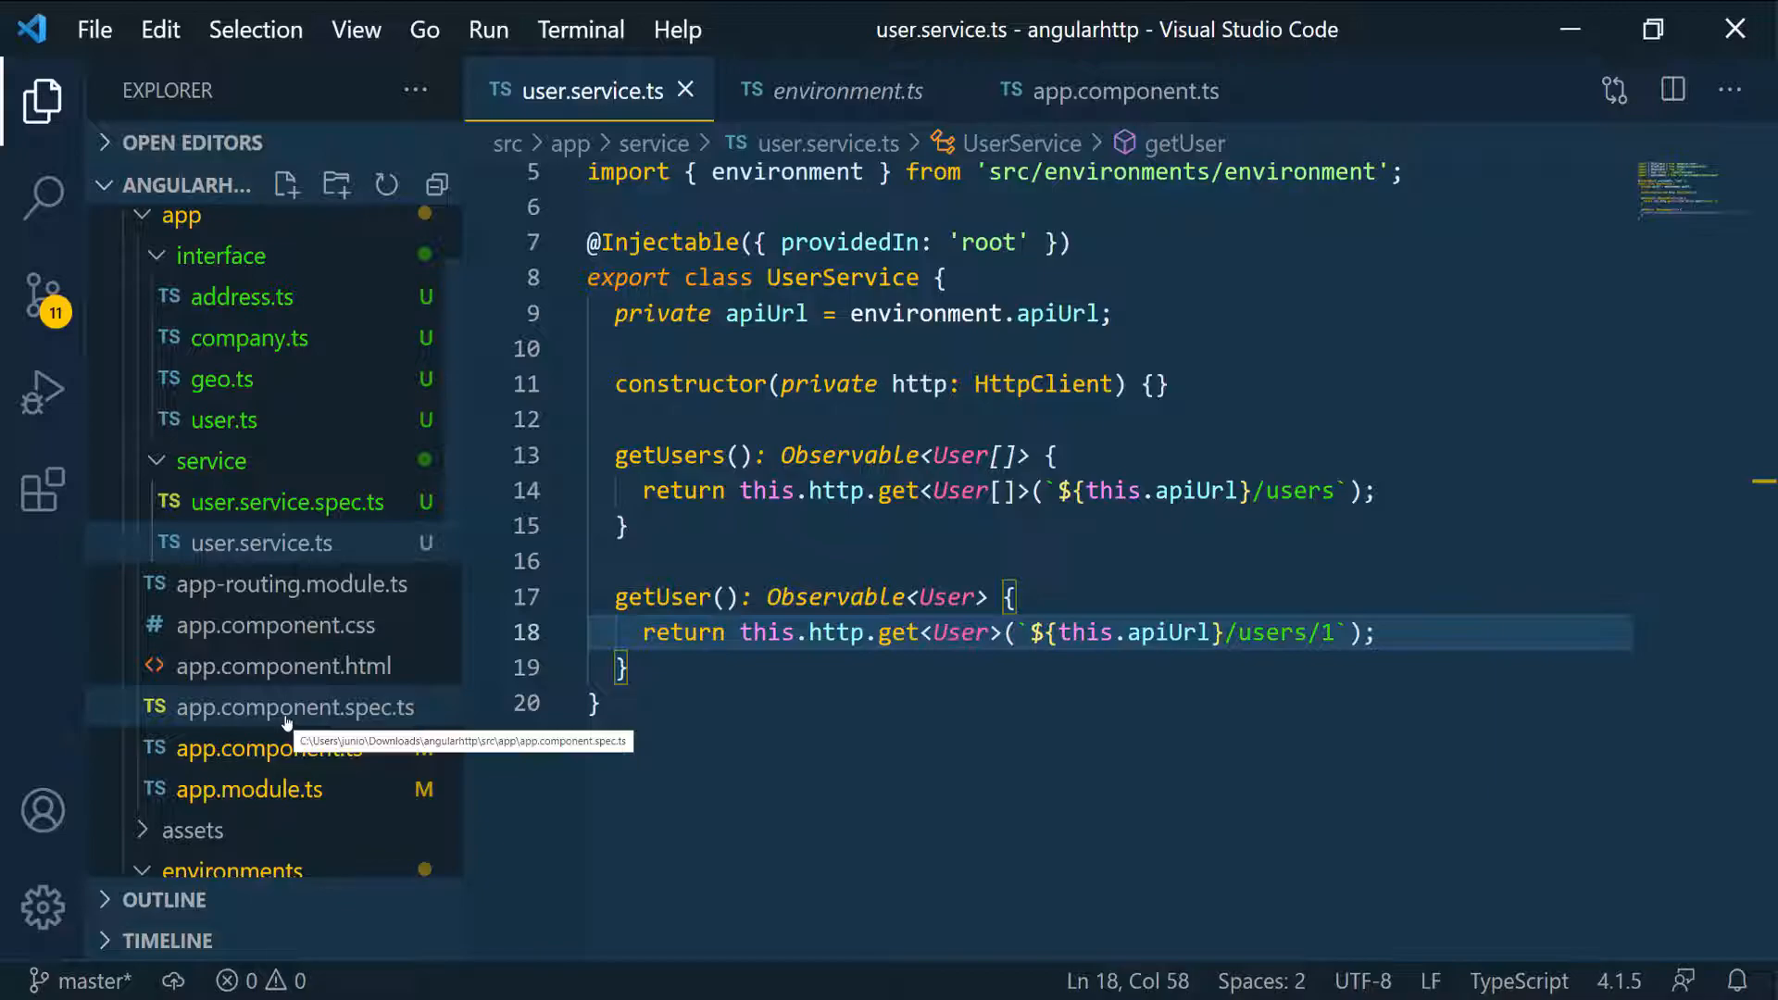
{"action": "left_click", "coordinate": [43, 102]}
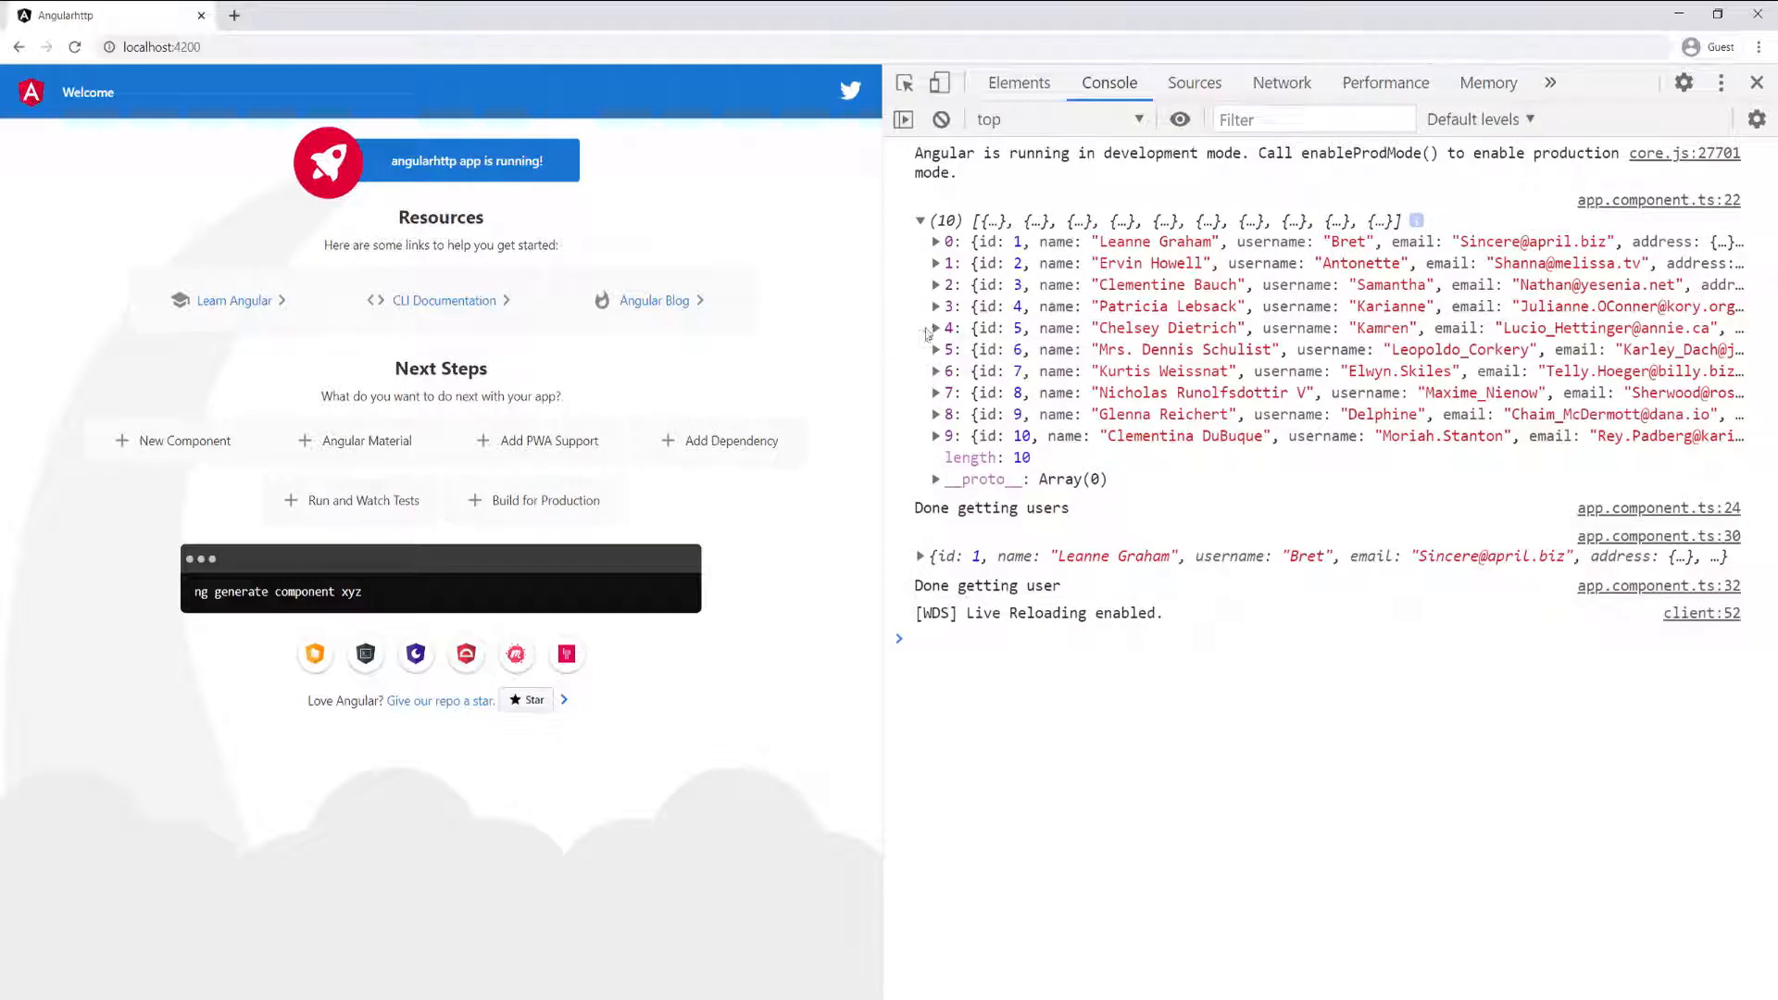
Expand user 1's logged object to show its address, company, email and phone fields
{"action": "left_click", "coordinate": [921, 555]}
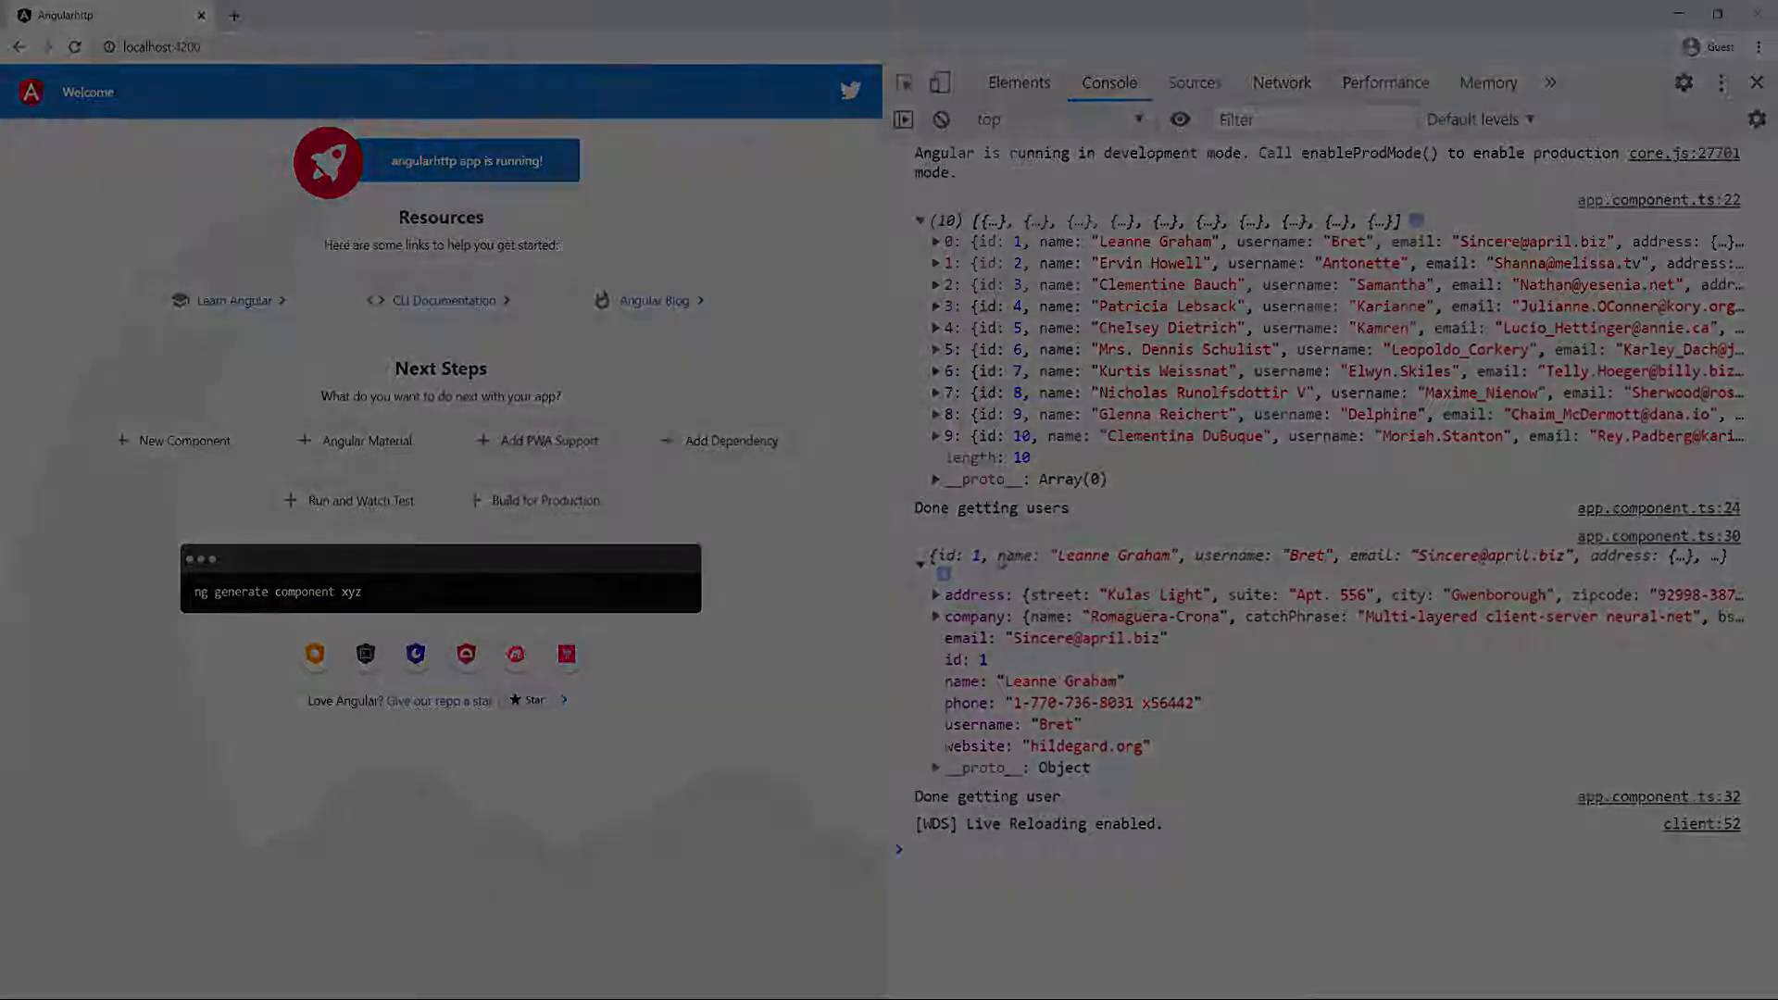